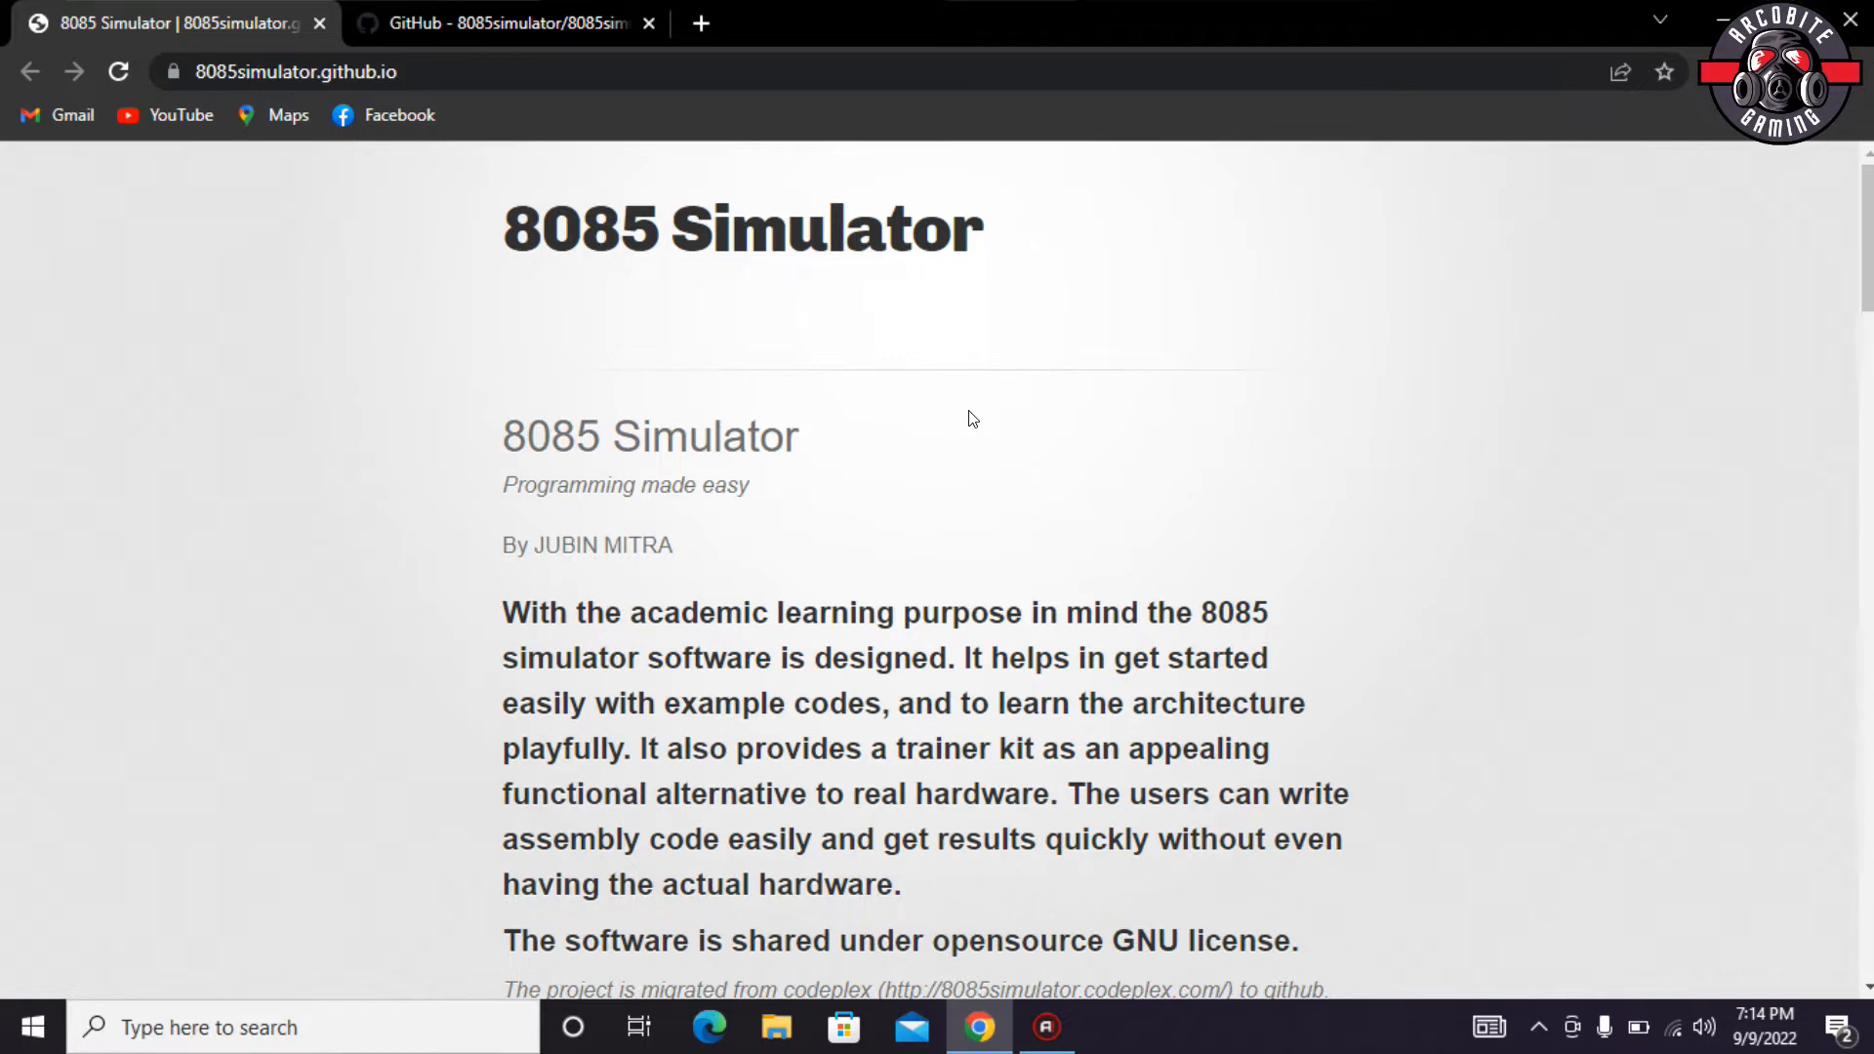
mouse_move(570, 589)
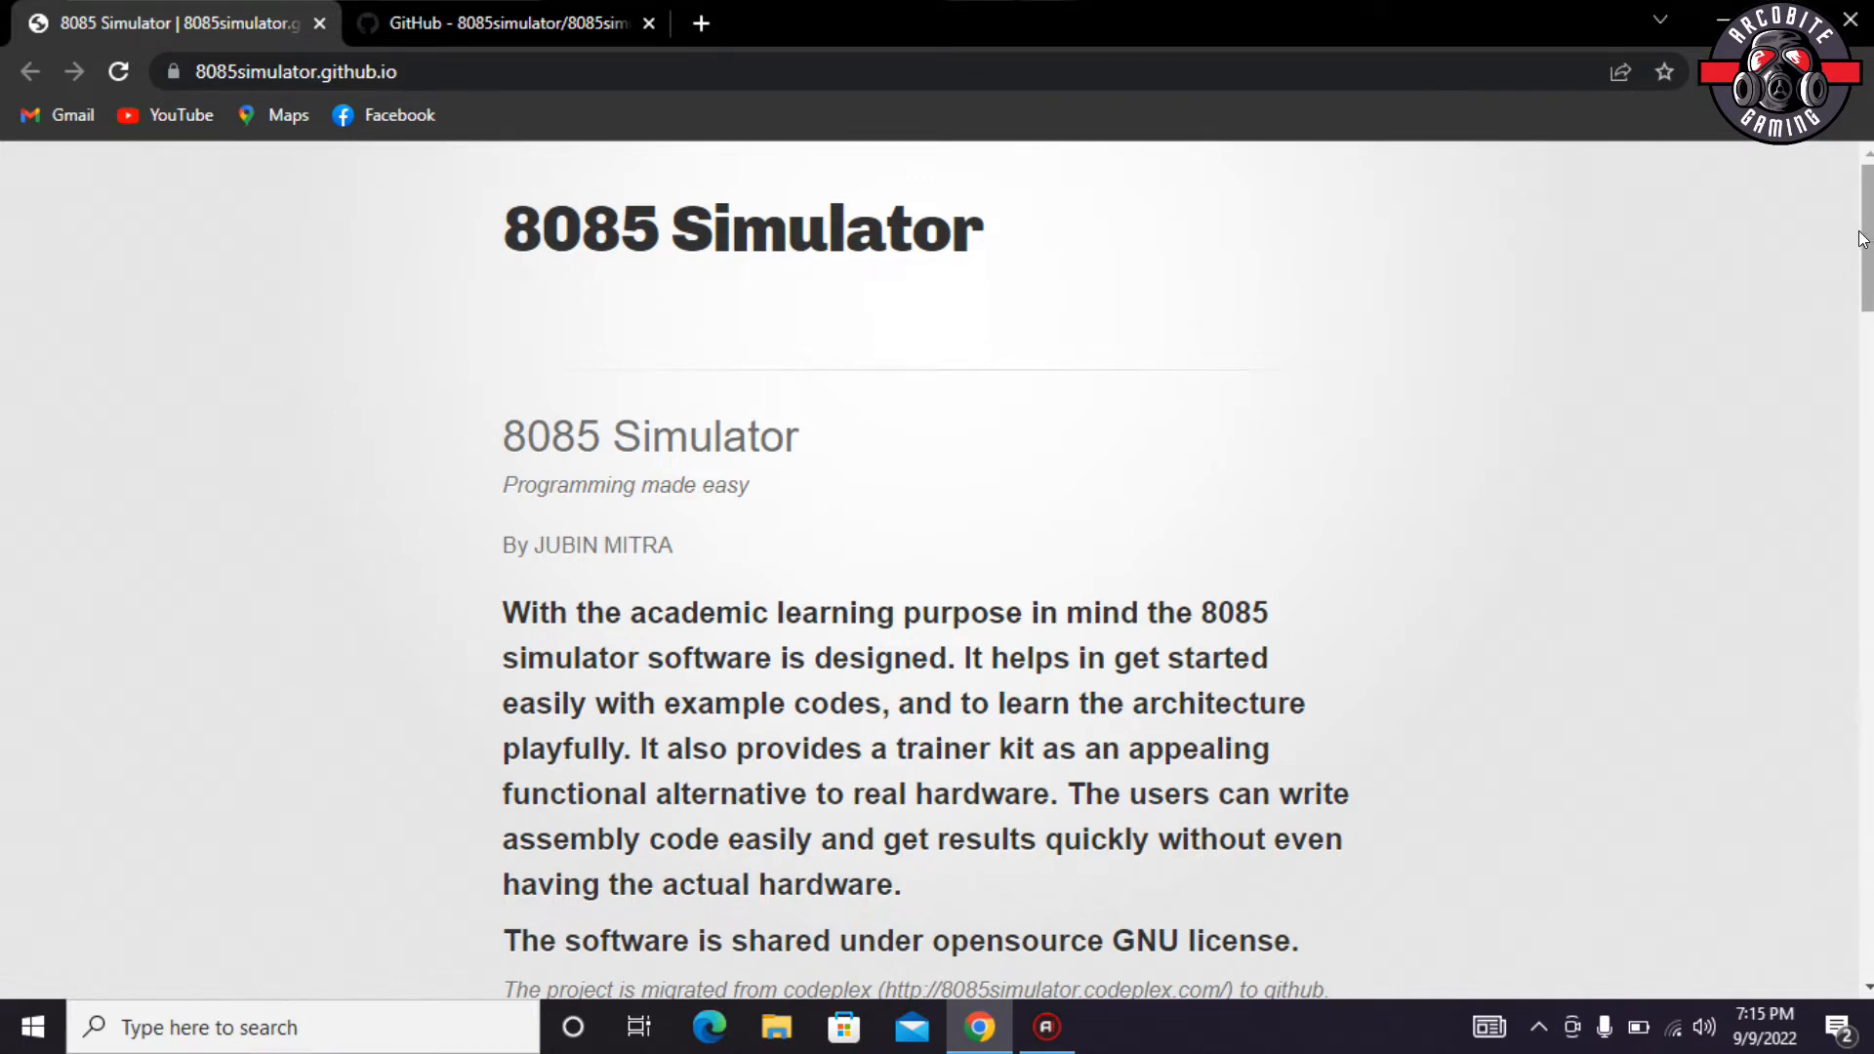
mouse_move(1286, 439)
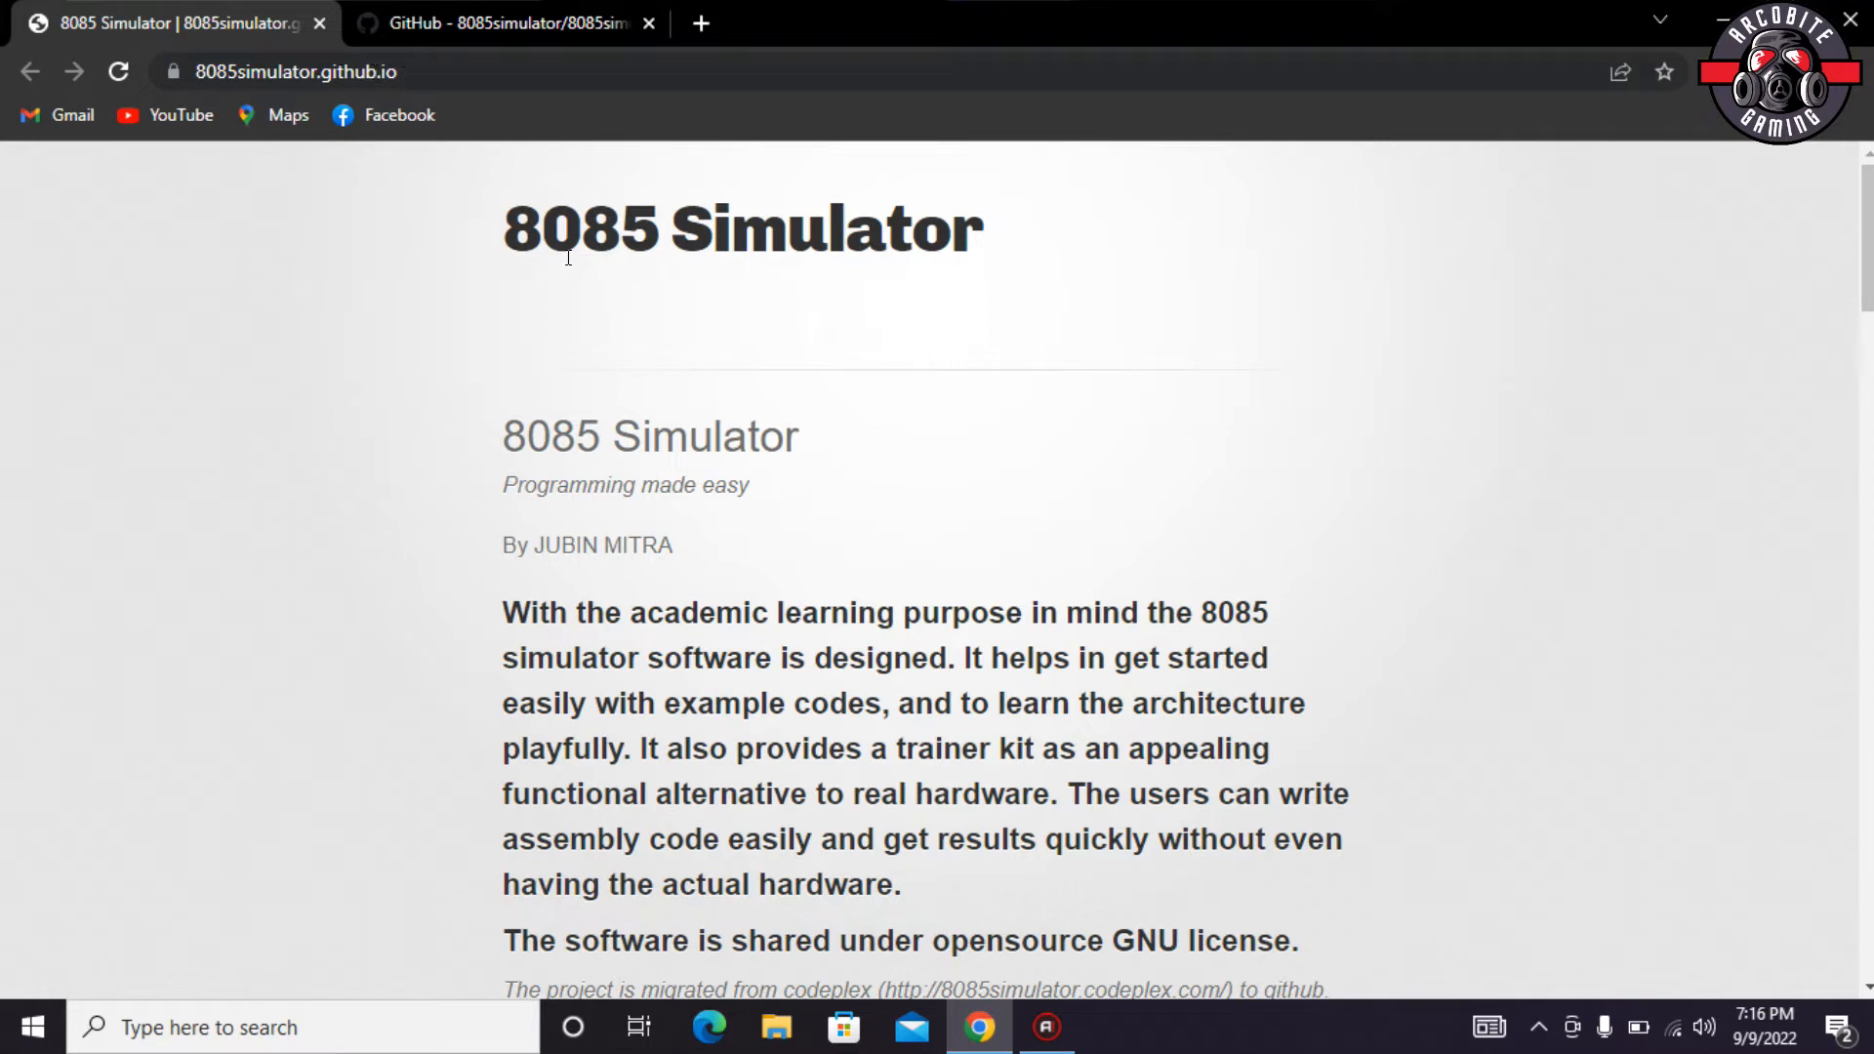
- Review System Requirements and Recommended Download, then switch to the 8085simulator.github.io GitHub repository
scroll("down", 3)
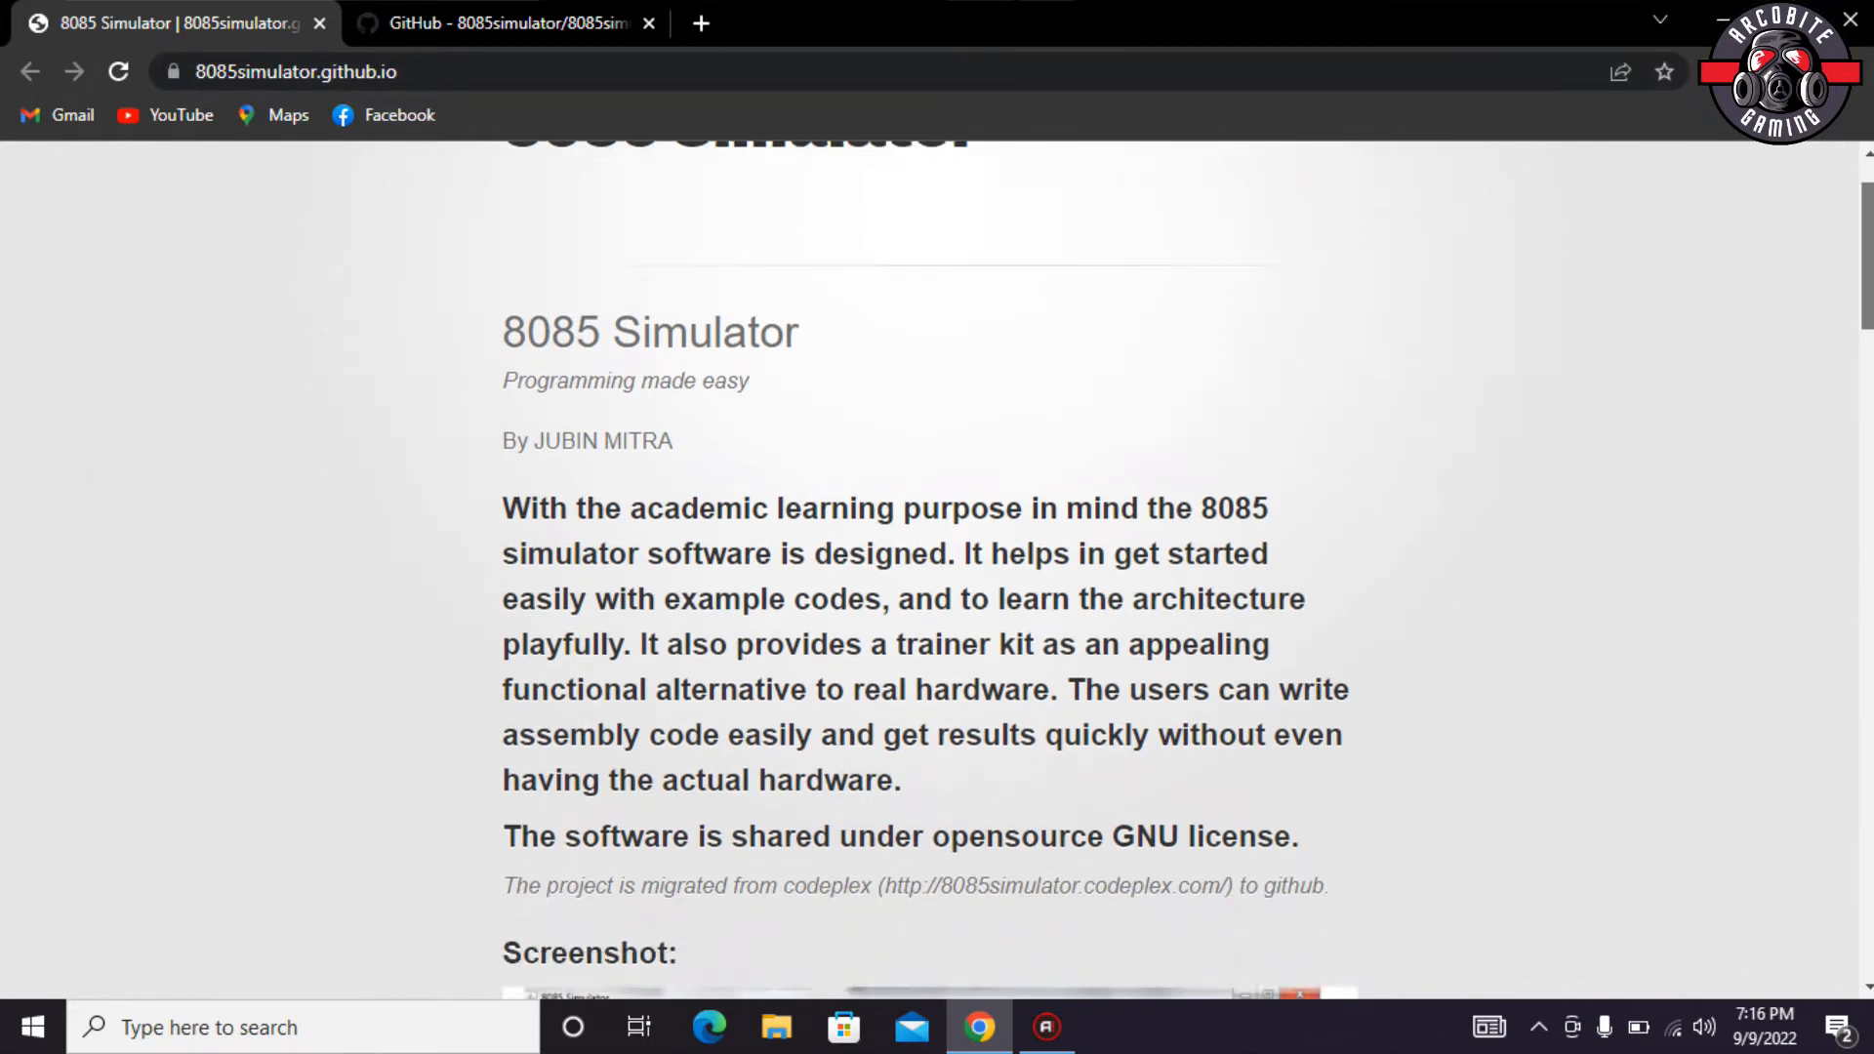
scroll("down", 3)
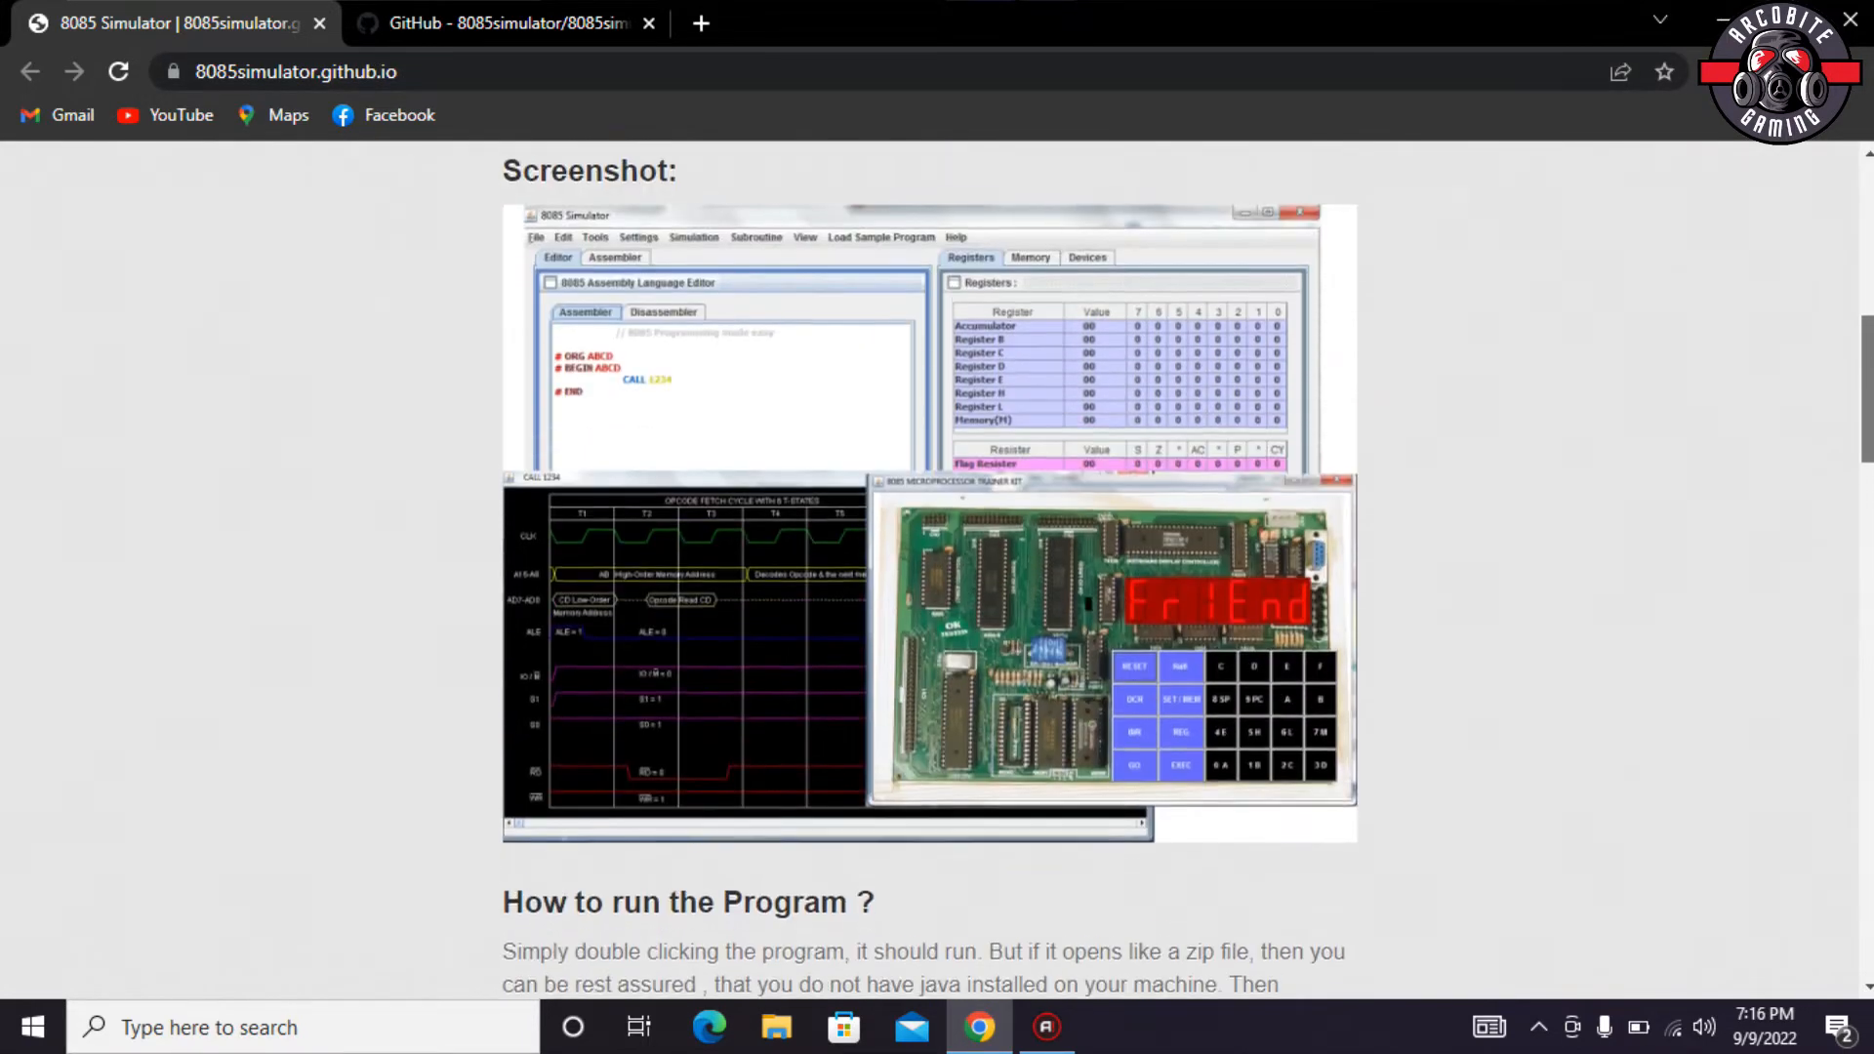
scroll("down", 3)
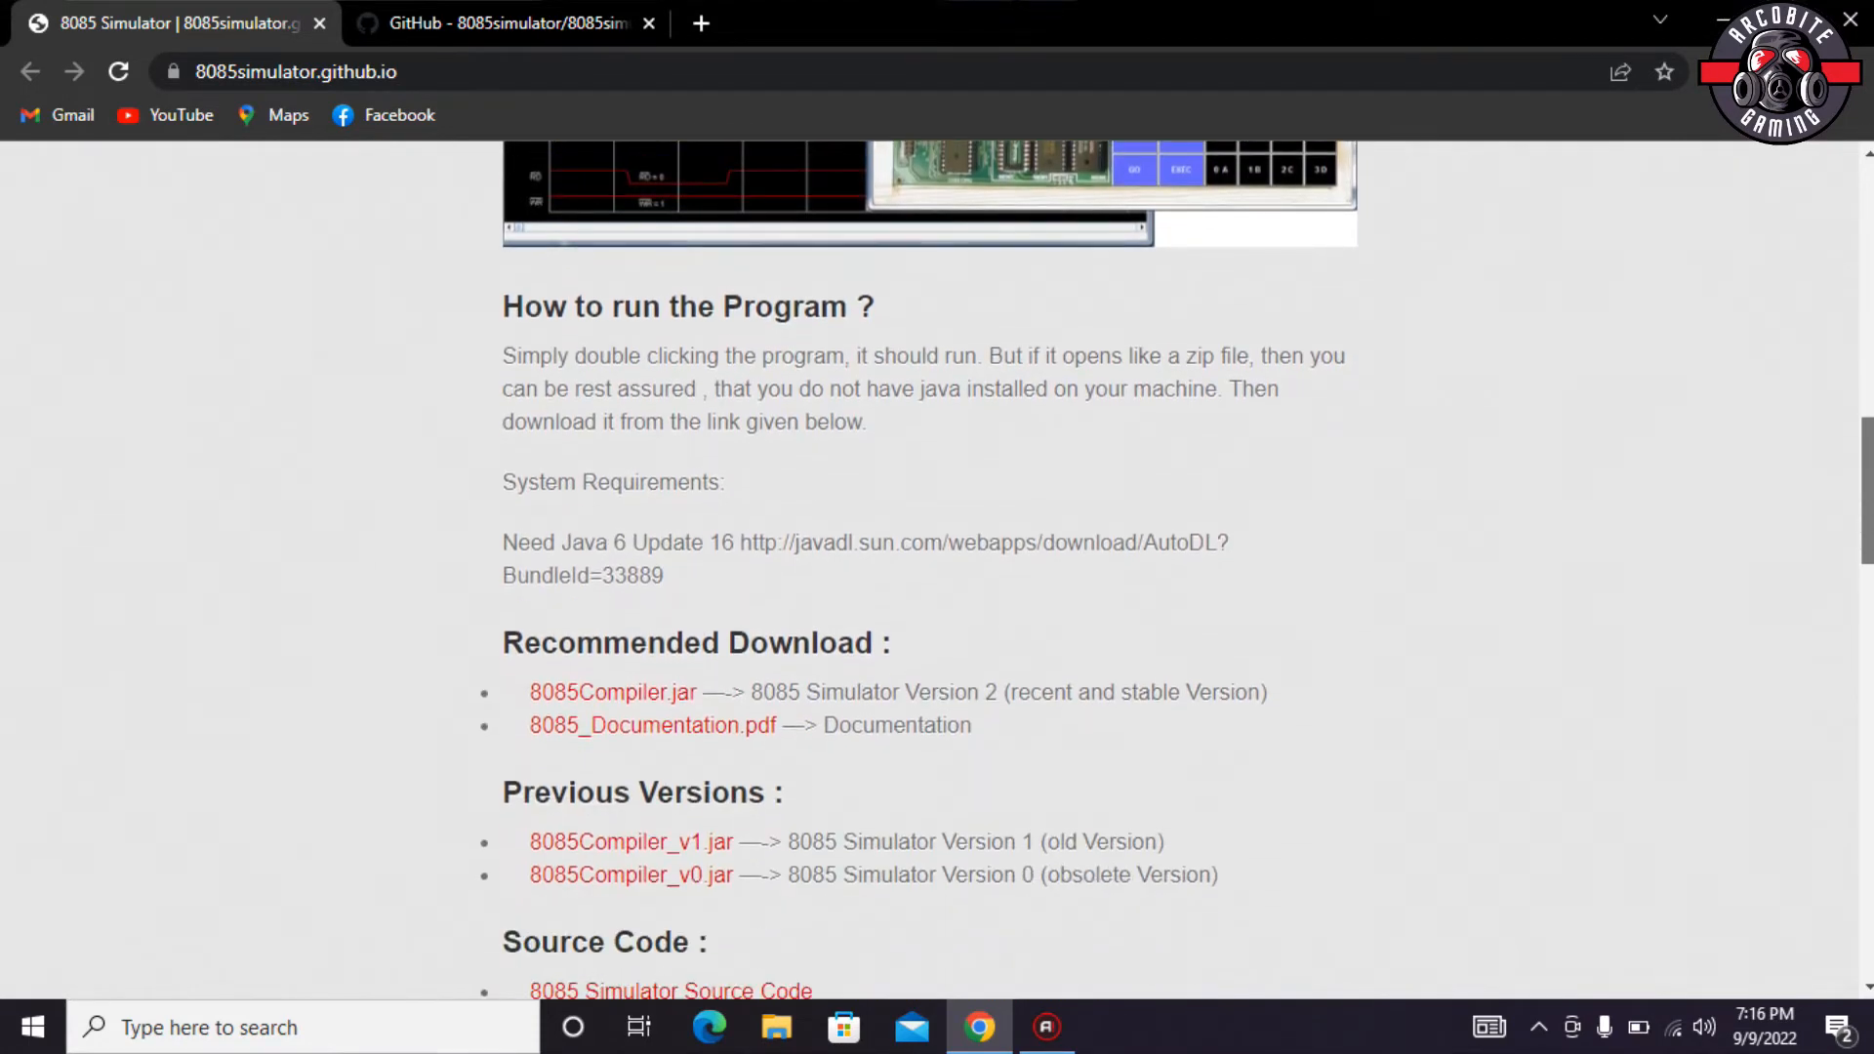
scroll("down", 3)
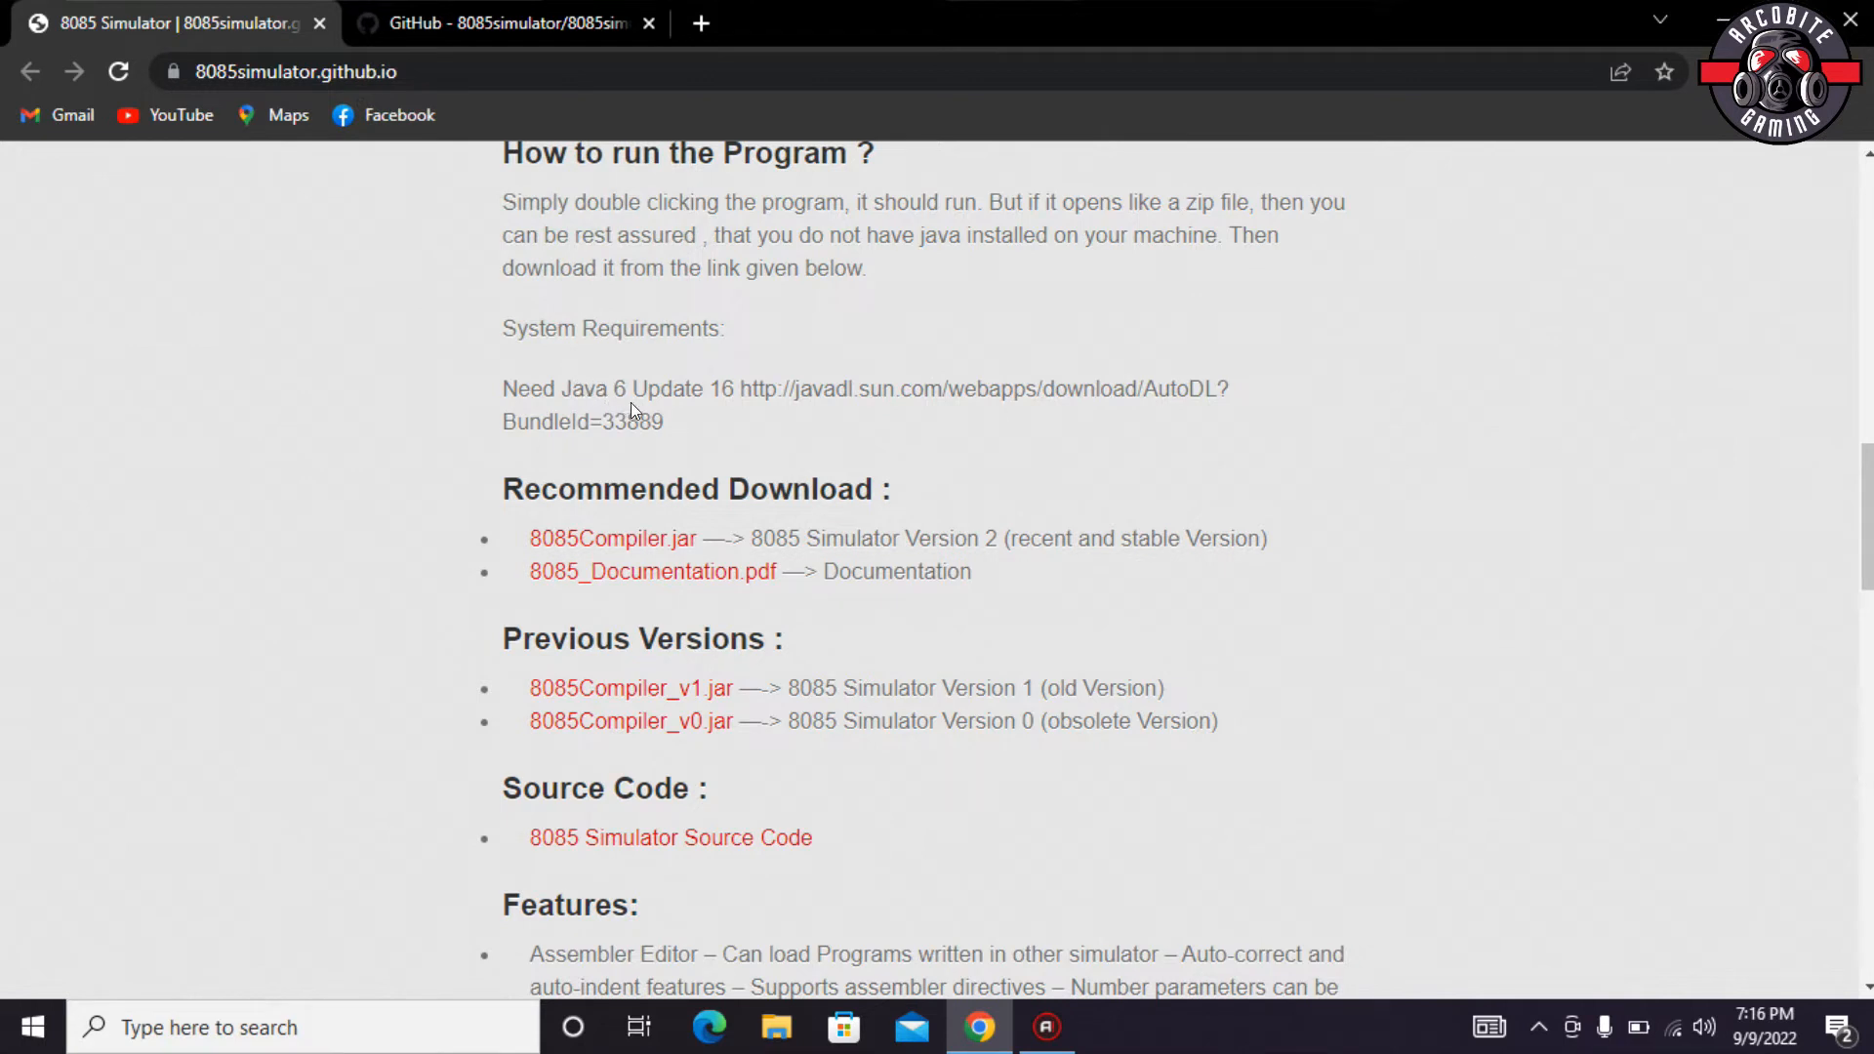
mouse_move(587, 469)
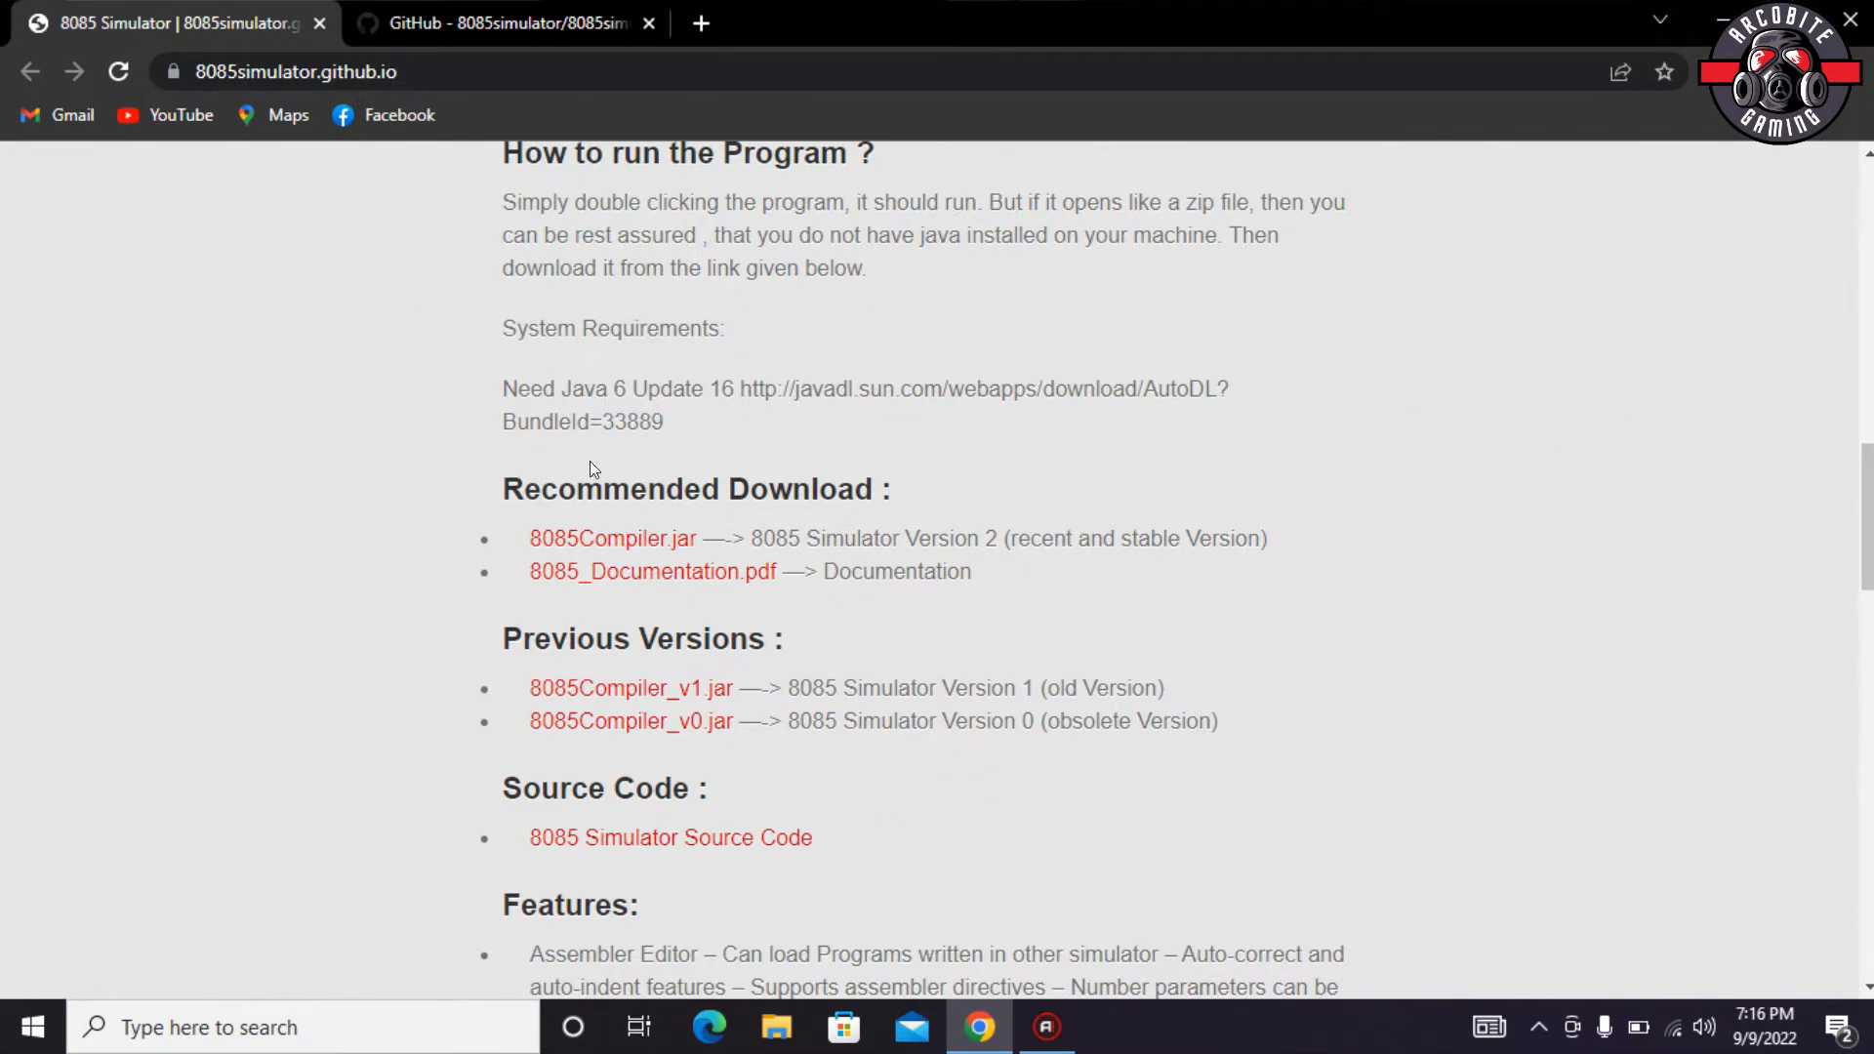
mouse_move(695, 537)
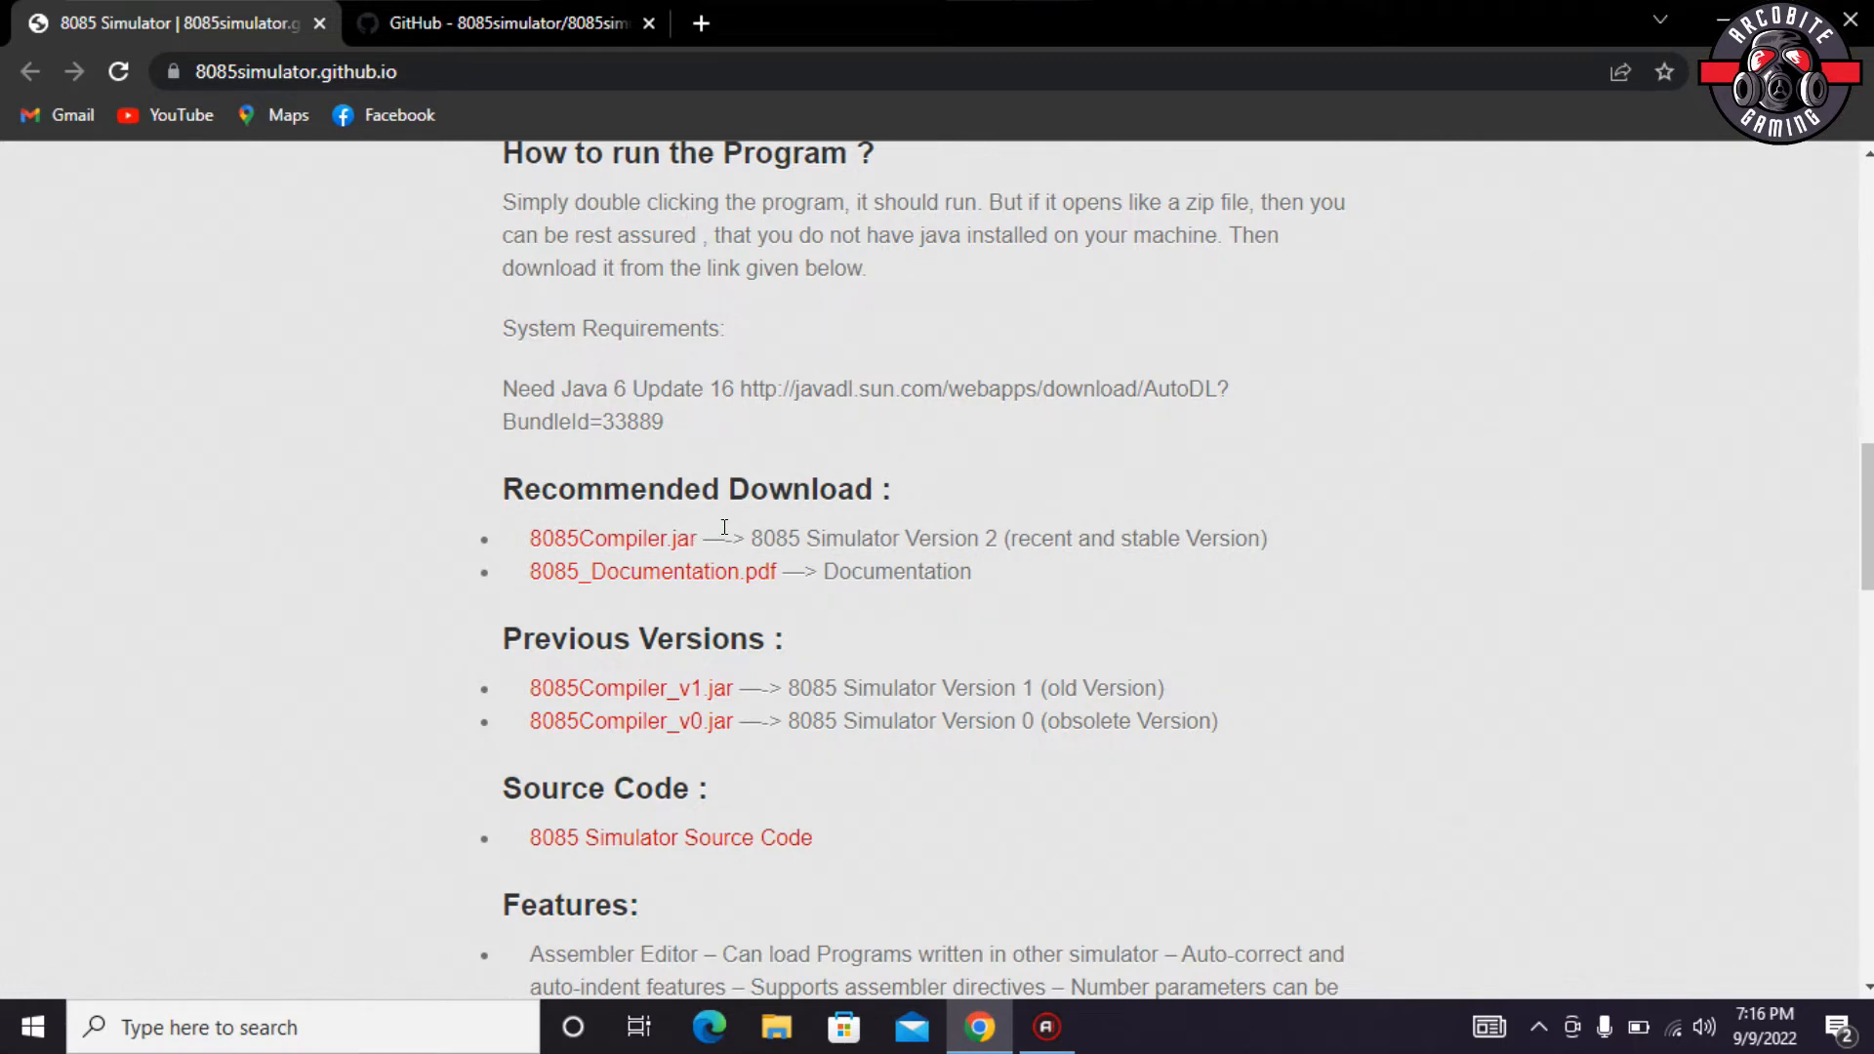
mouse_move(723, 477)
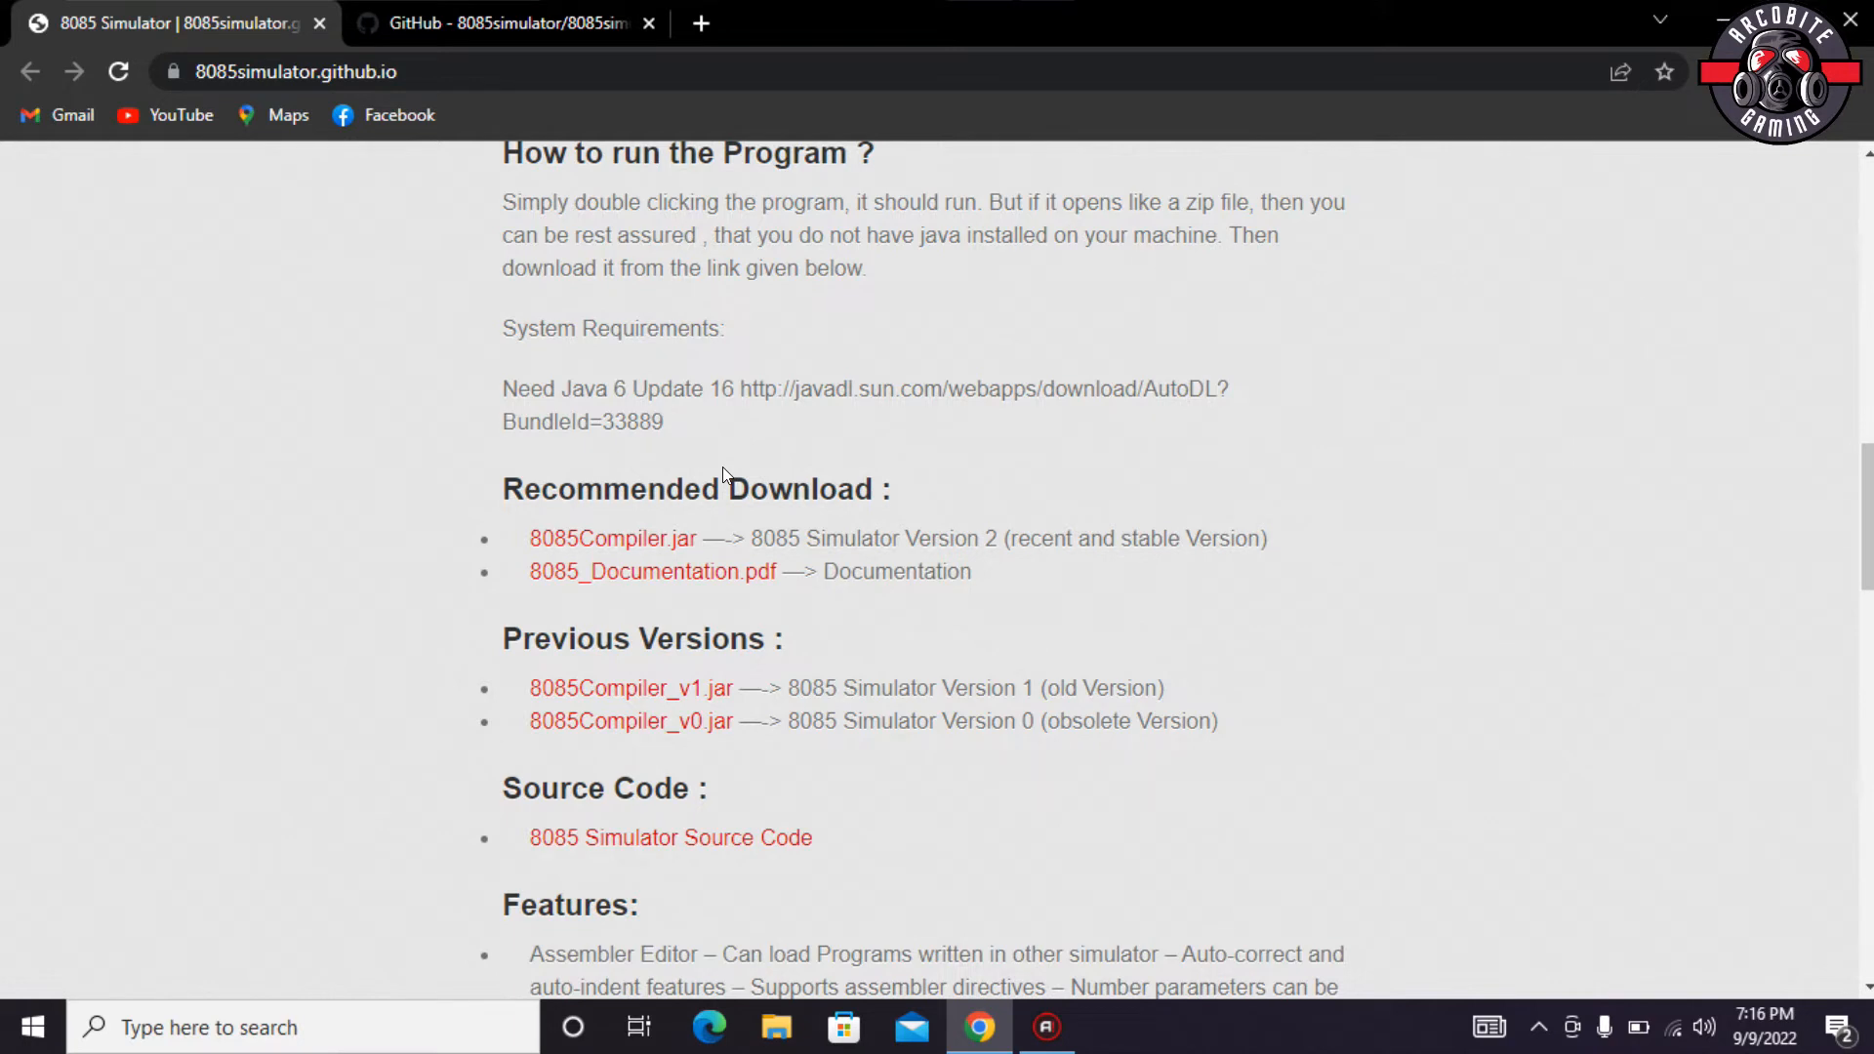
left_click(502, 23)
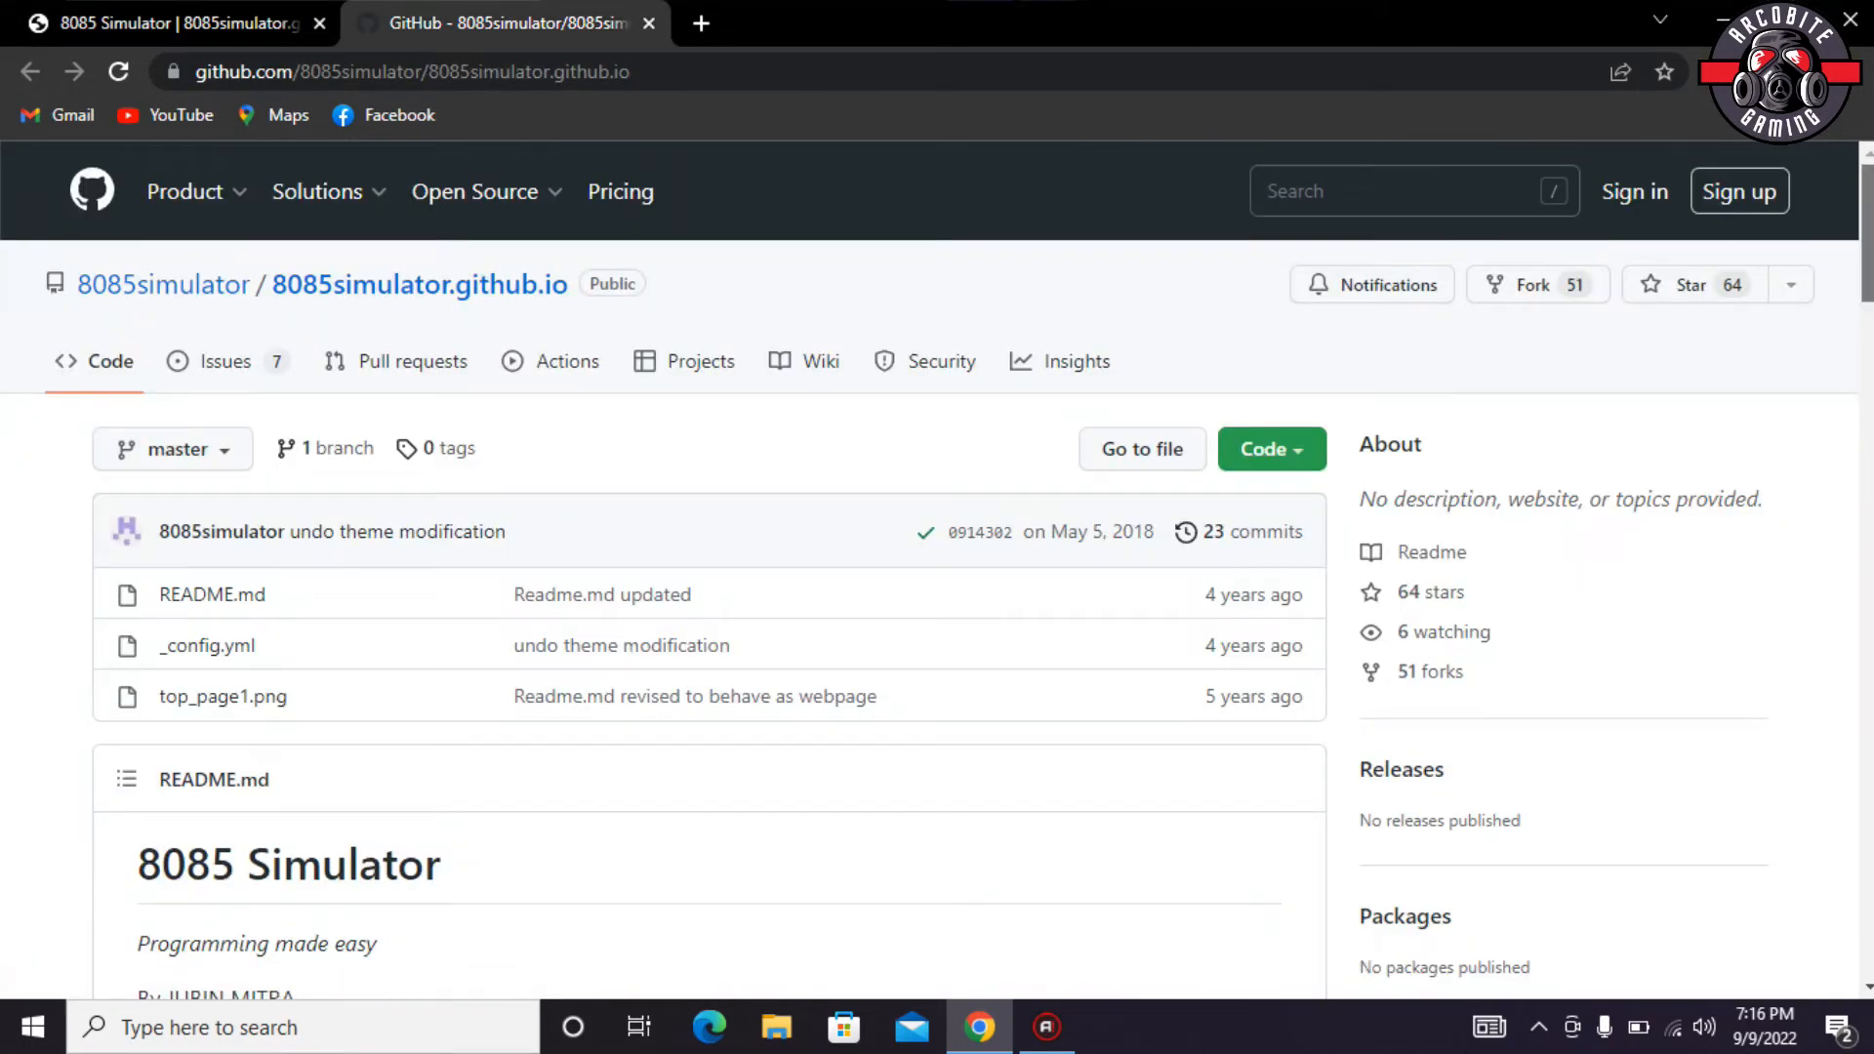
- Bring the README's How to run section with the Java 6 Update 16 link into view
scroll("down", 3)
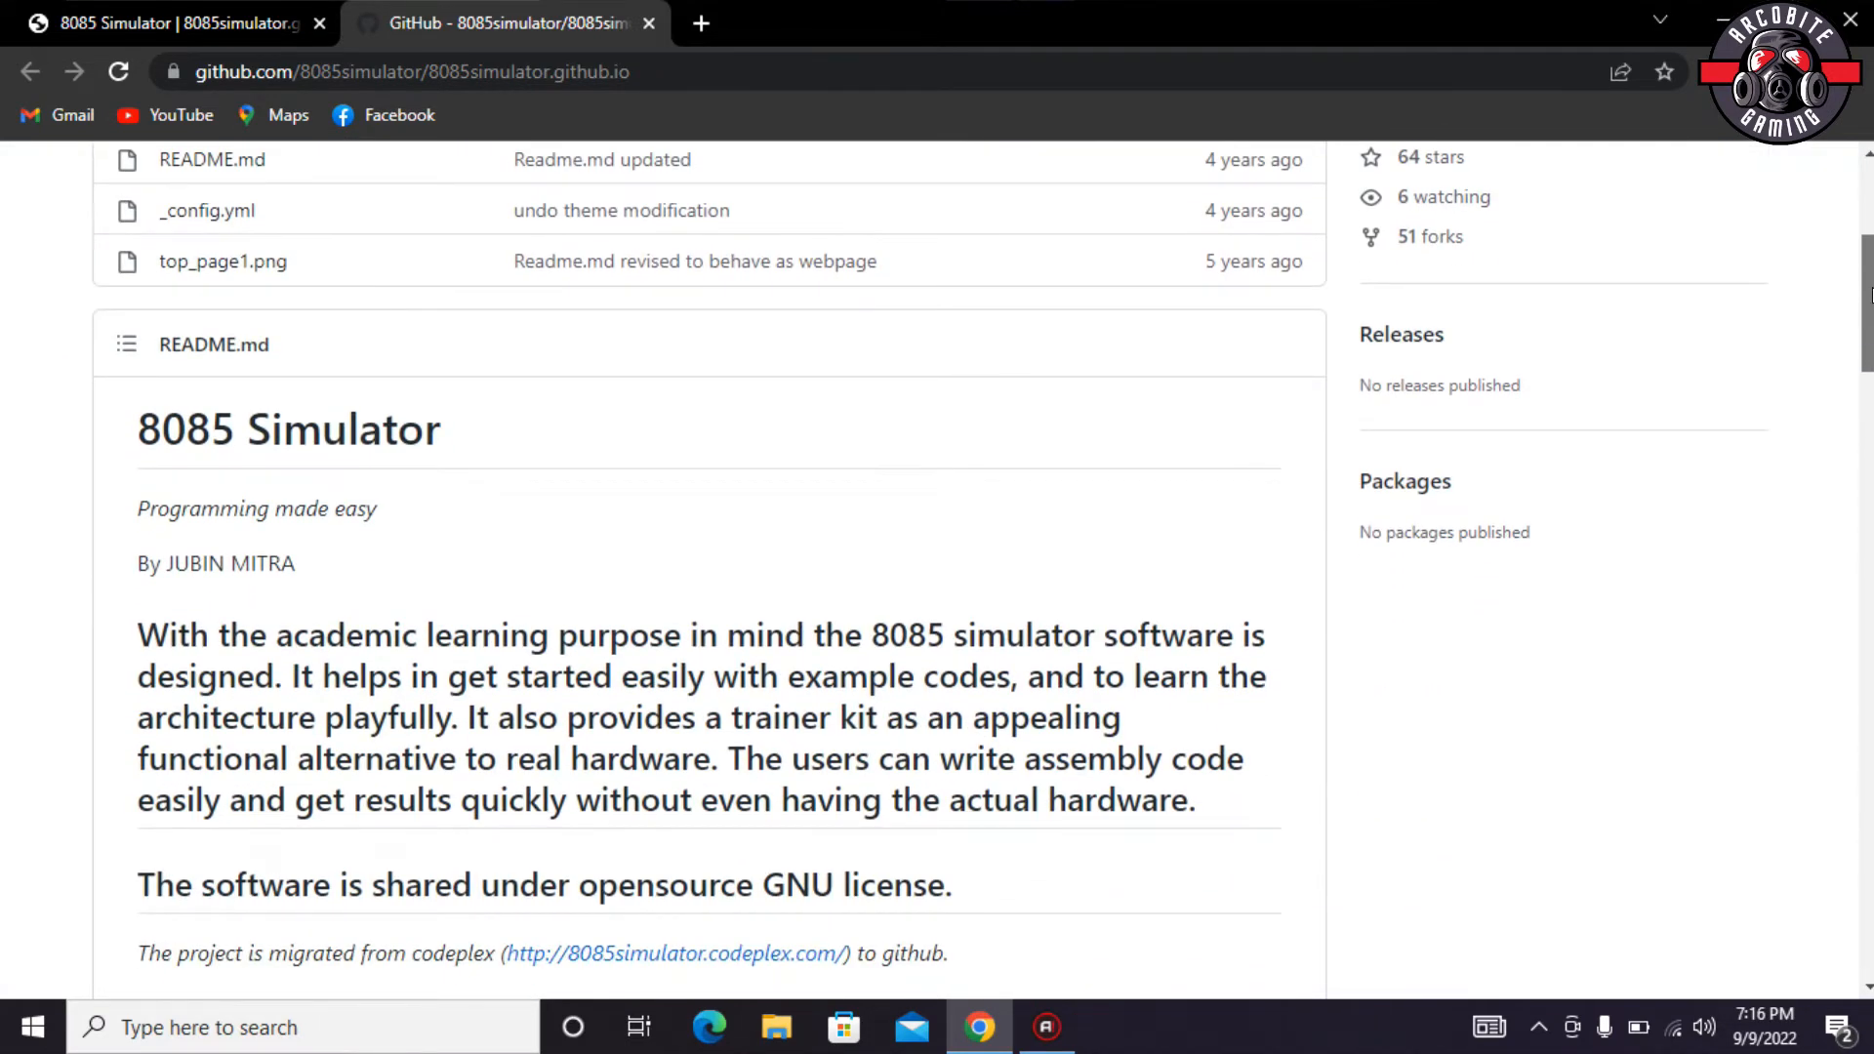
scroll("down", 3)
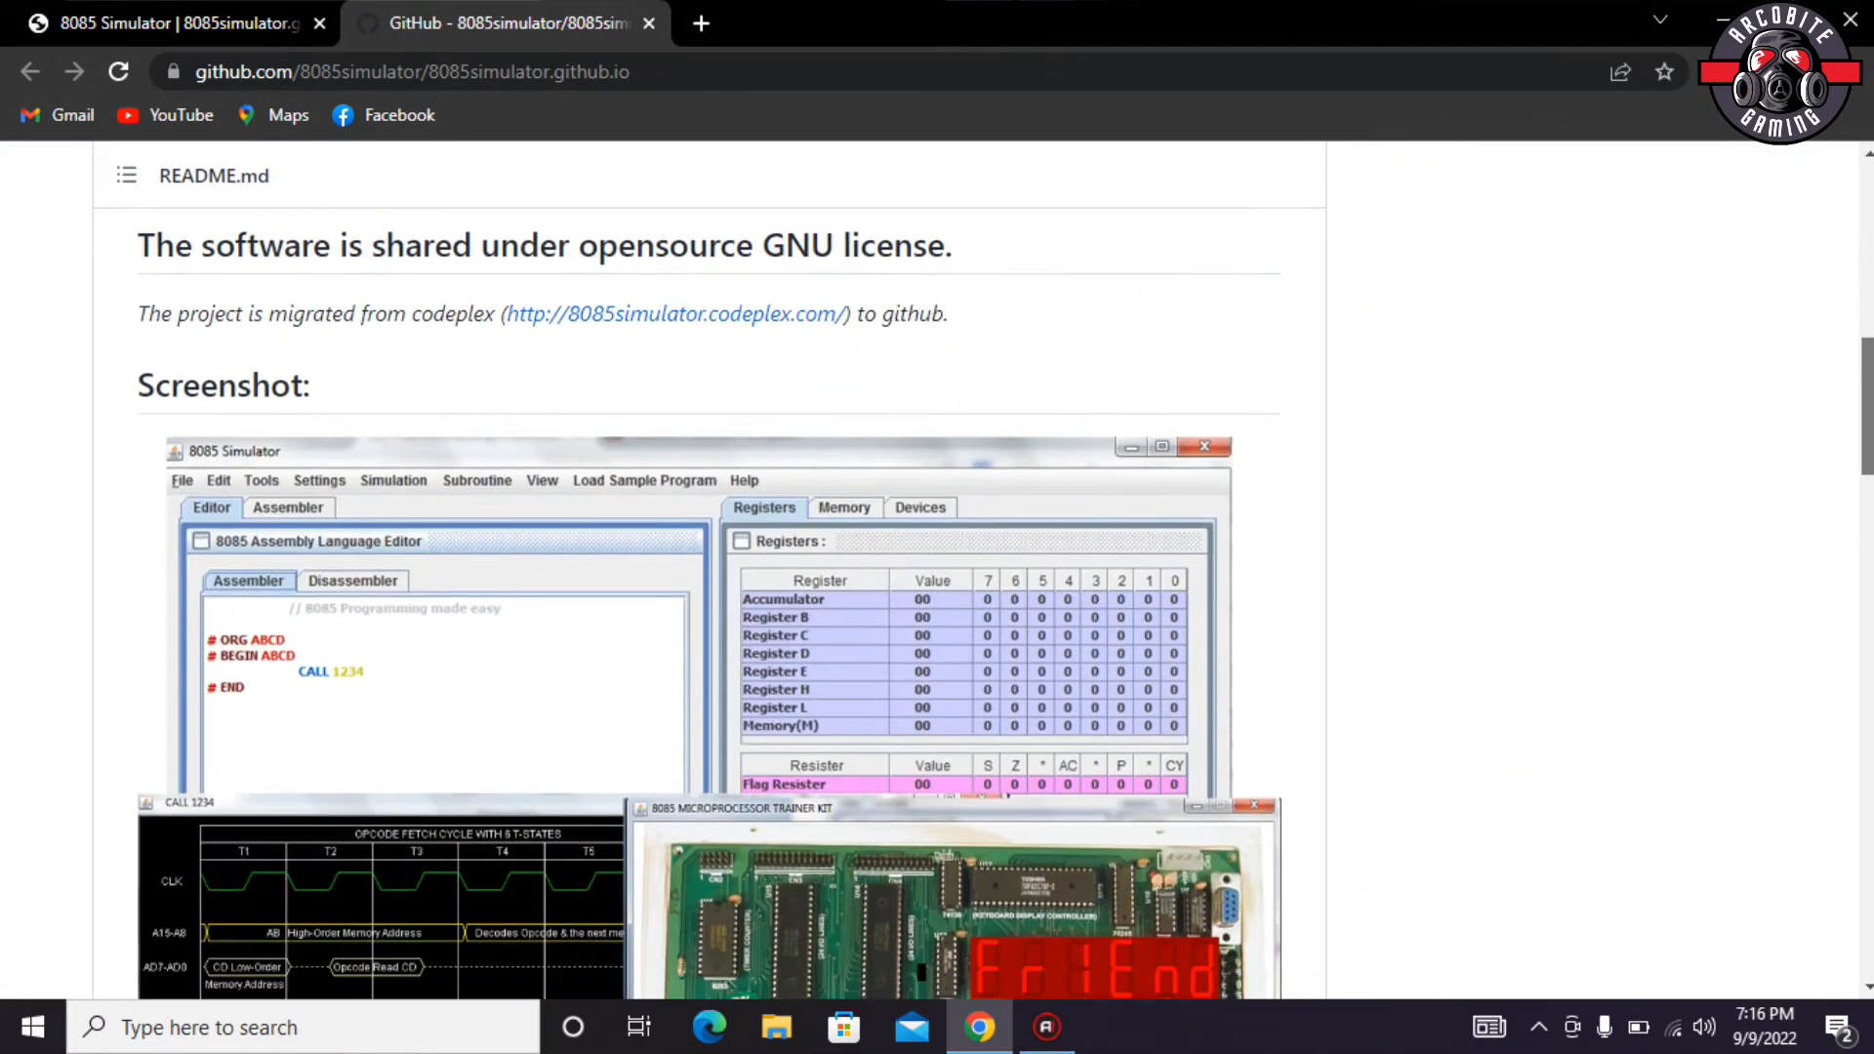
scroll("down", 3)
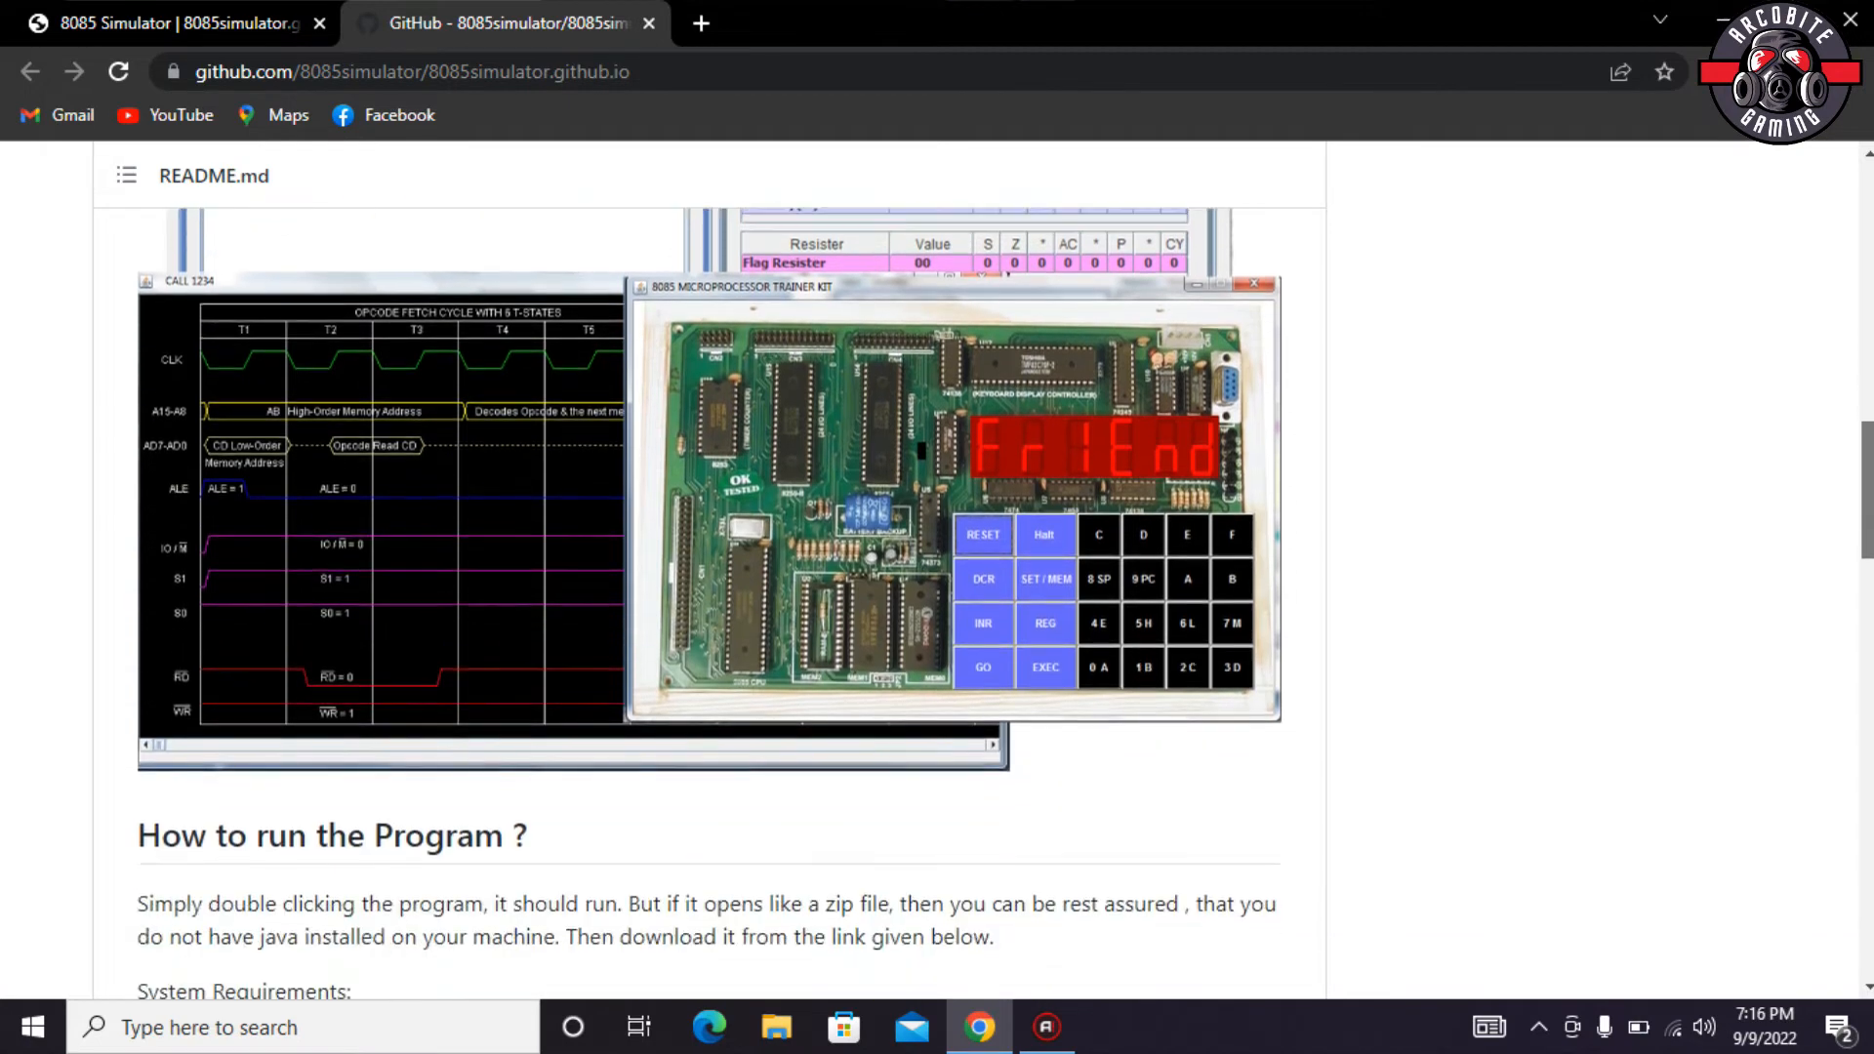
scroll("down", 3)
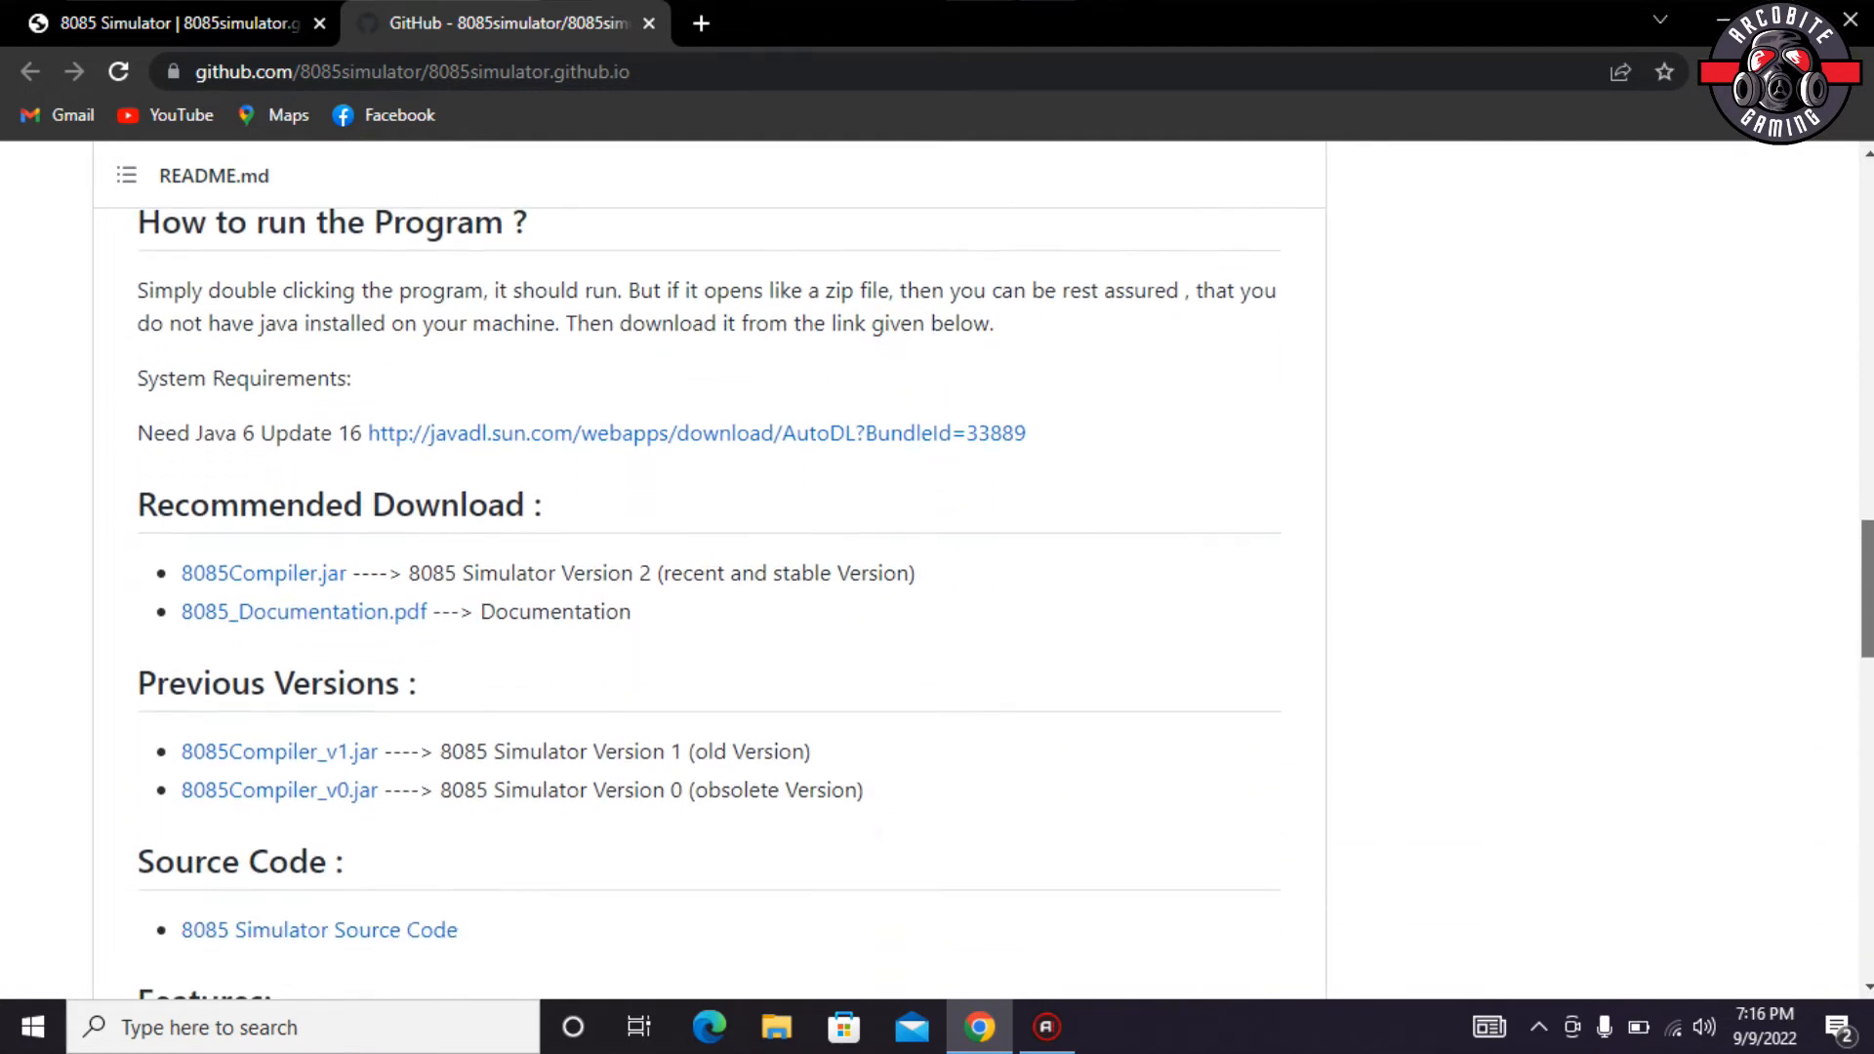
mouse_move(363, 396)
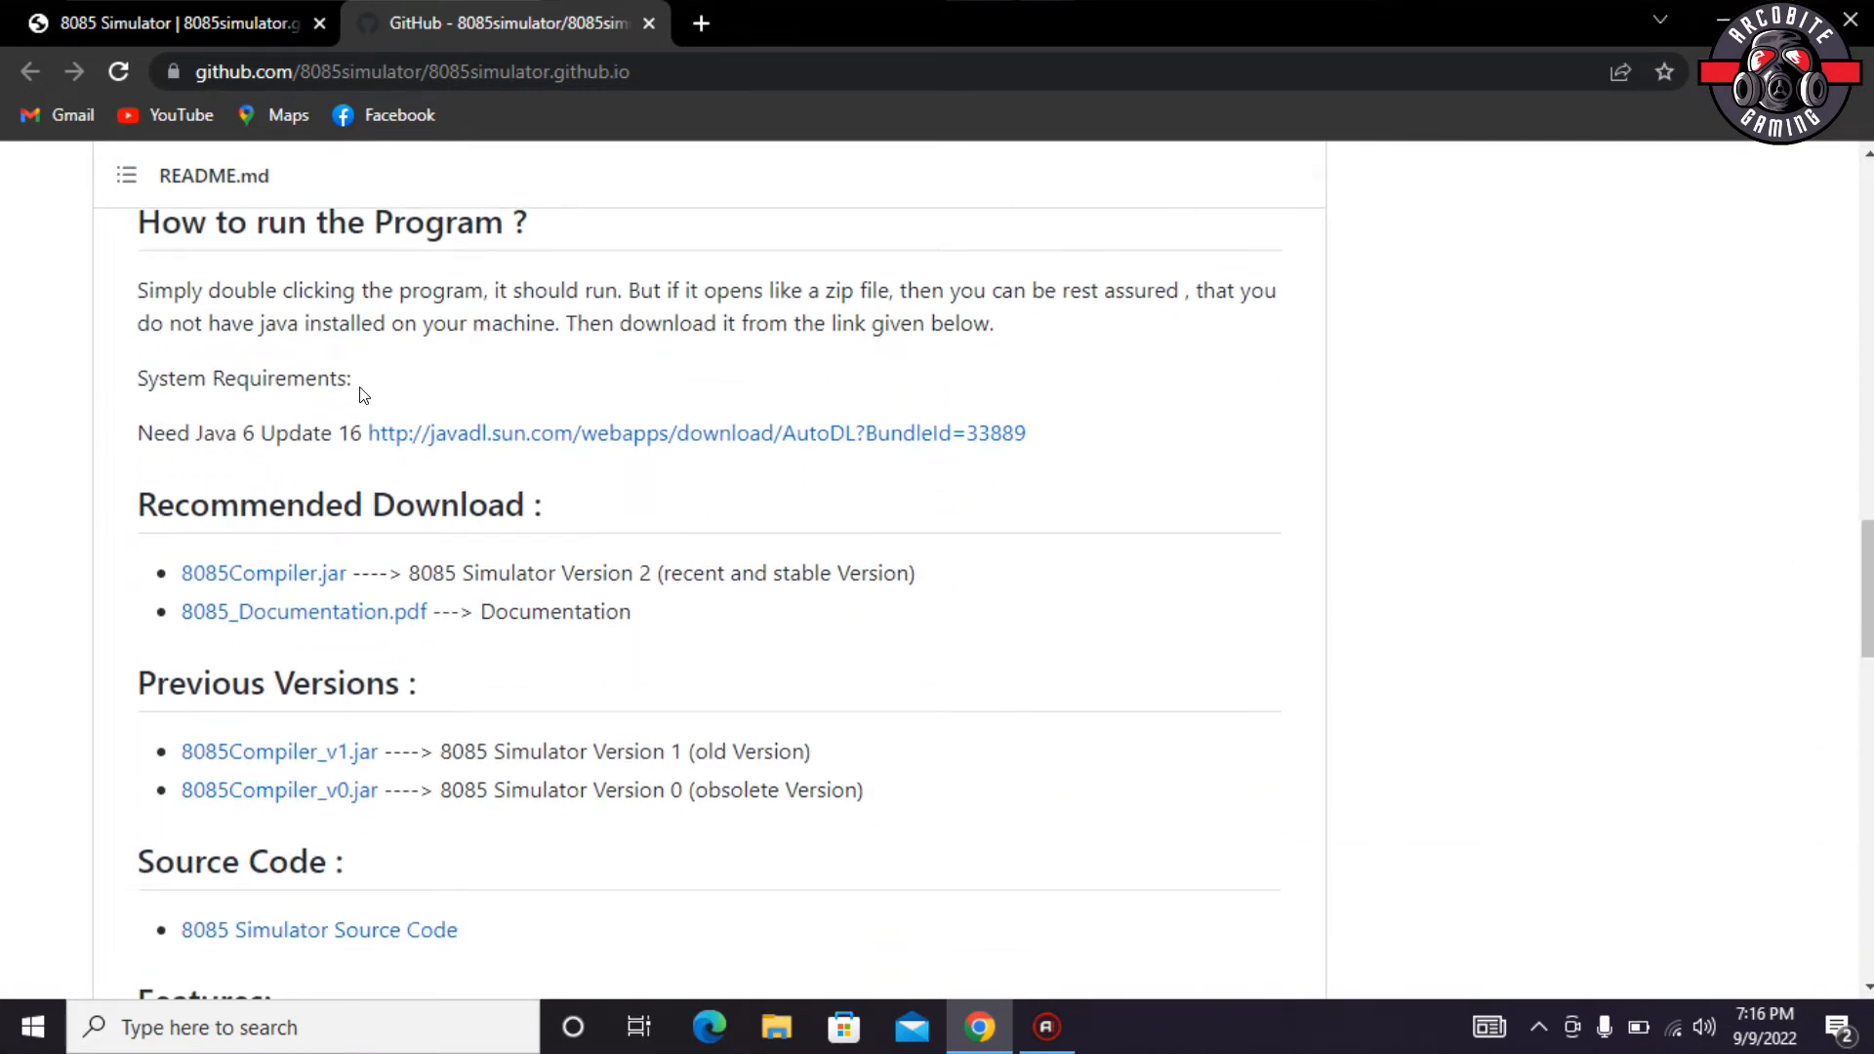
mouse_move(412, 449)
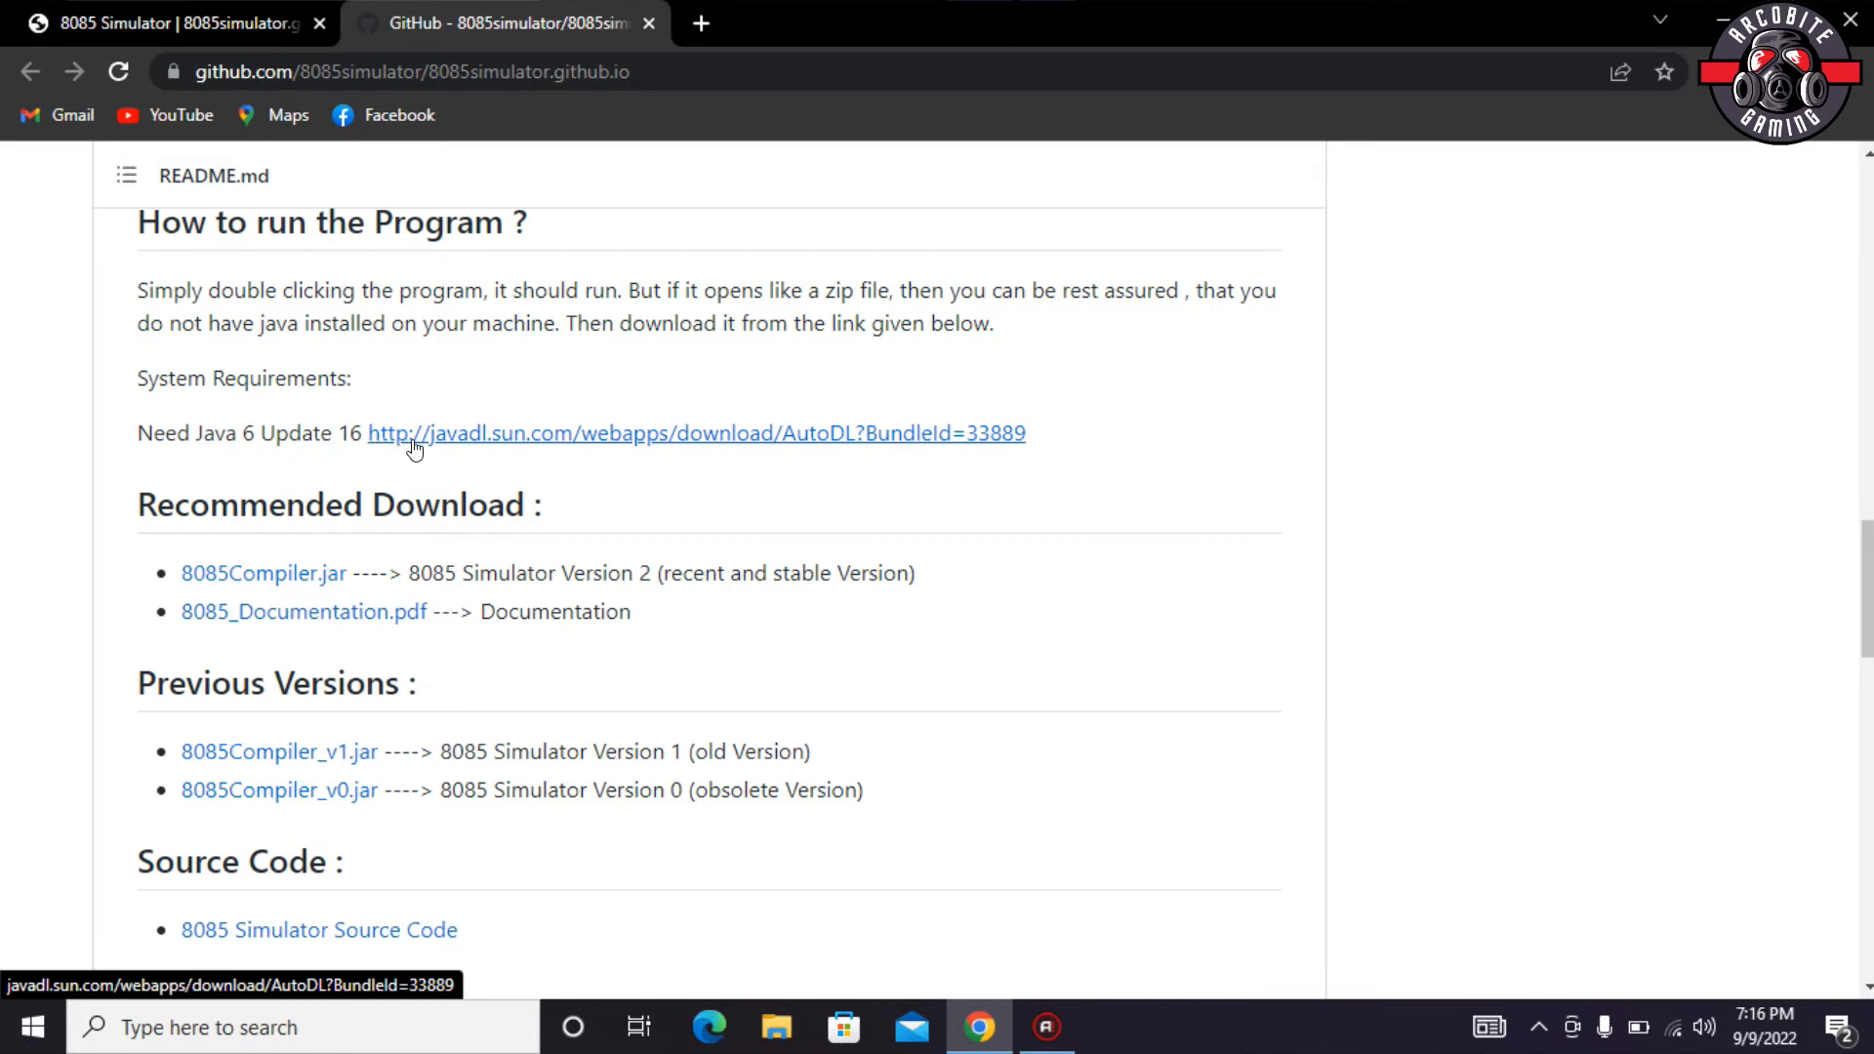
mouse_move(648, 445)
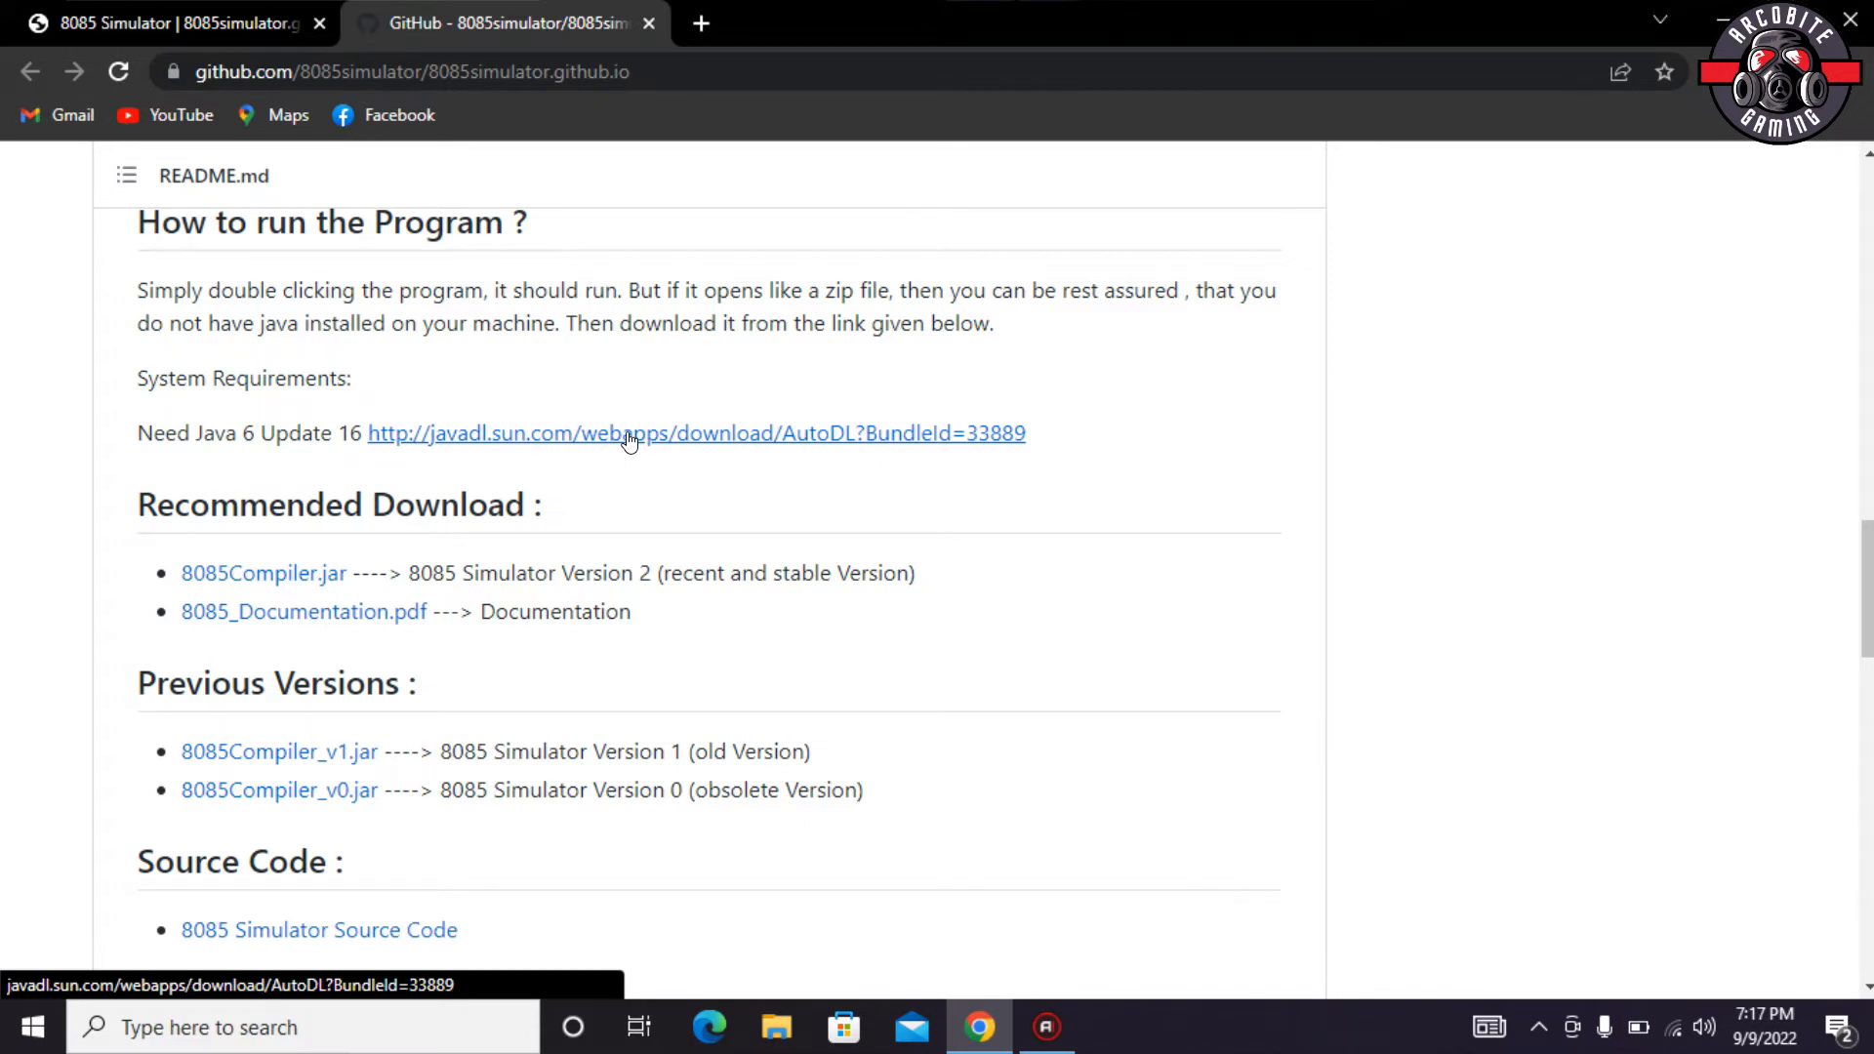
- Send the Java 6 Update 16 link to Free Download Manager and start its download
right_click(627, 433)
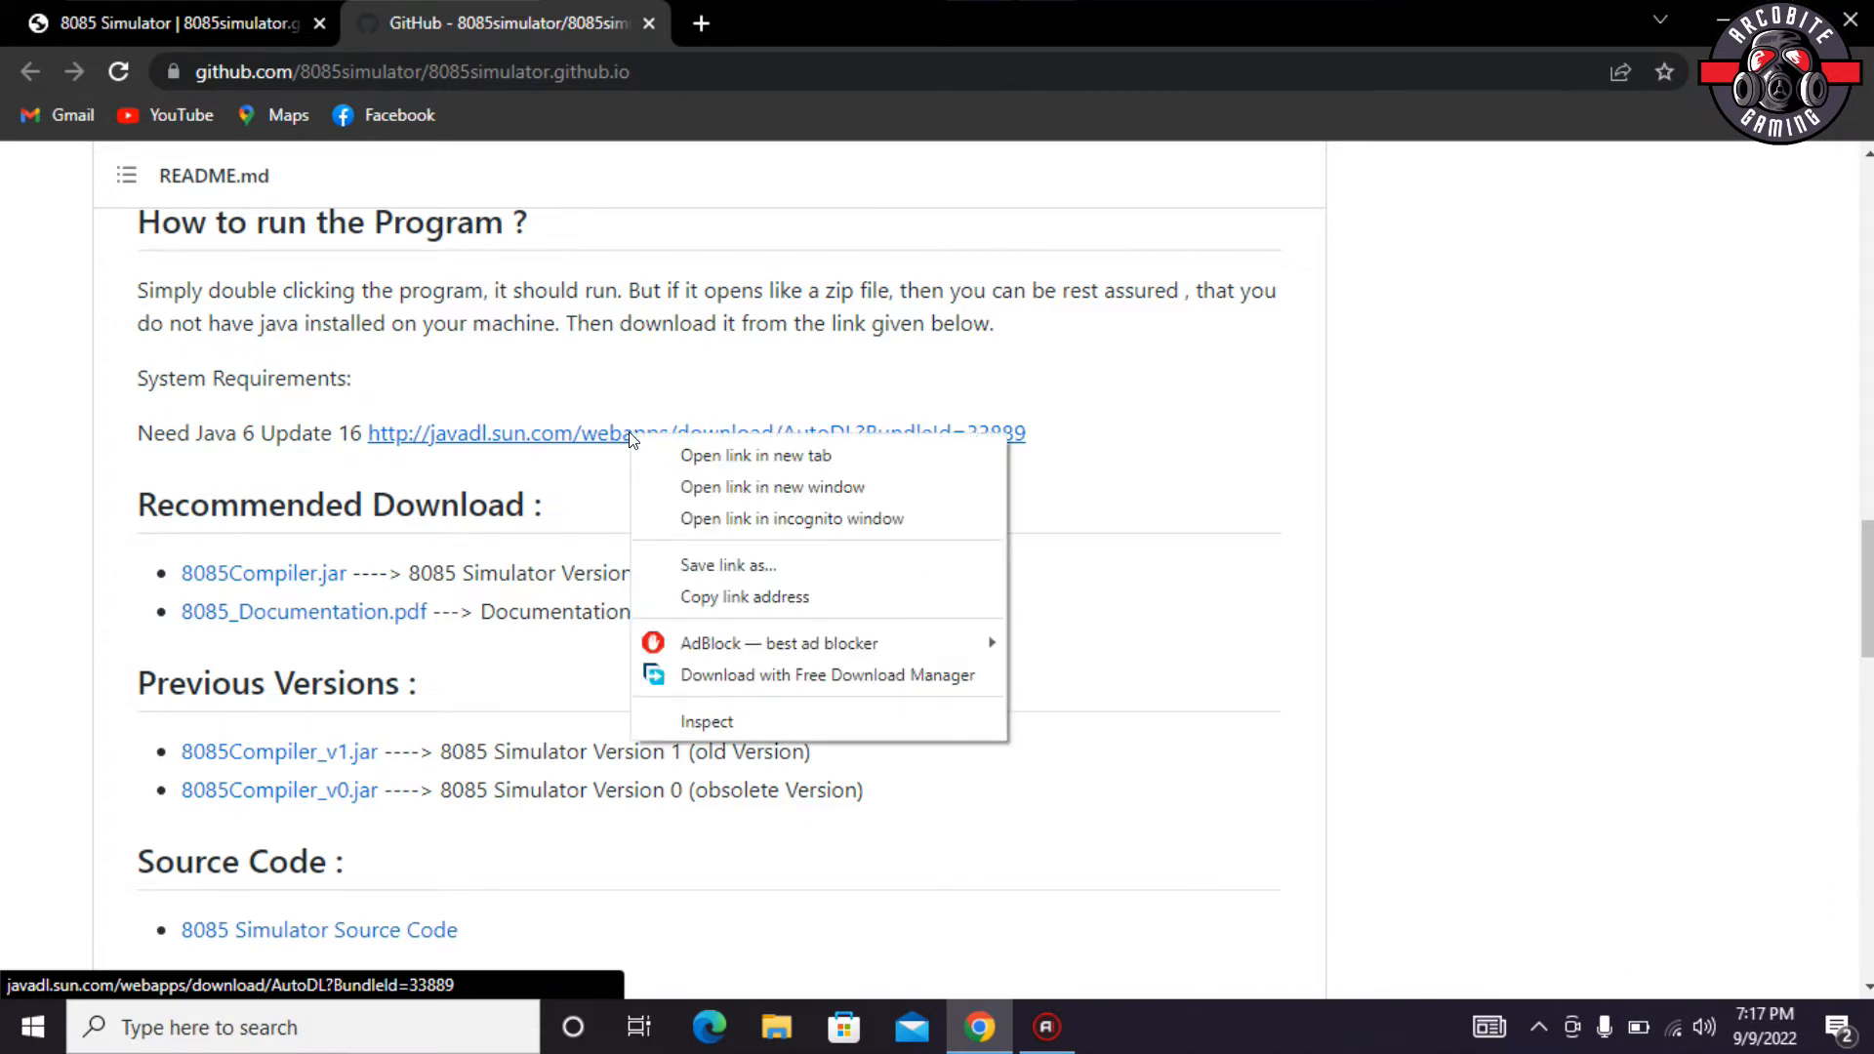
mouse_move(750, 681)
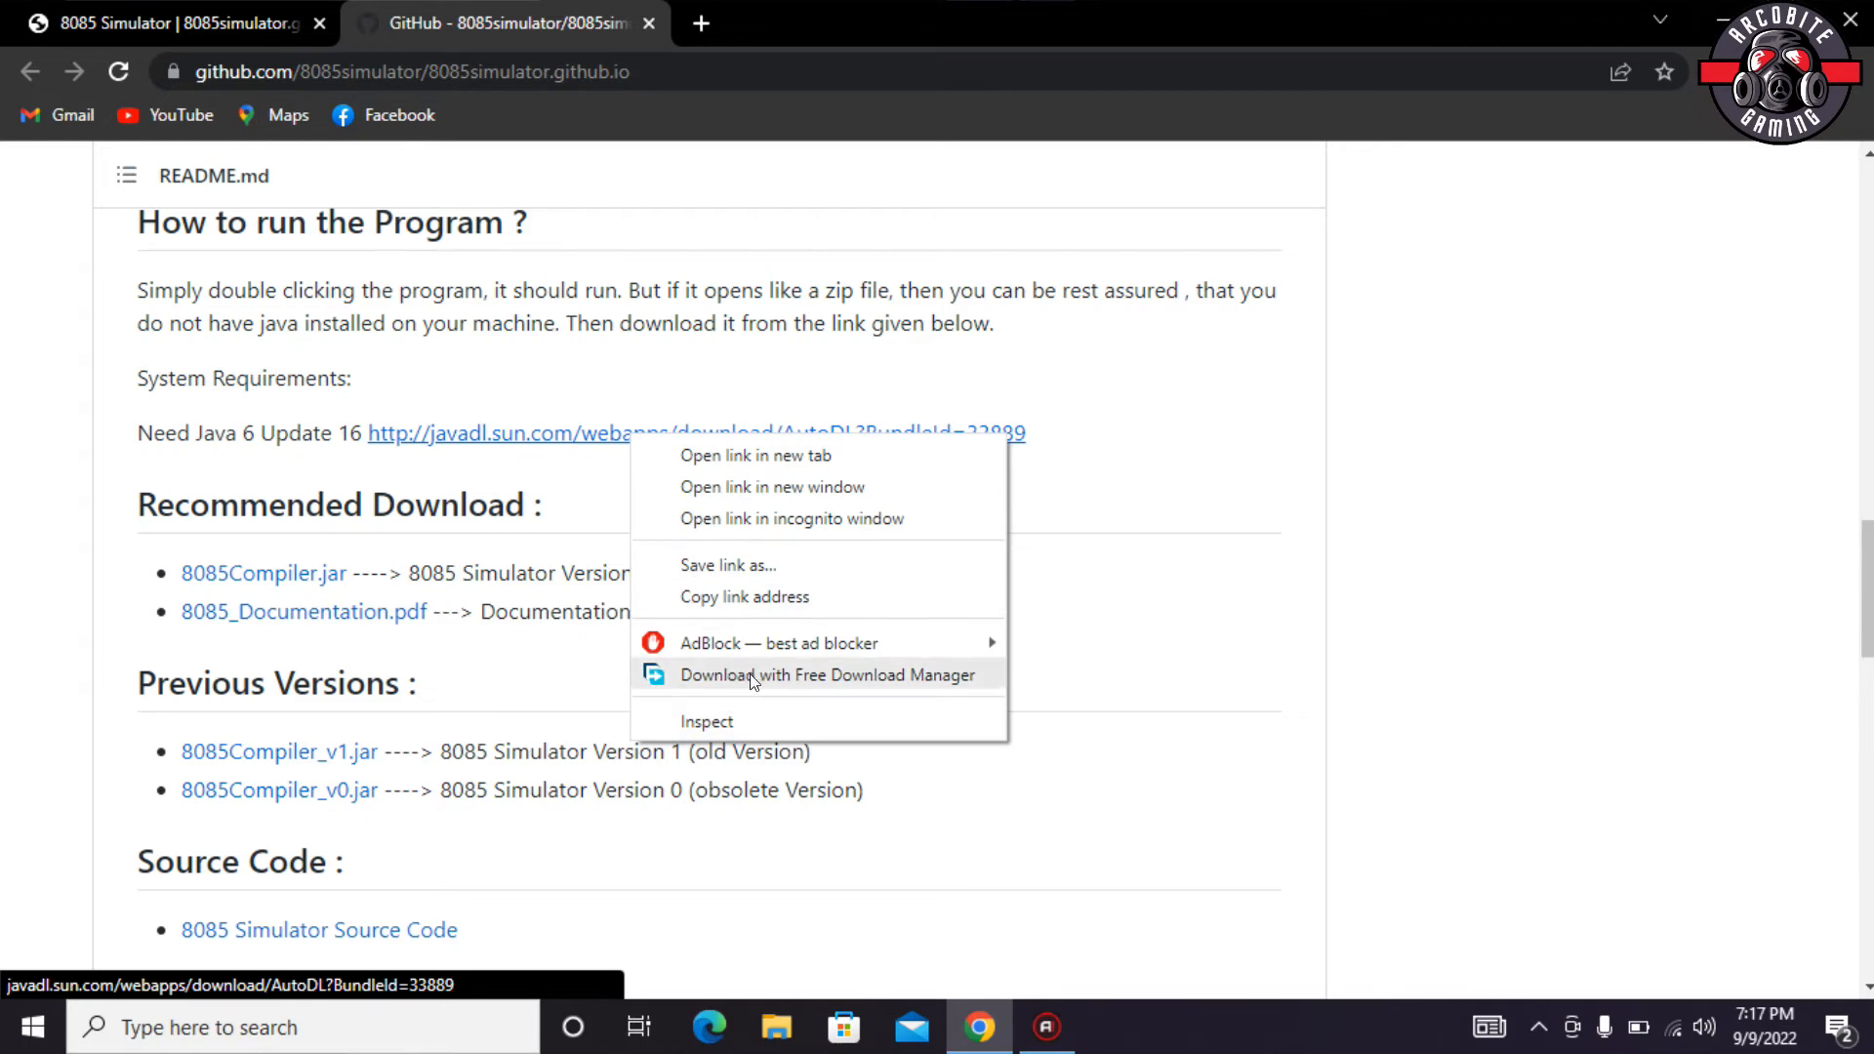
mouse_move(898, 681)
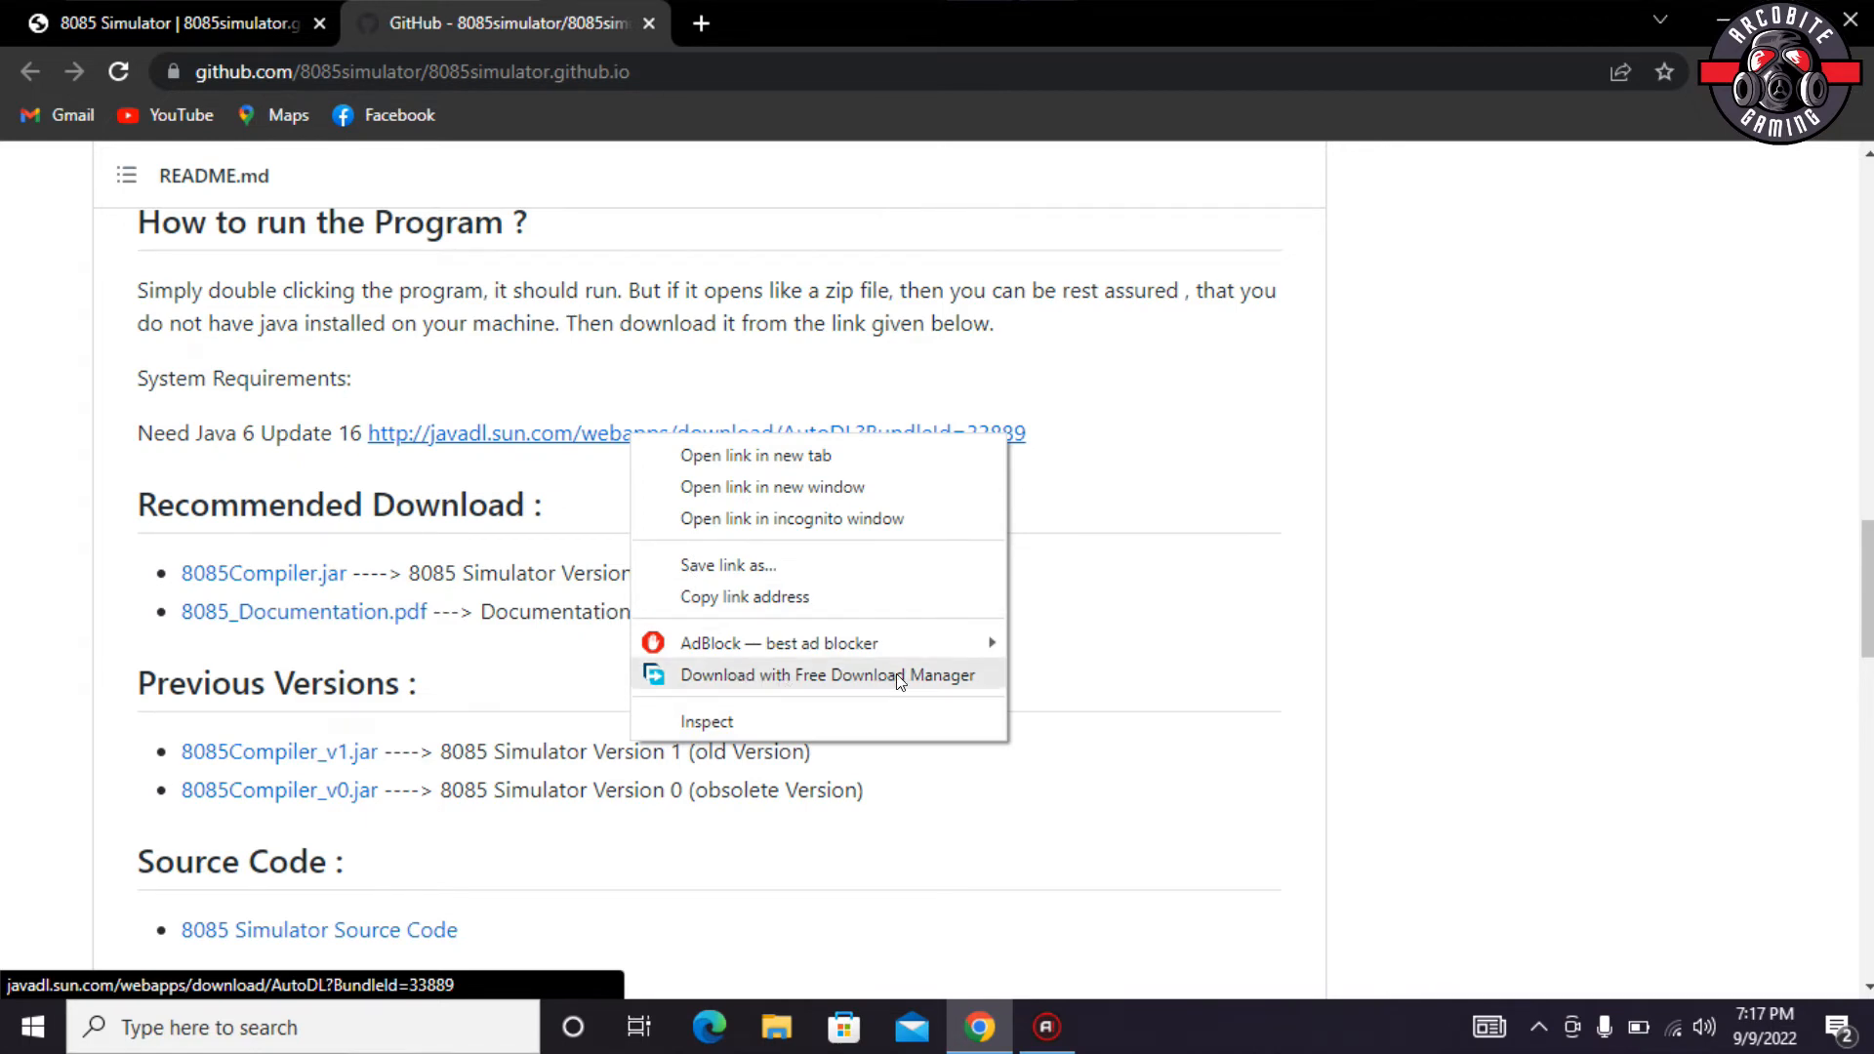
left_click(824, 676)
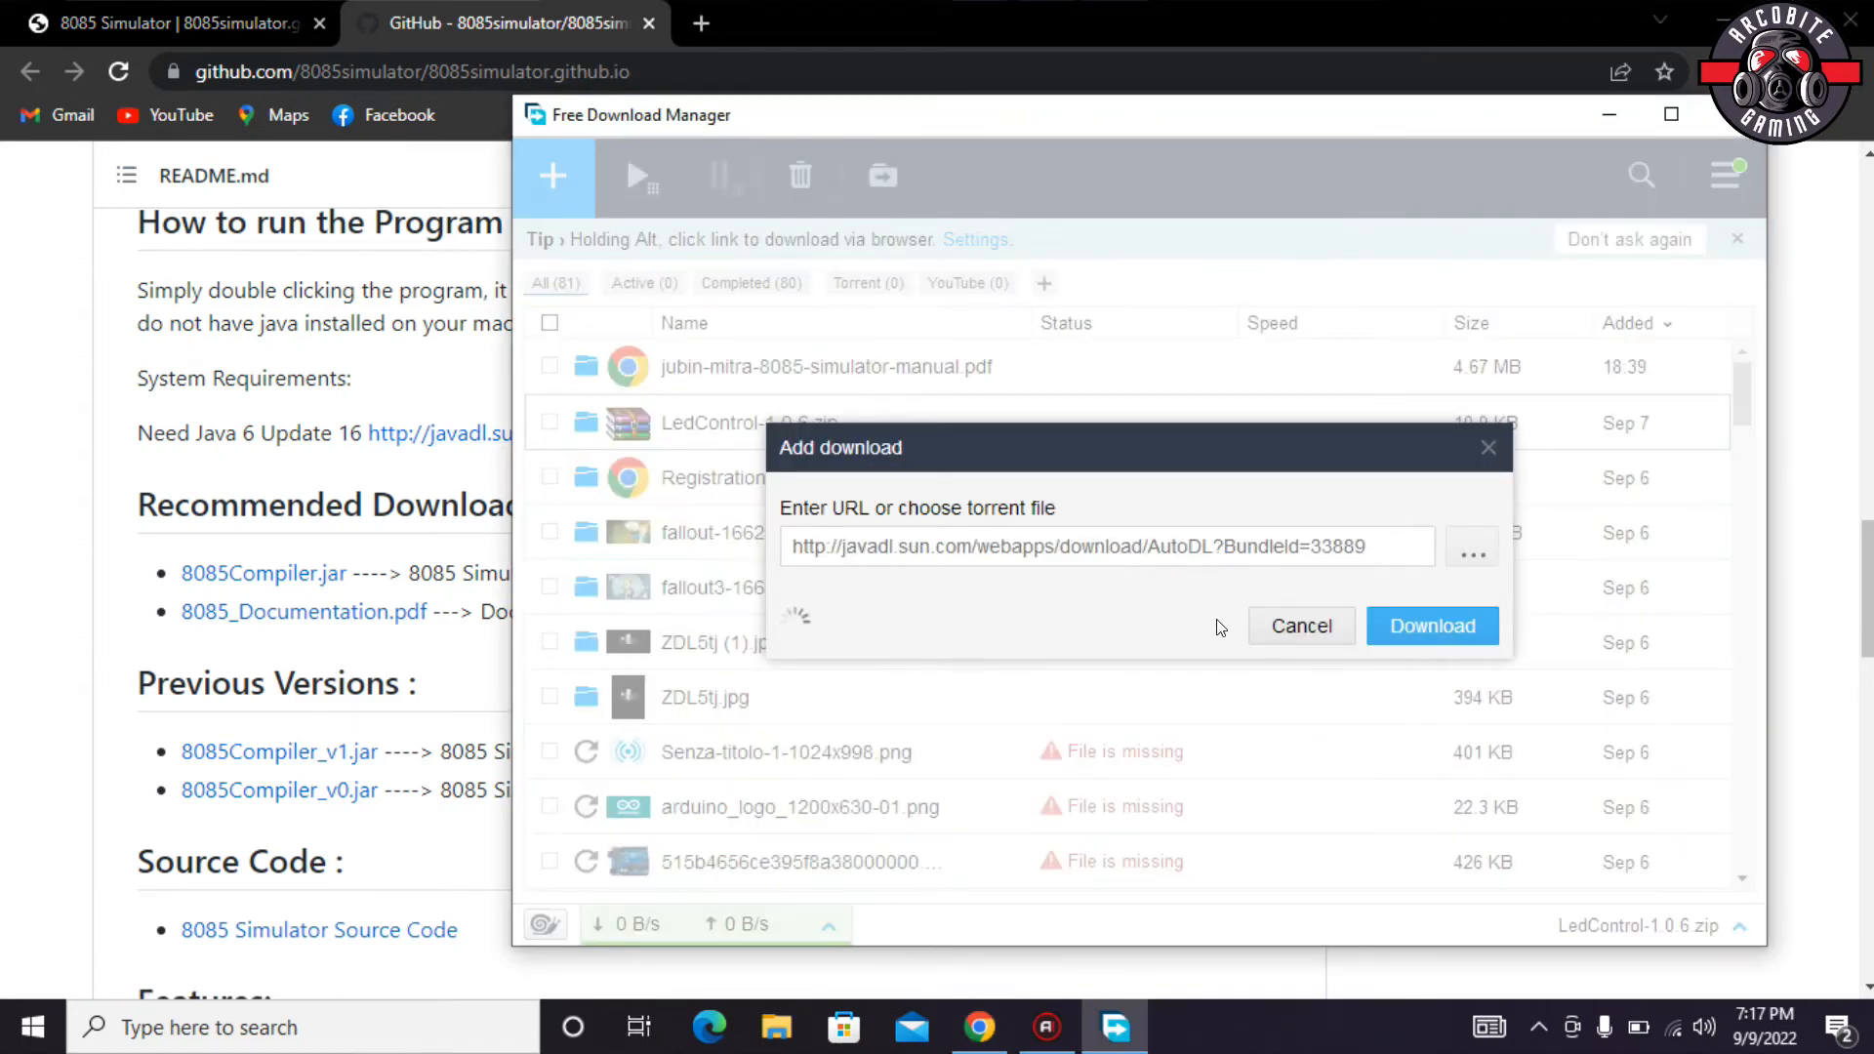
left_click(1301, 625)
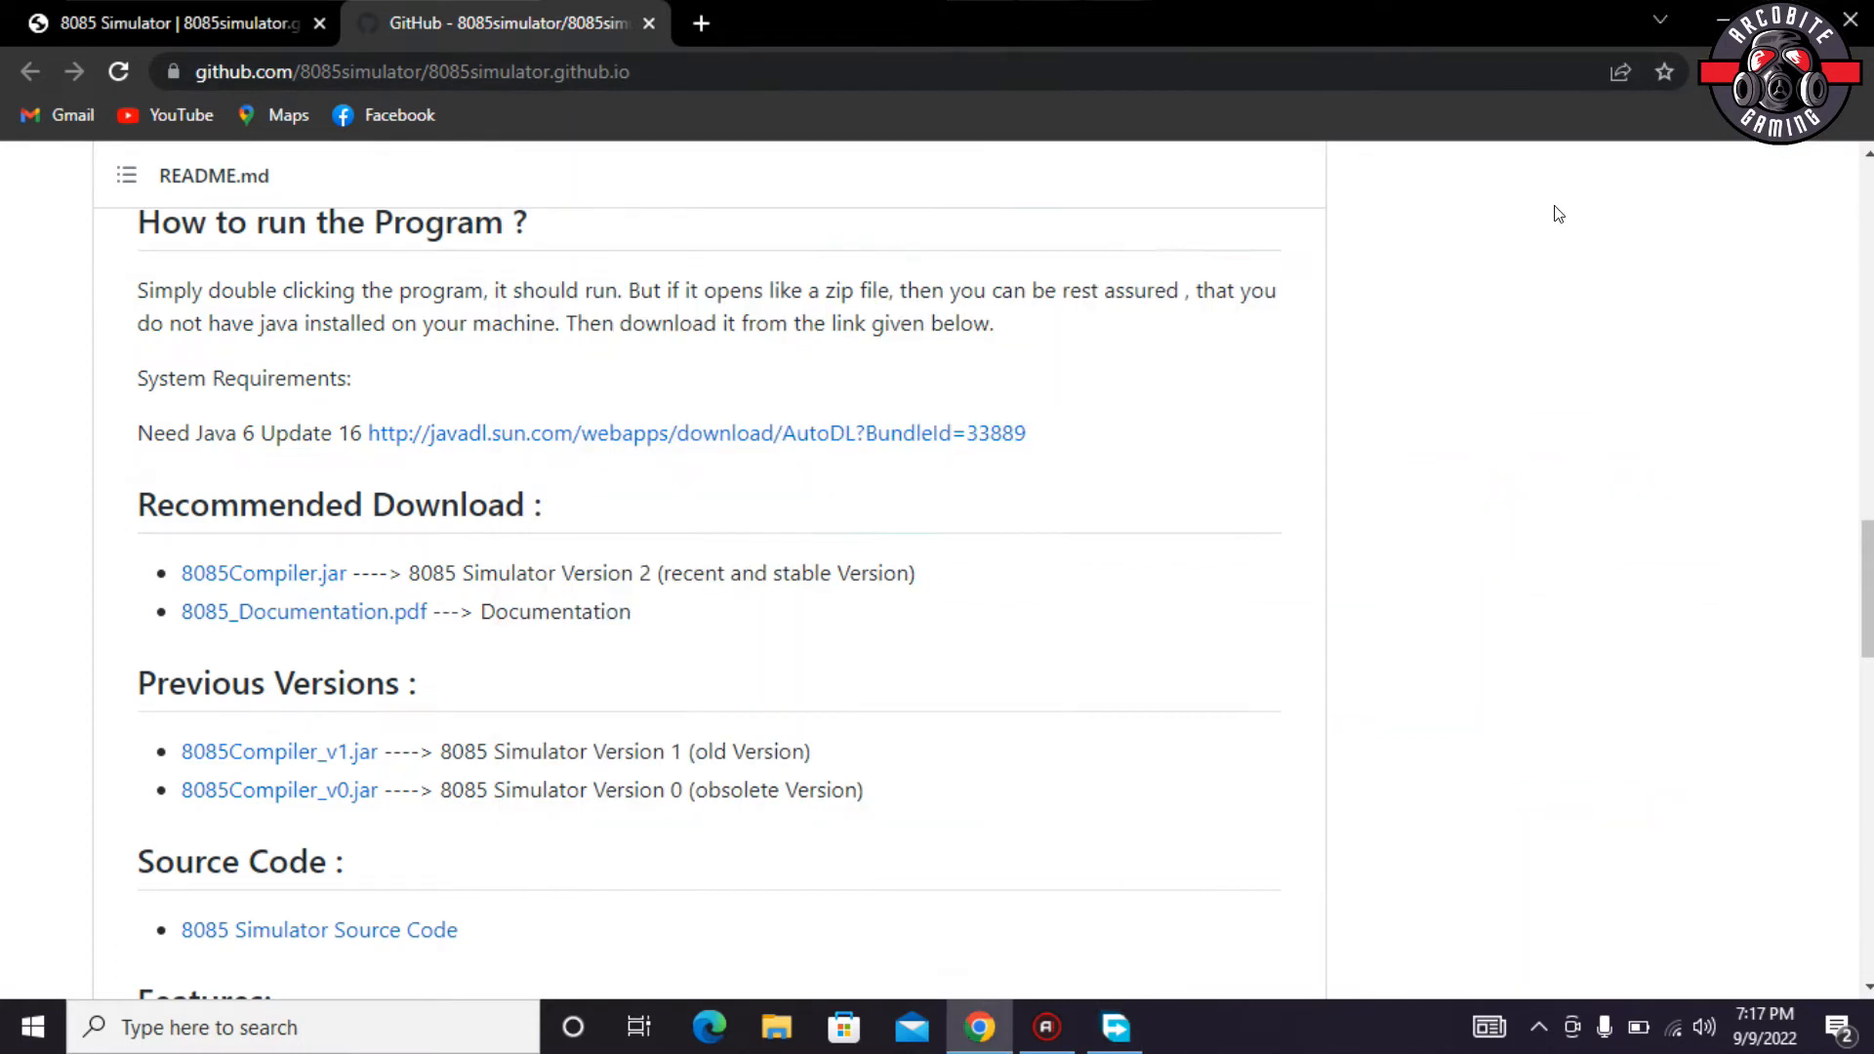
scroll("down", 3)
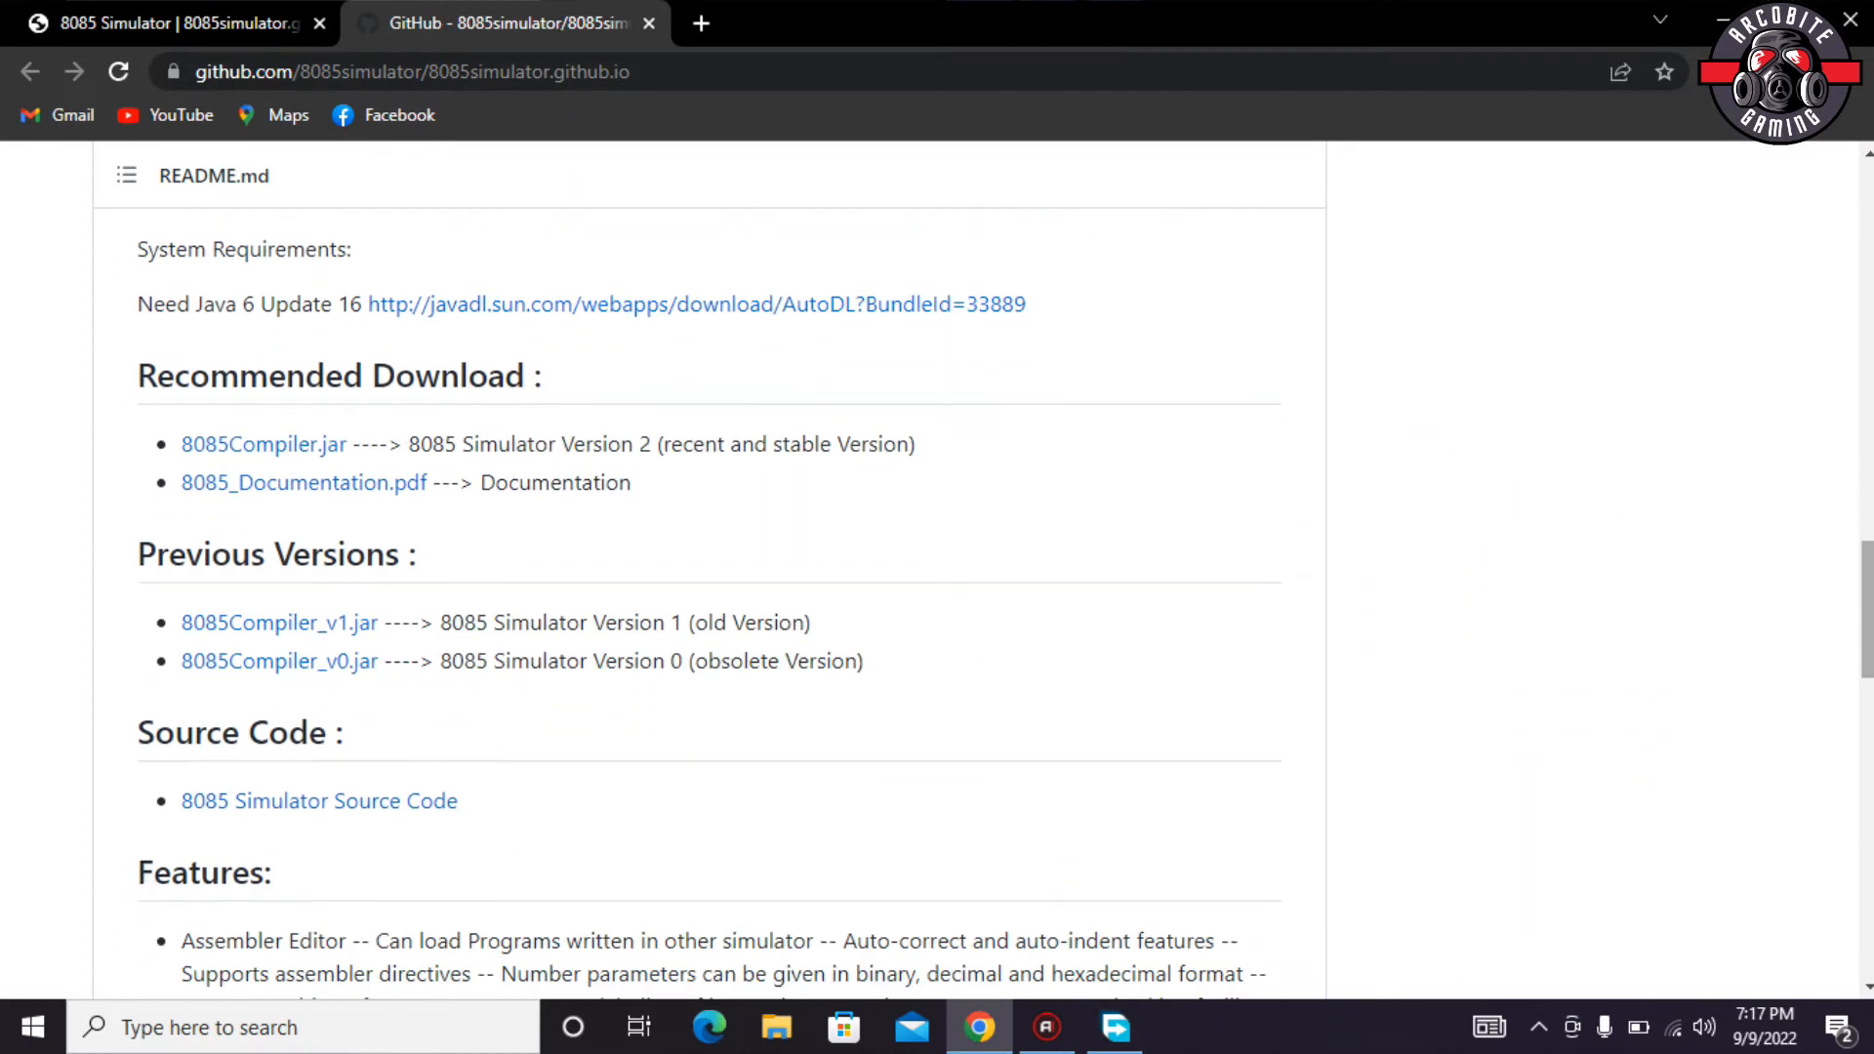
mouse_move(264, 443)
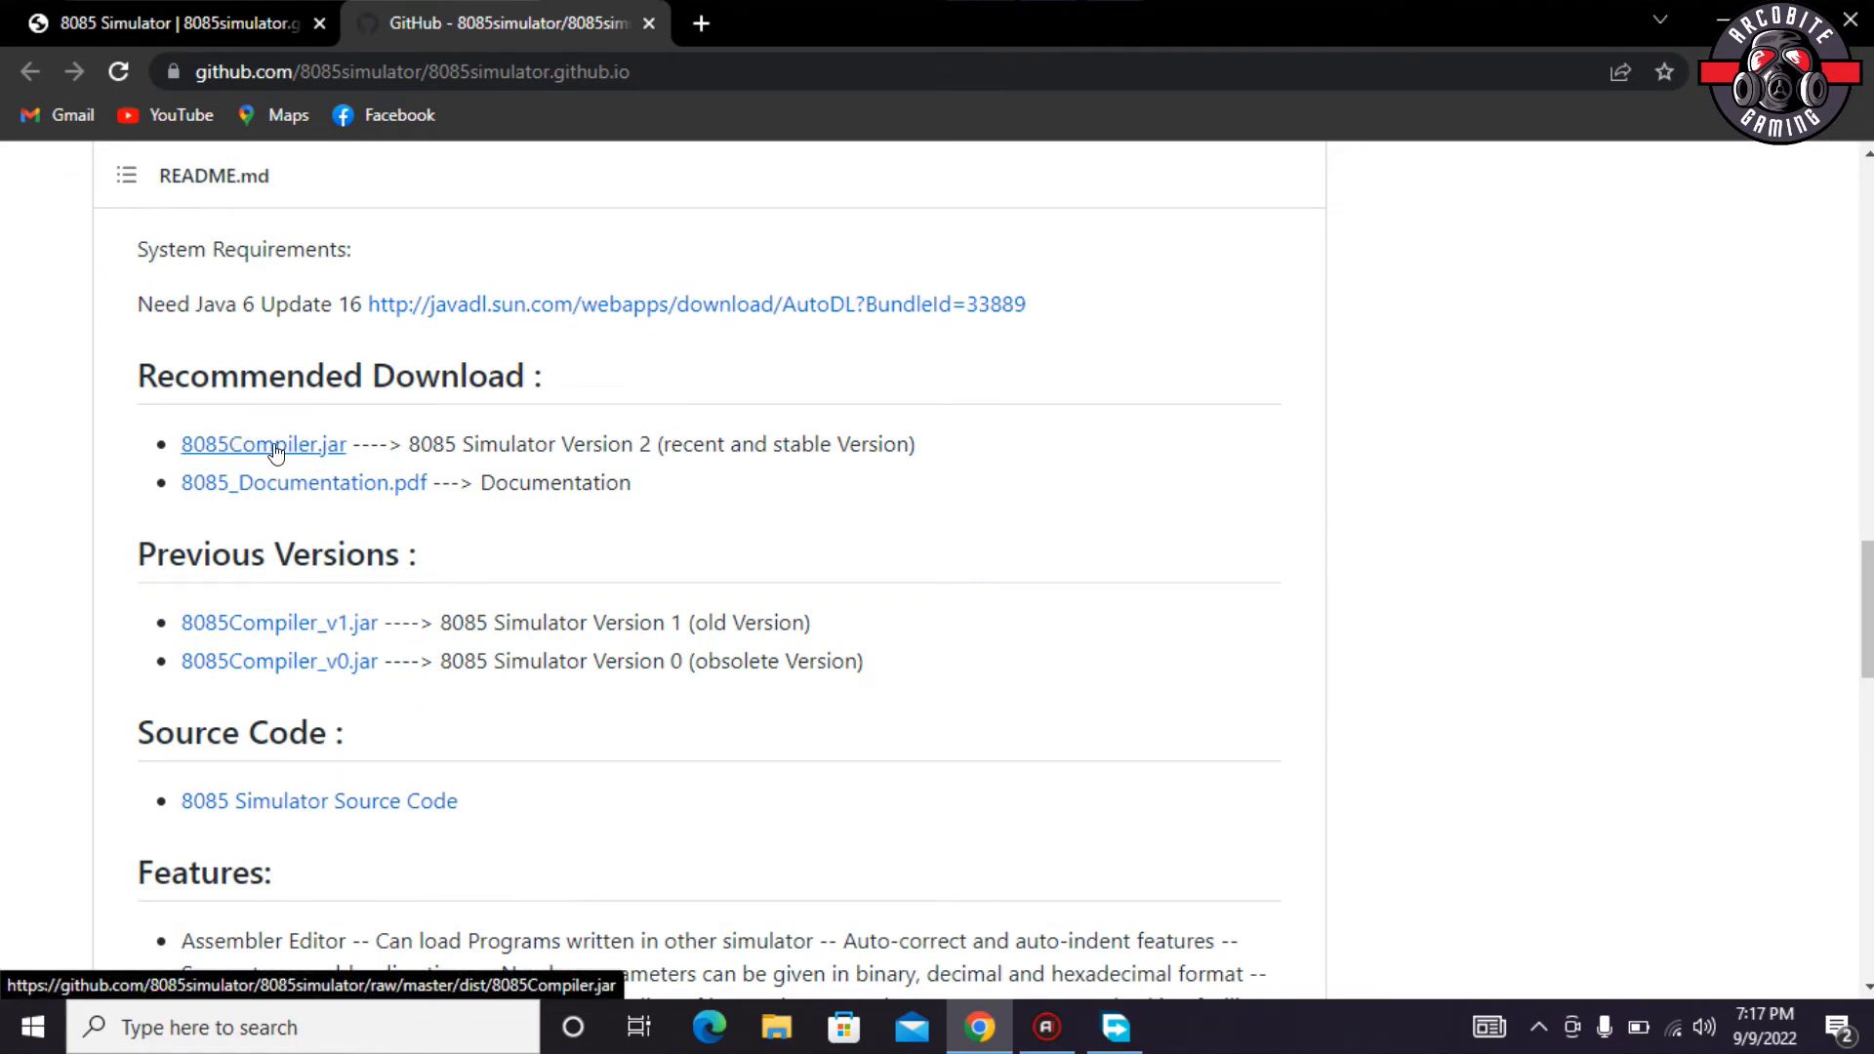
- Download 8085Compiler.jar (617 KB) to the Downloads folder via Free Download Manager
right_click(263, 443)
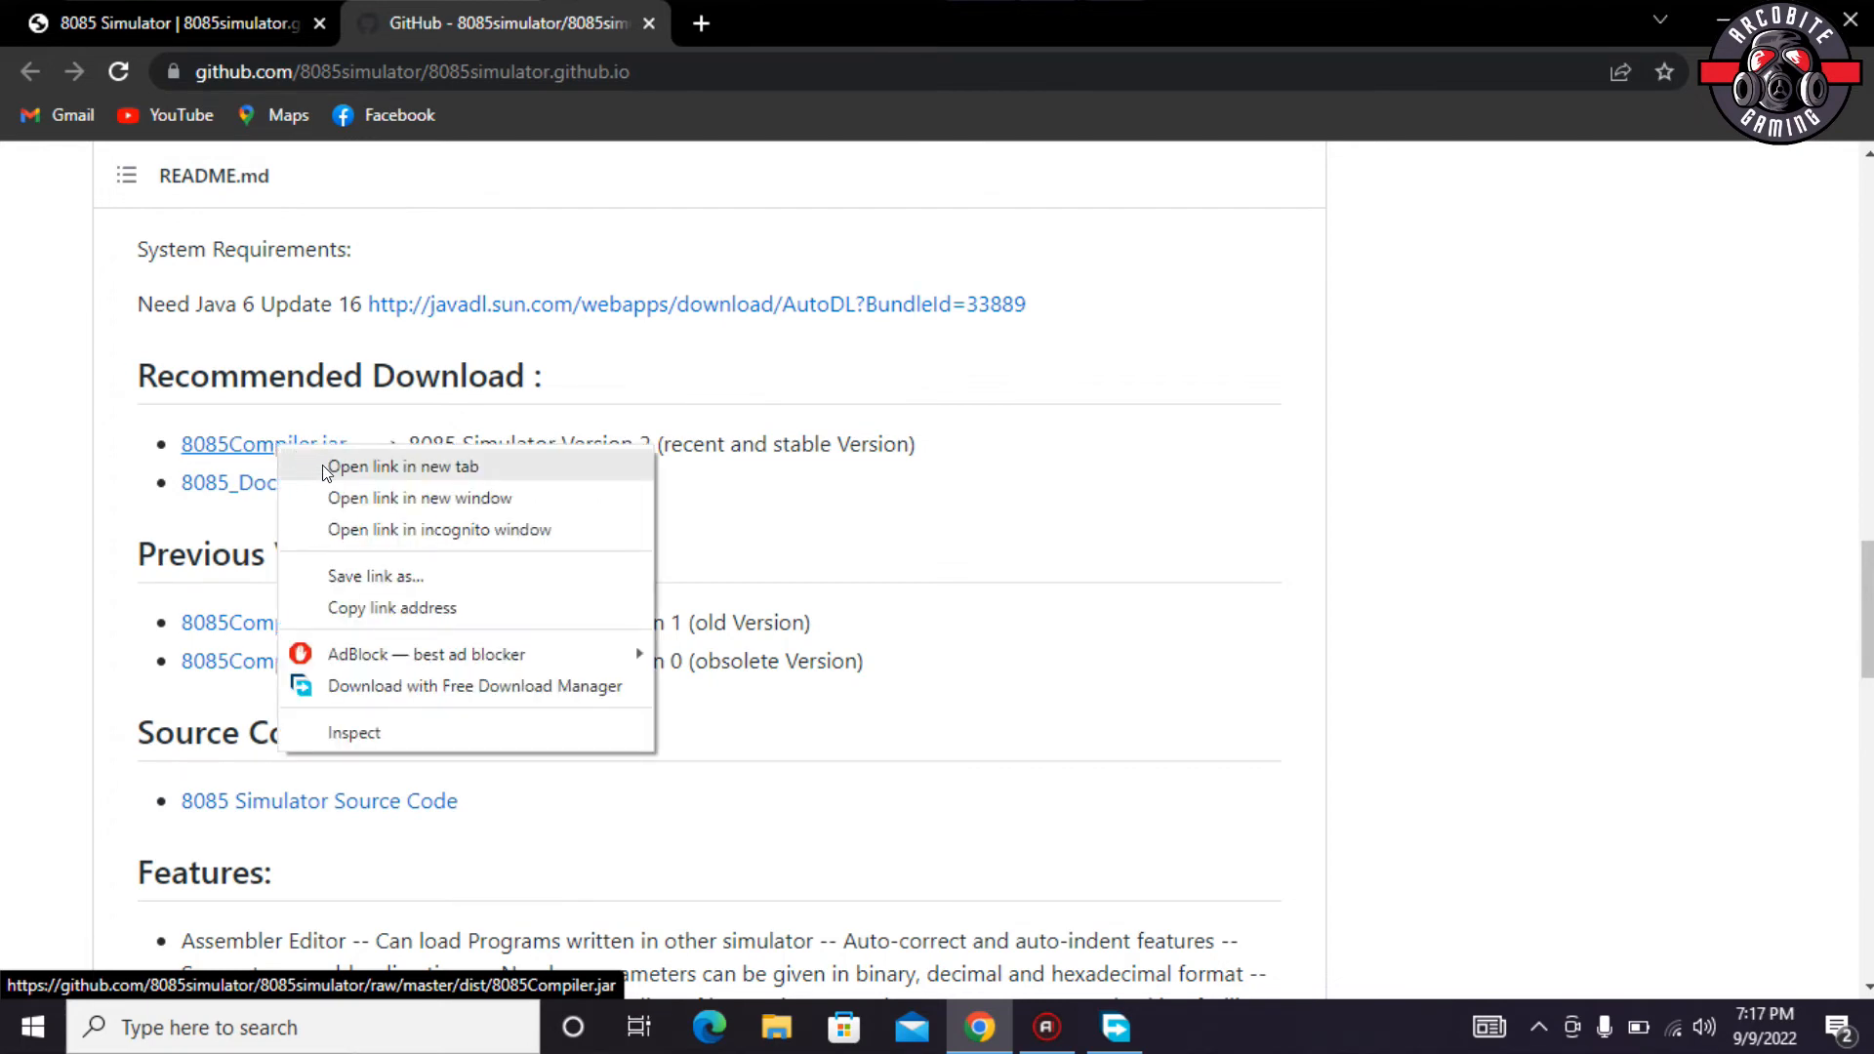
left_click(402, 467)
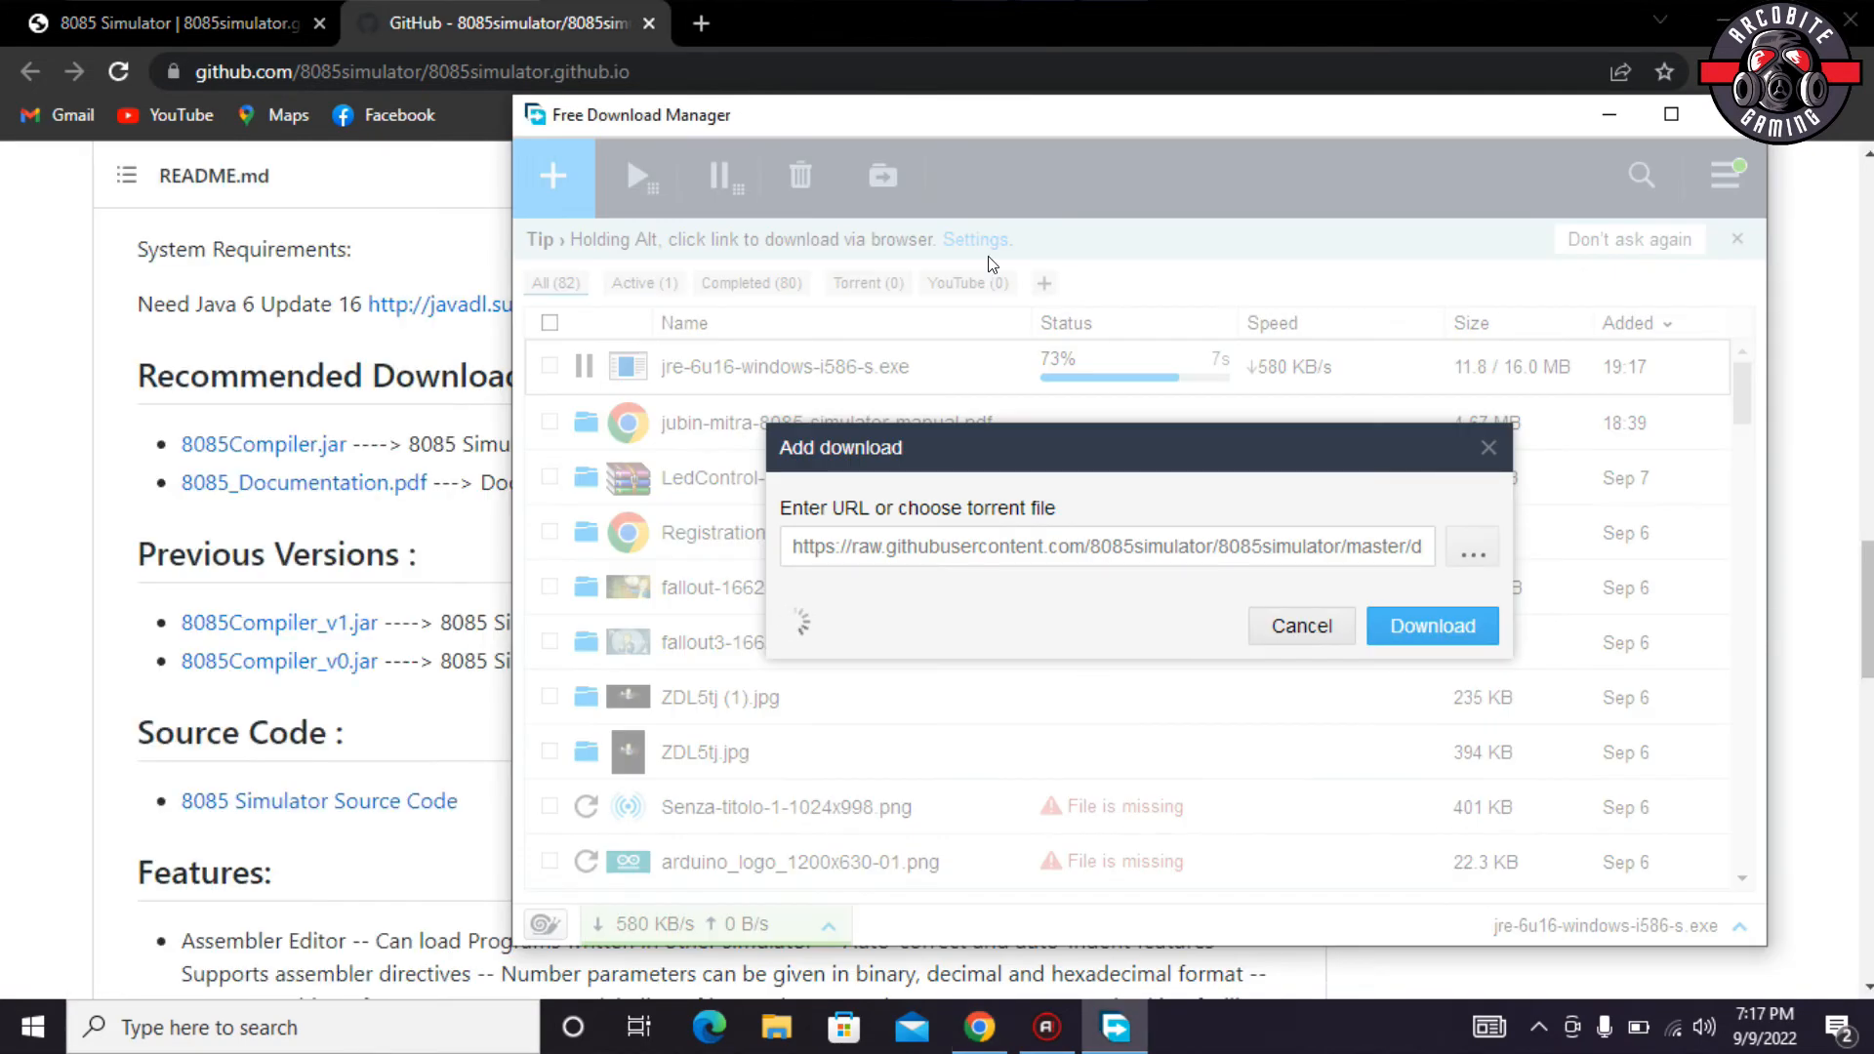
left_click(1431, 624)
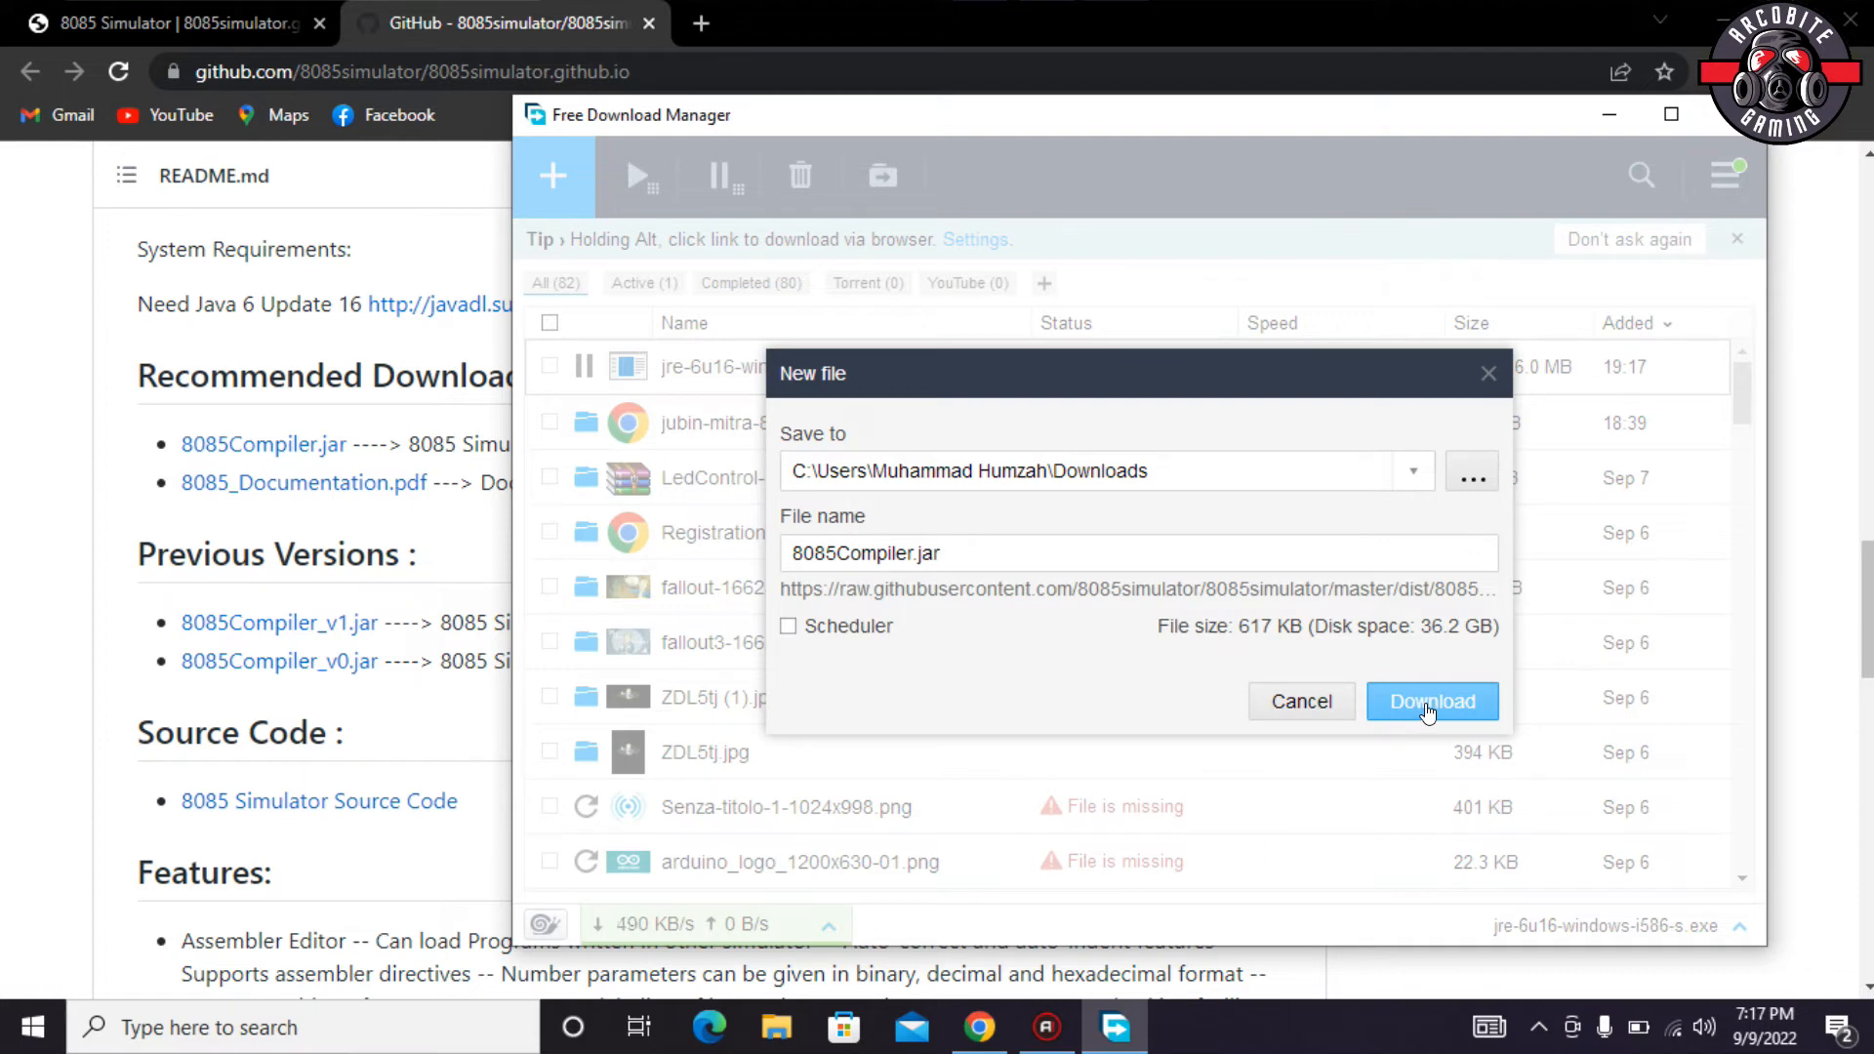
left_click(1431, 701)
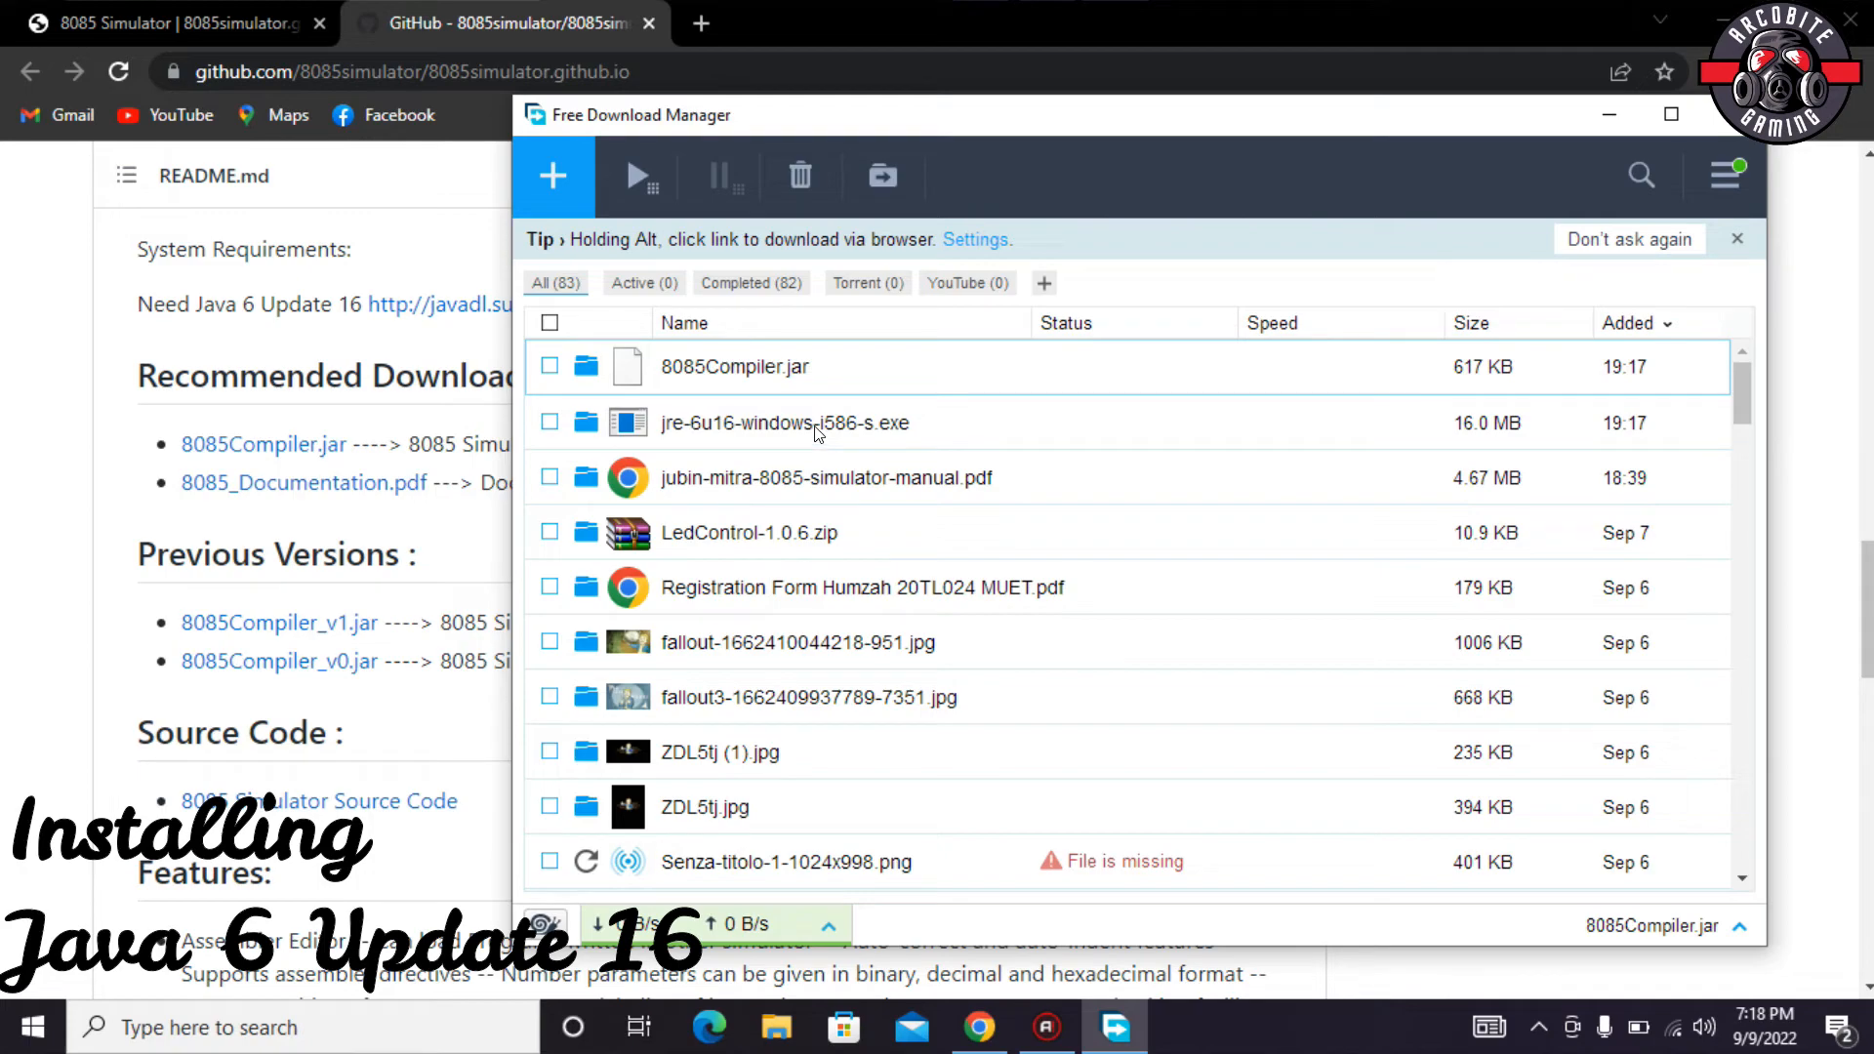
- Run jre-6u16-windows-i586-s.exe from the list, allow UAC, install Java 6 Update 16 and close setup
left_click(785, 422)
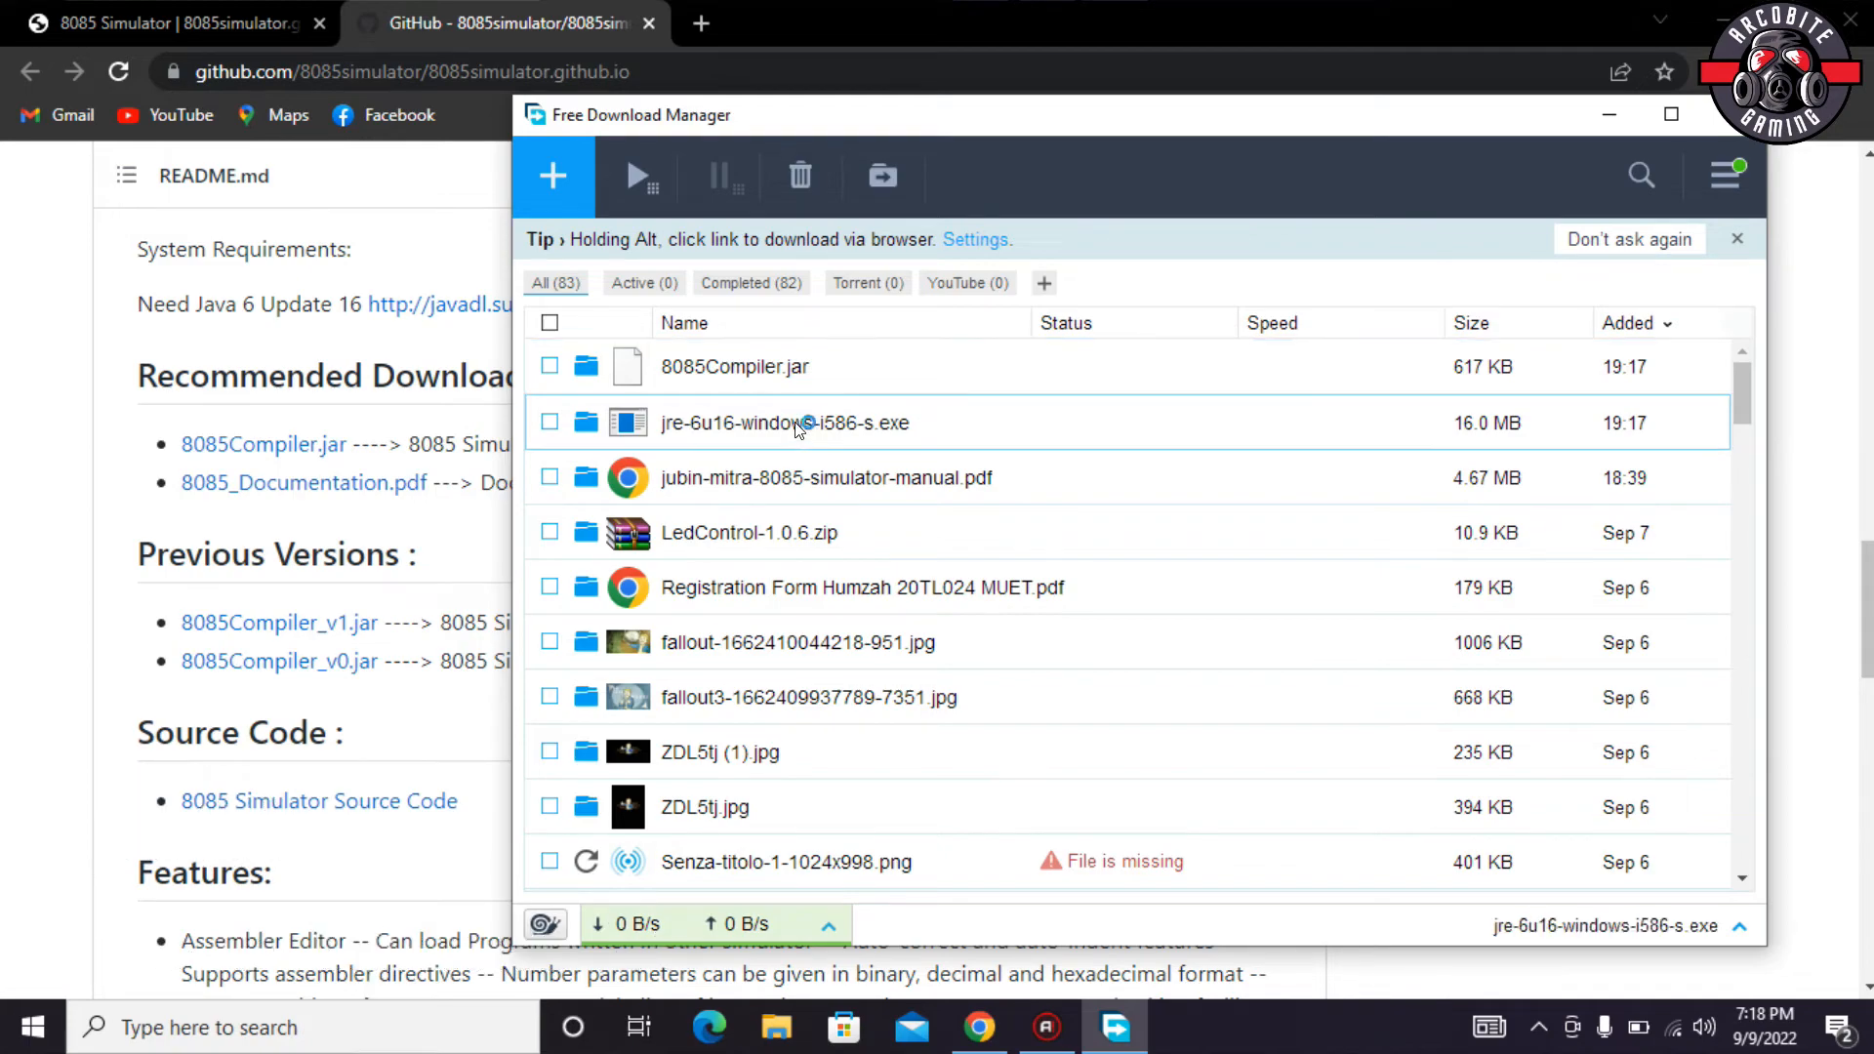
double_click(785, 422)
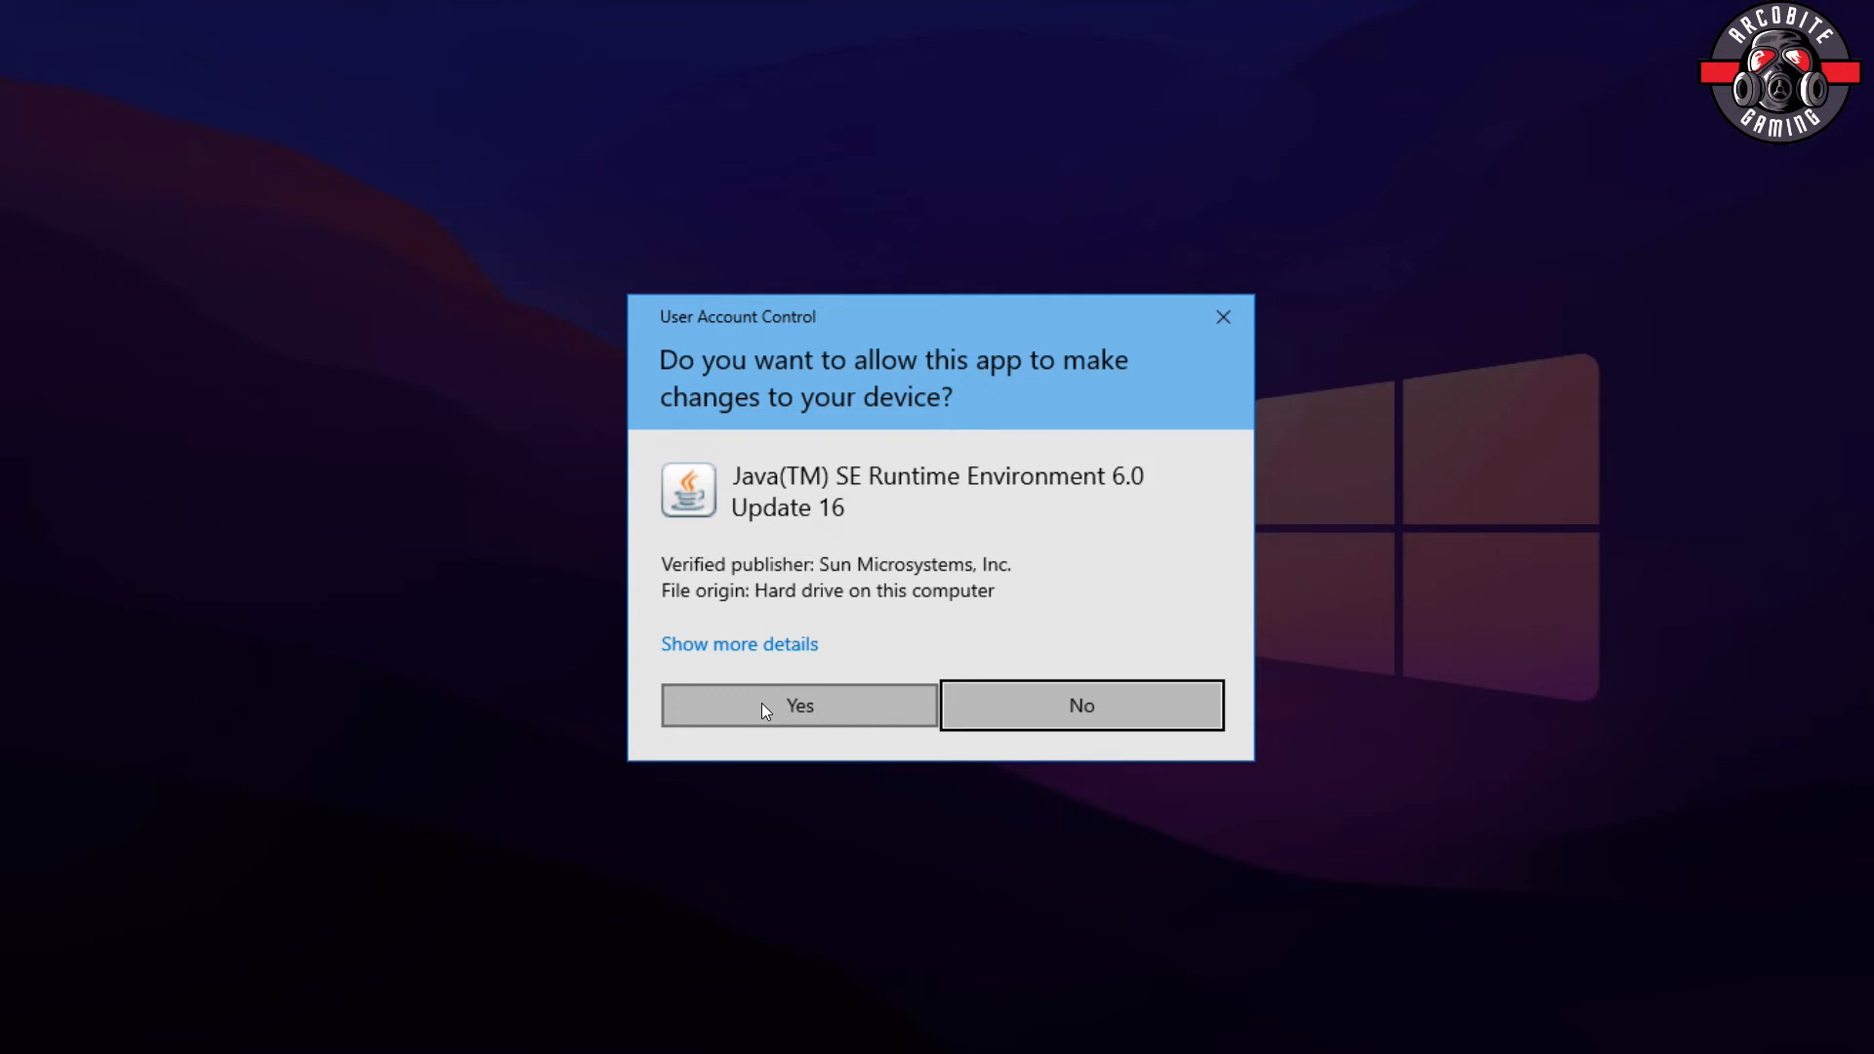
left_click(798, 705)
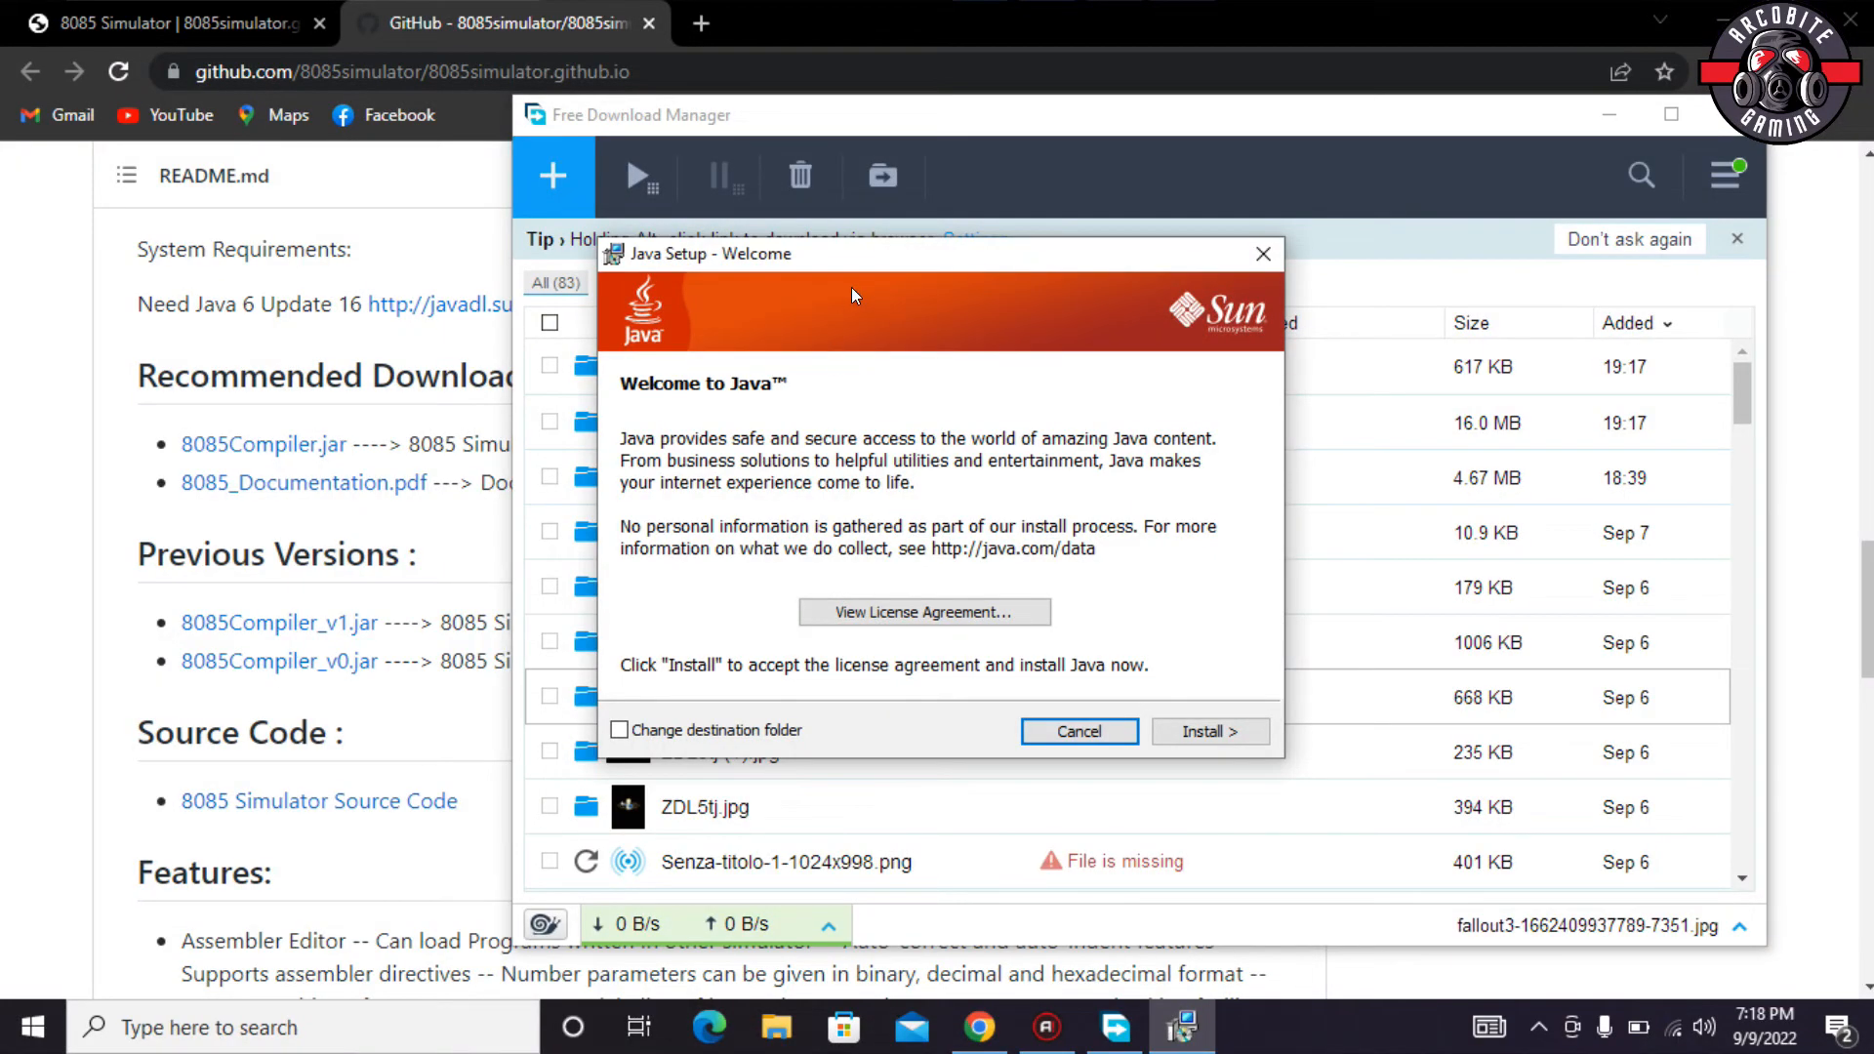
mouse_move(658, 400)
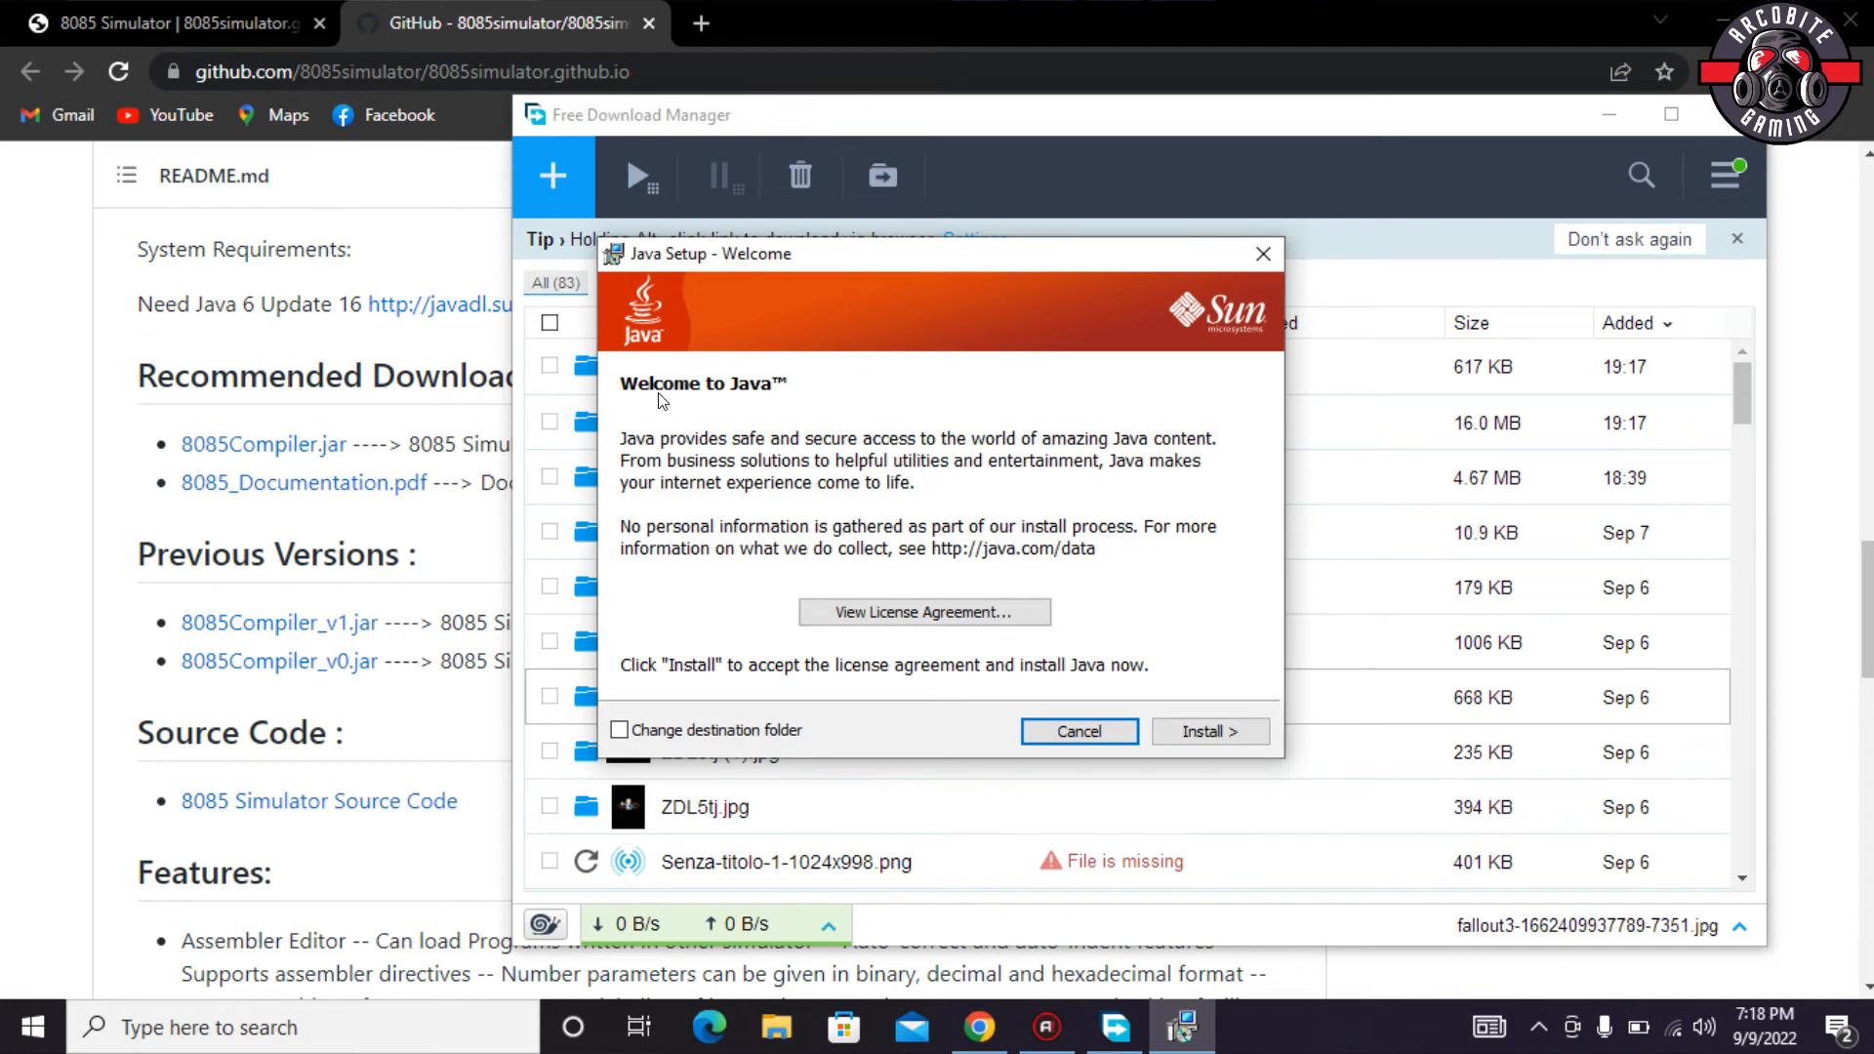
mouse_move(1078, 732)
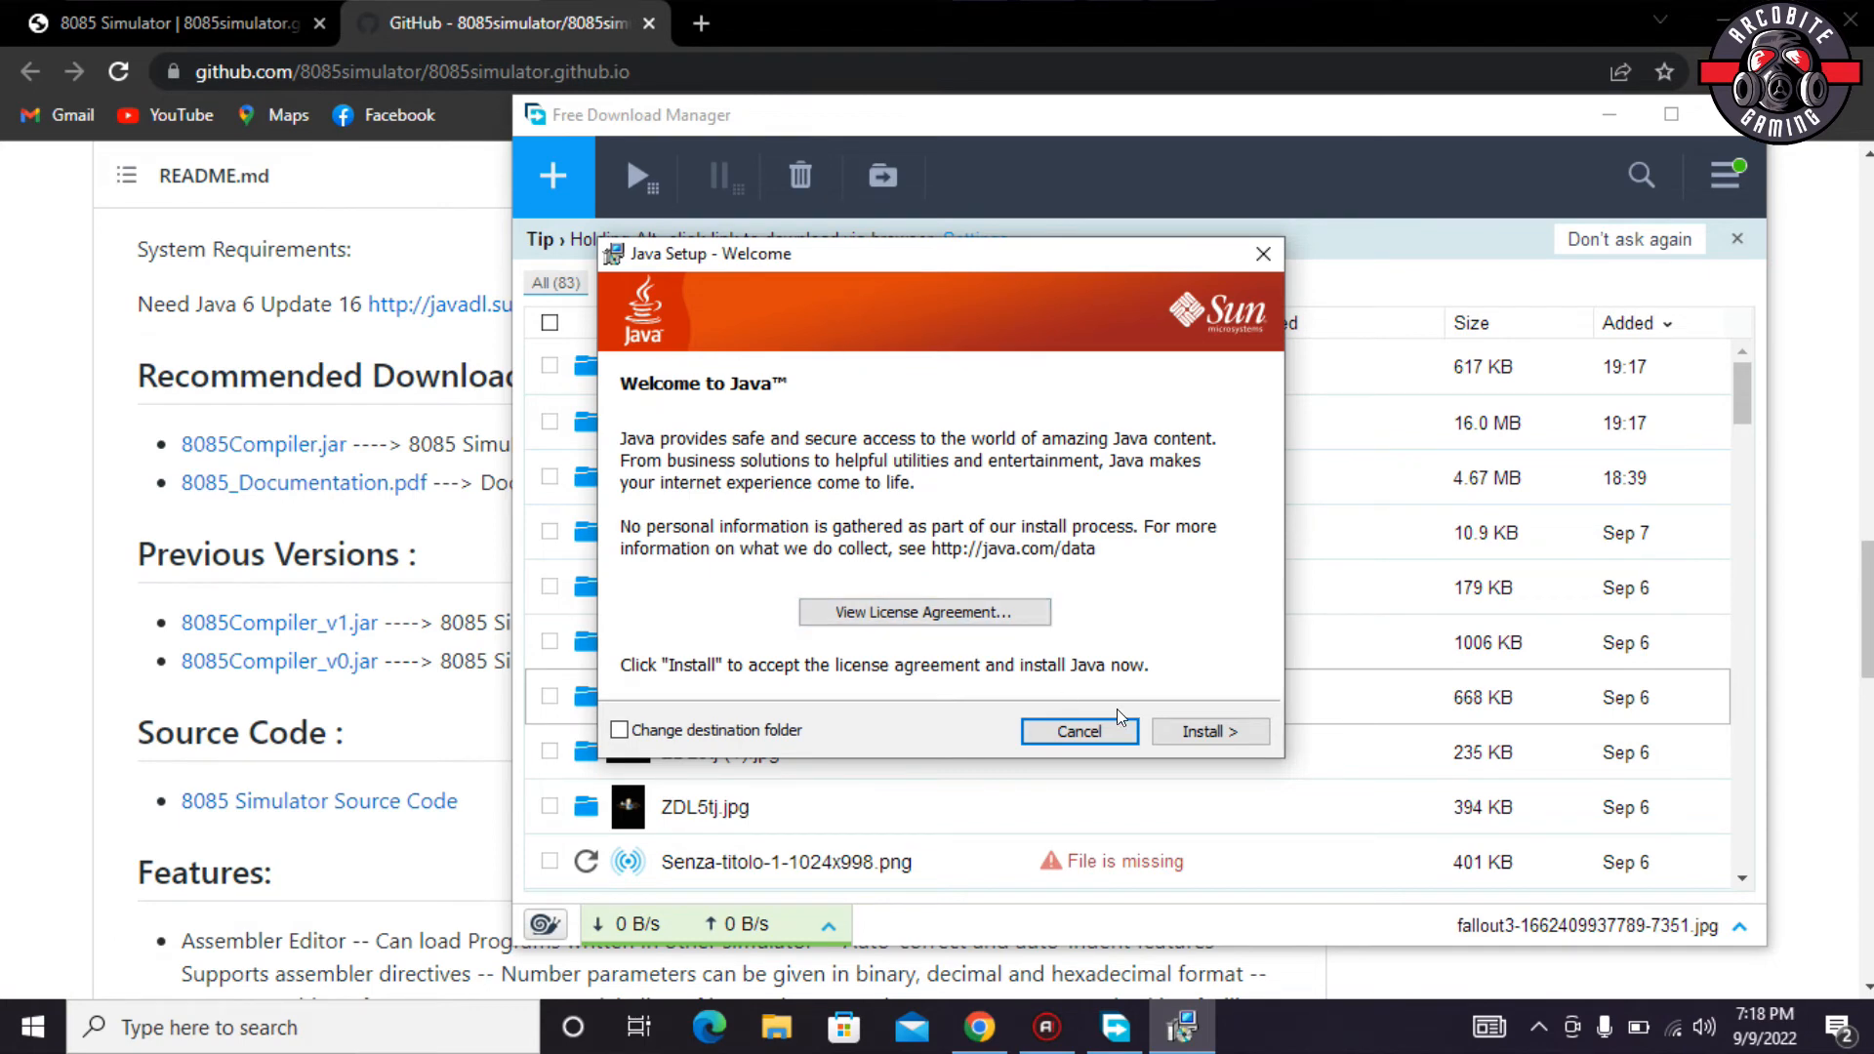
left_click(1077, 732)
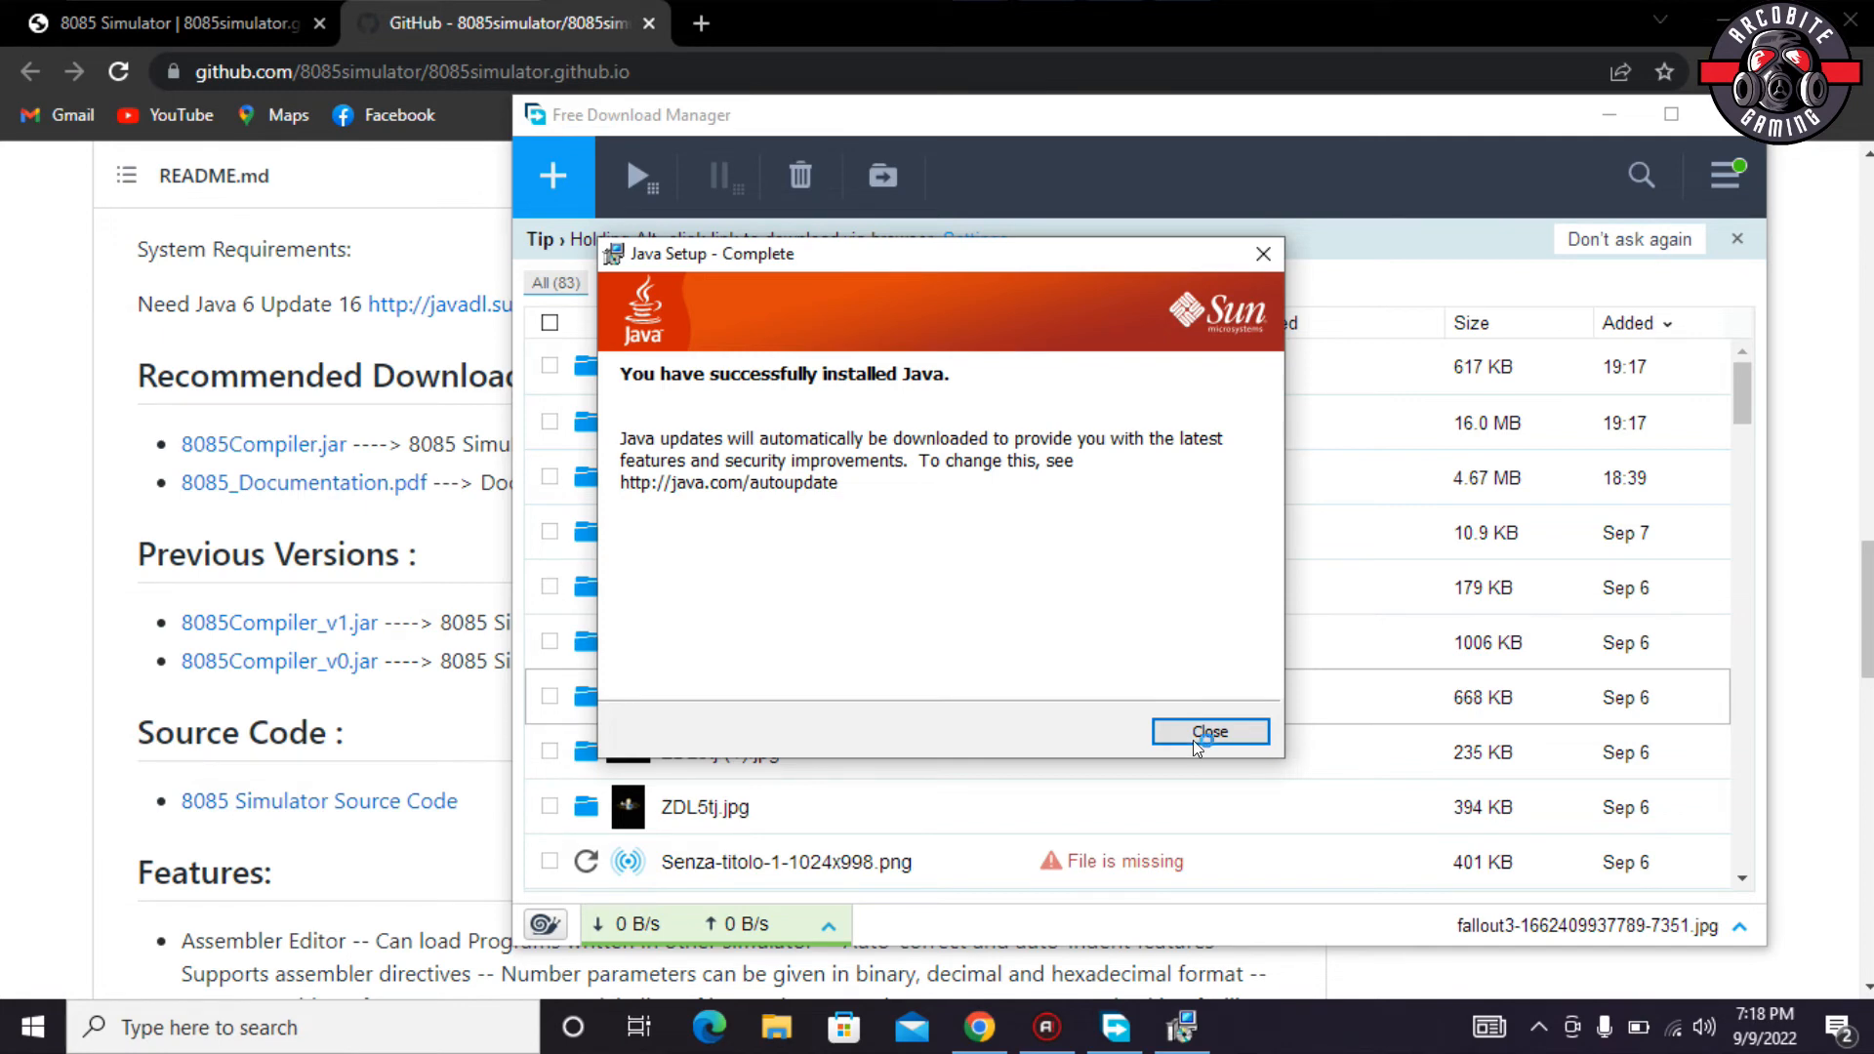
left_click(1209, 732)
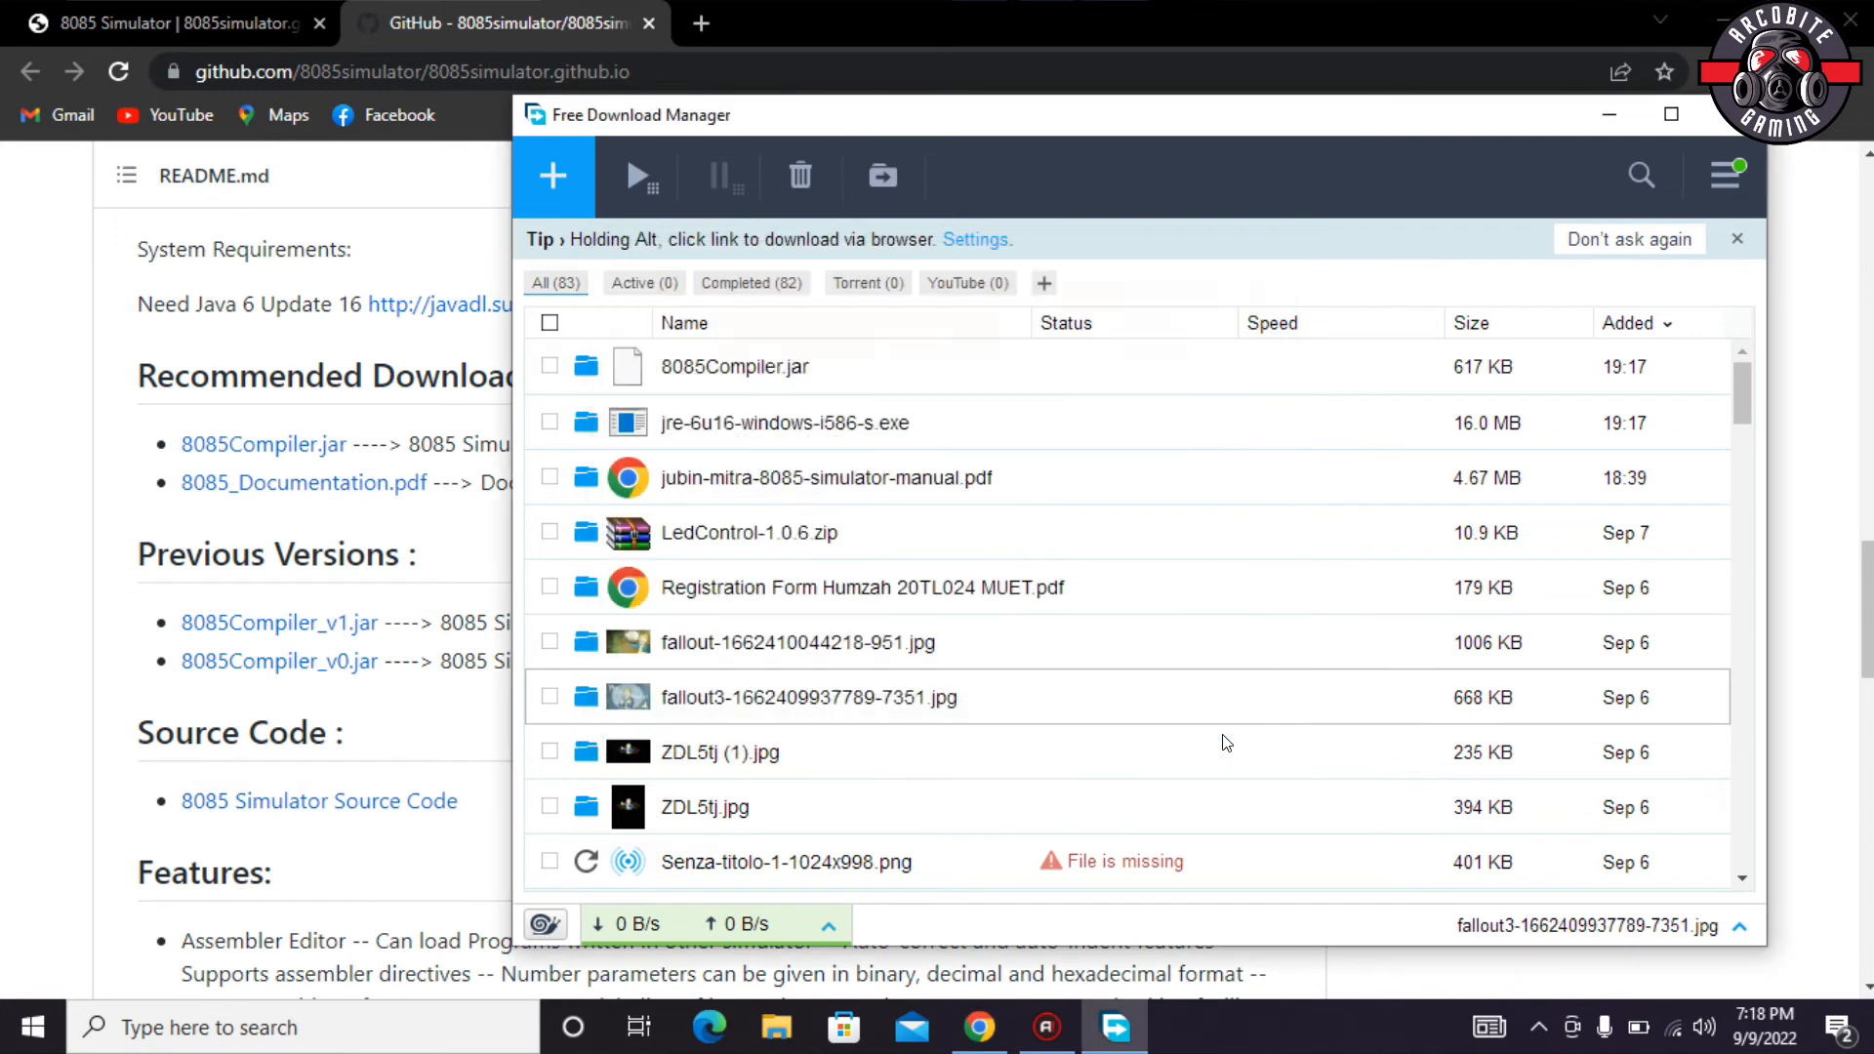
mouse_move(871, 353)
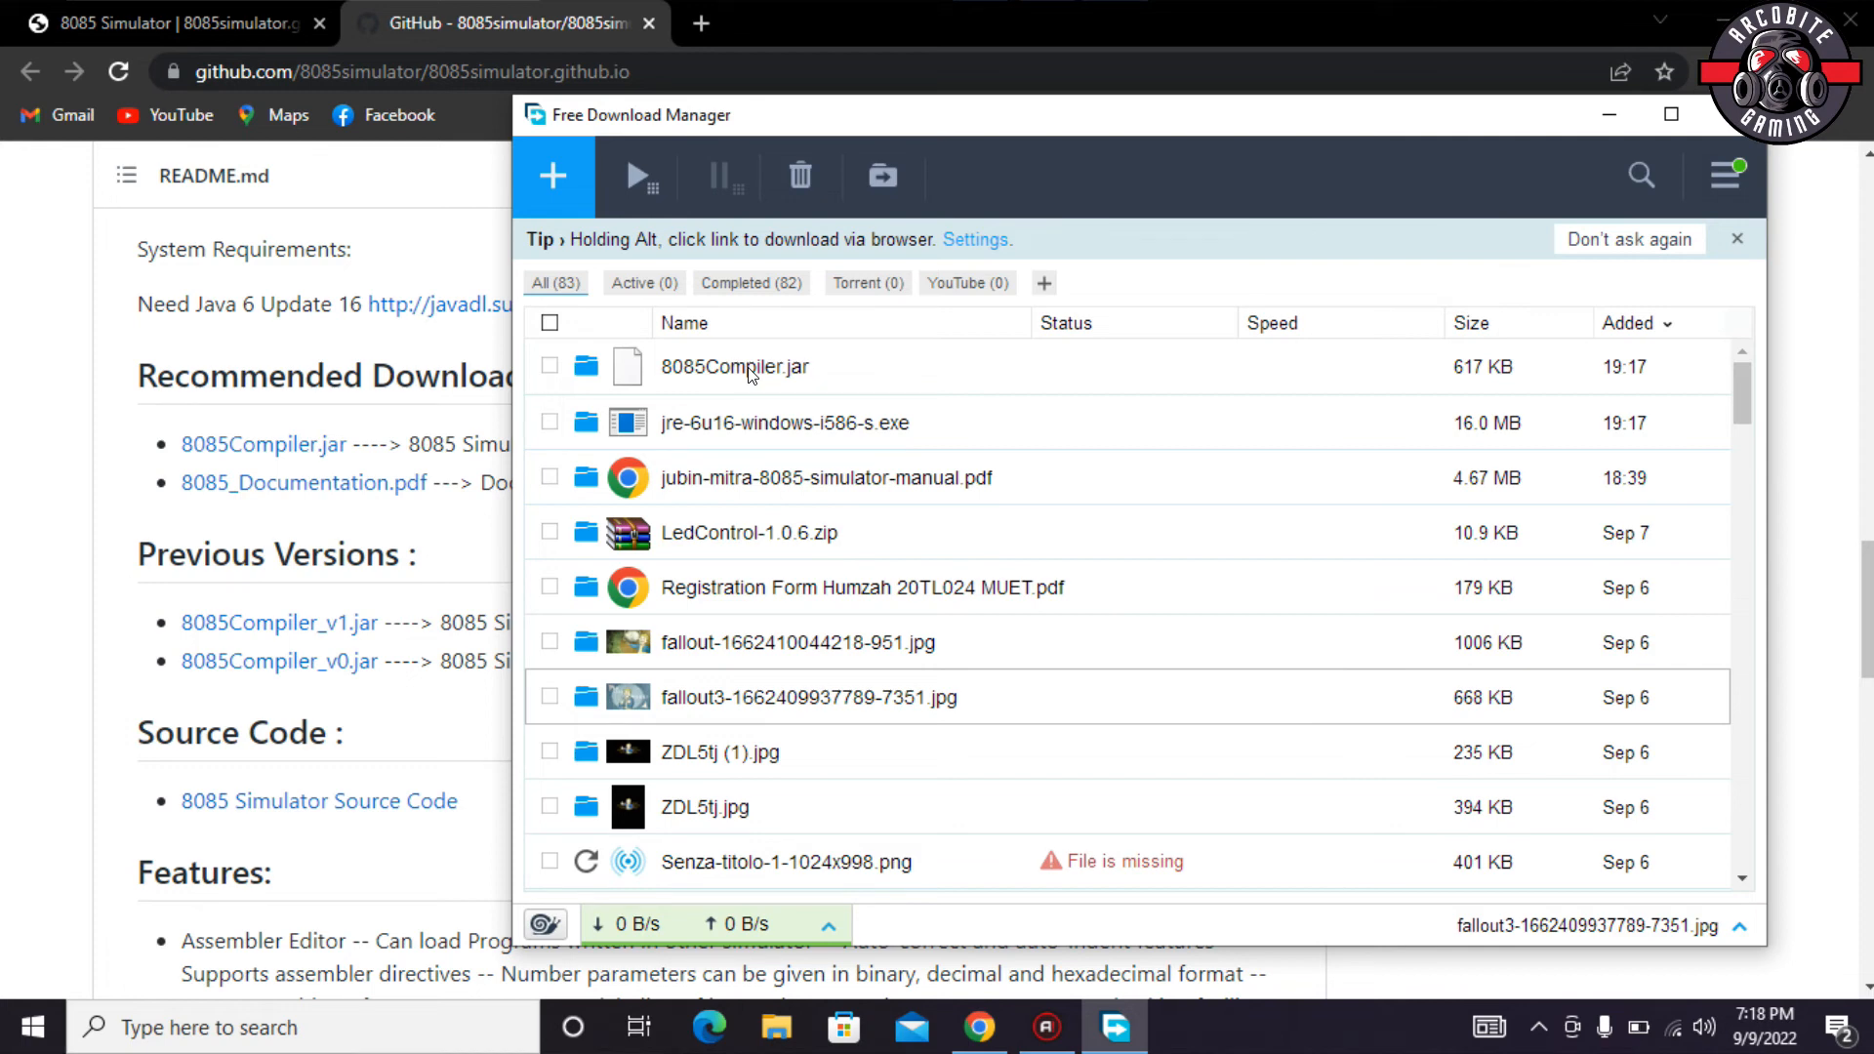
left_click(734, 365)
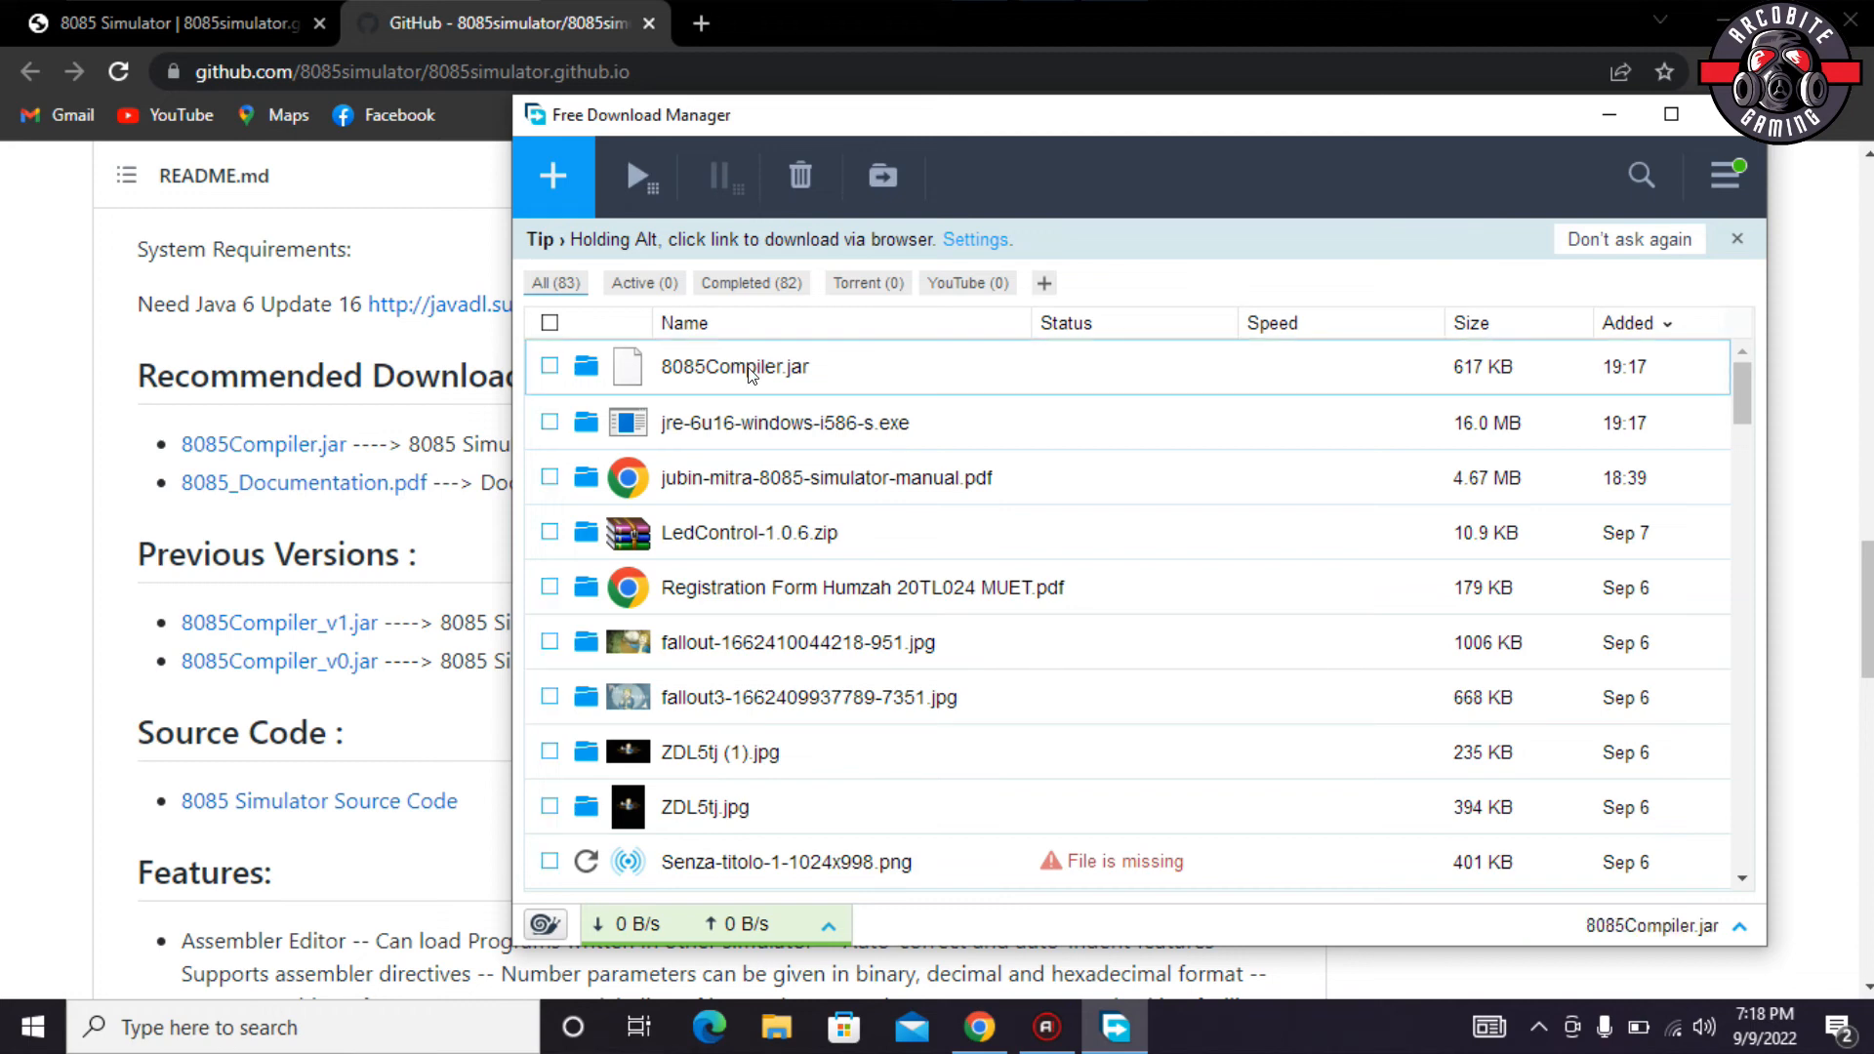